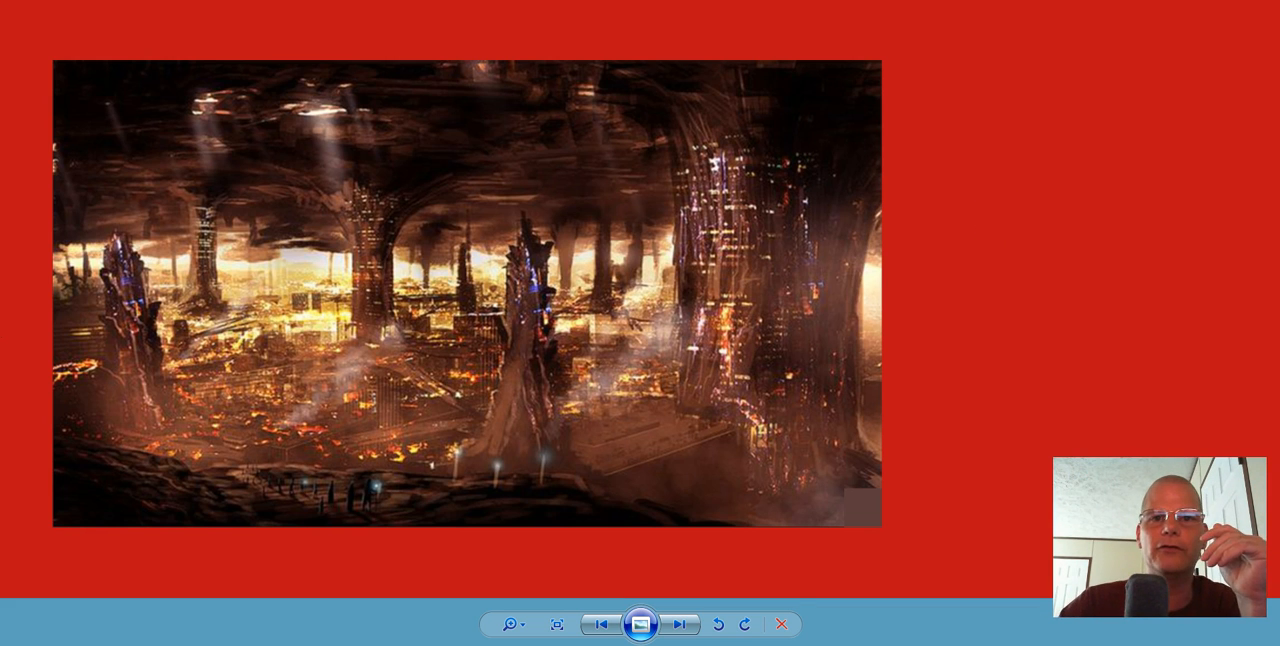
Advance Windows Photo Viewer to the United Family of Anomaly Hunters emblem.
click(679, 624)
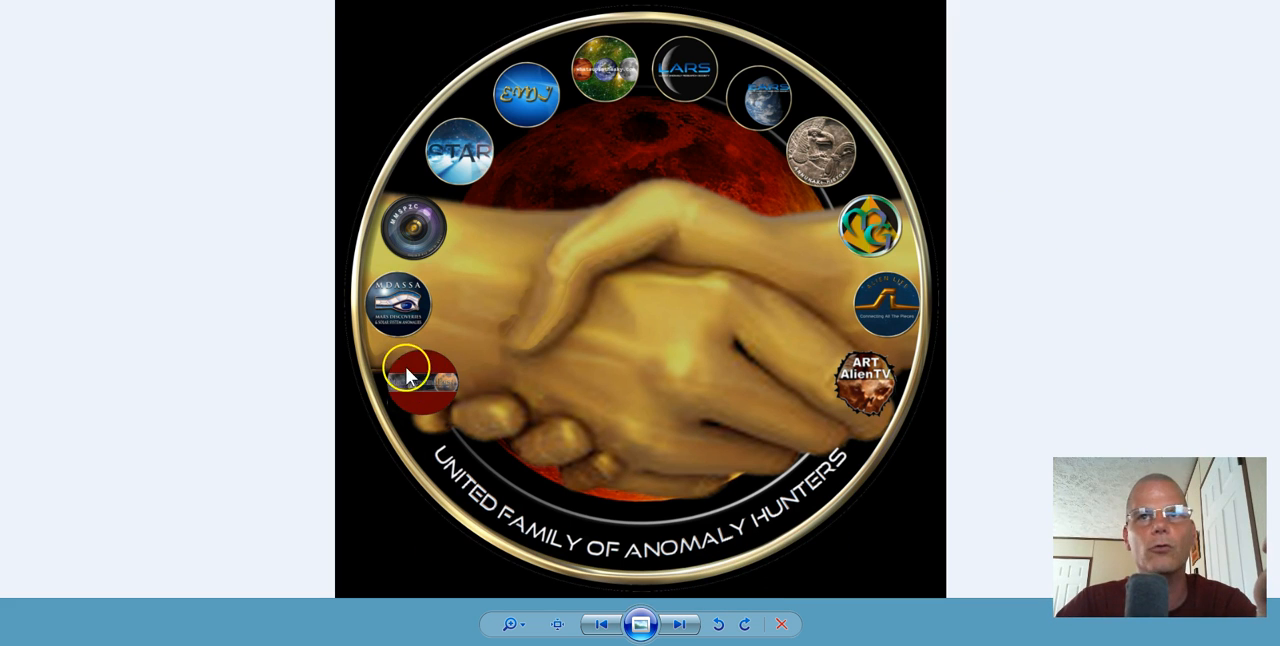
mouse_move(875, 390)
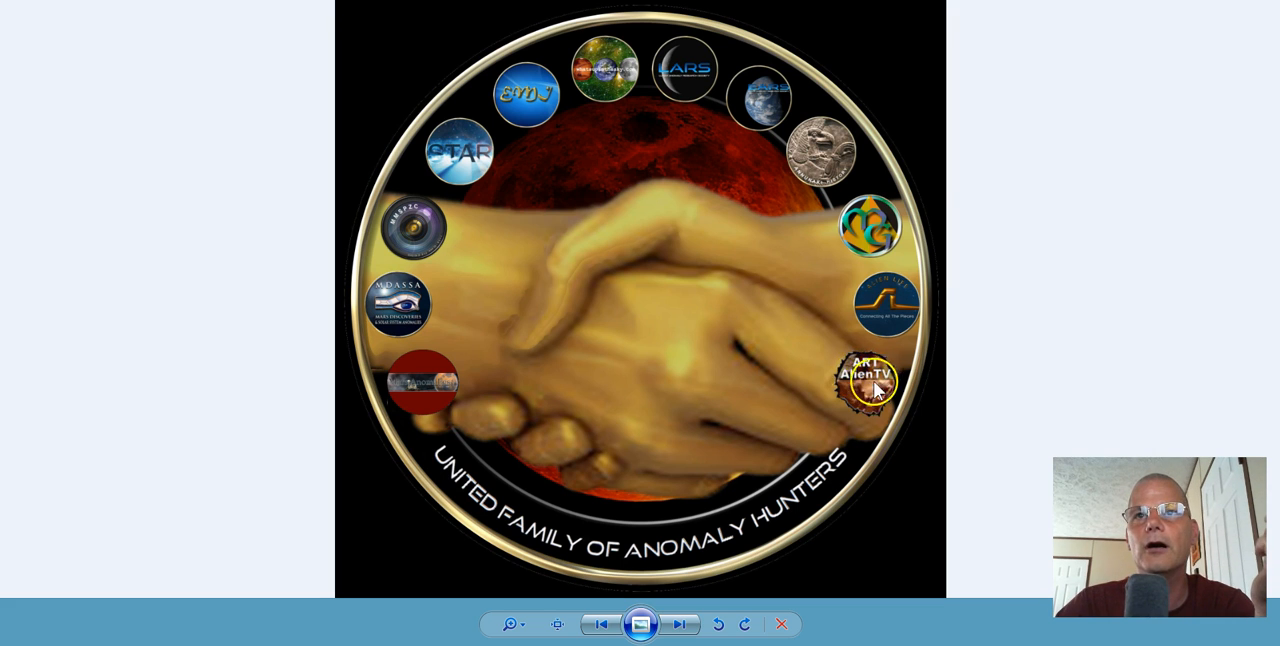
mouse_move(423, 224)
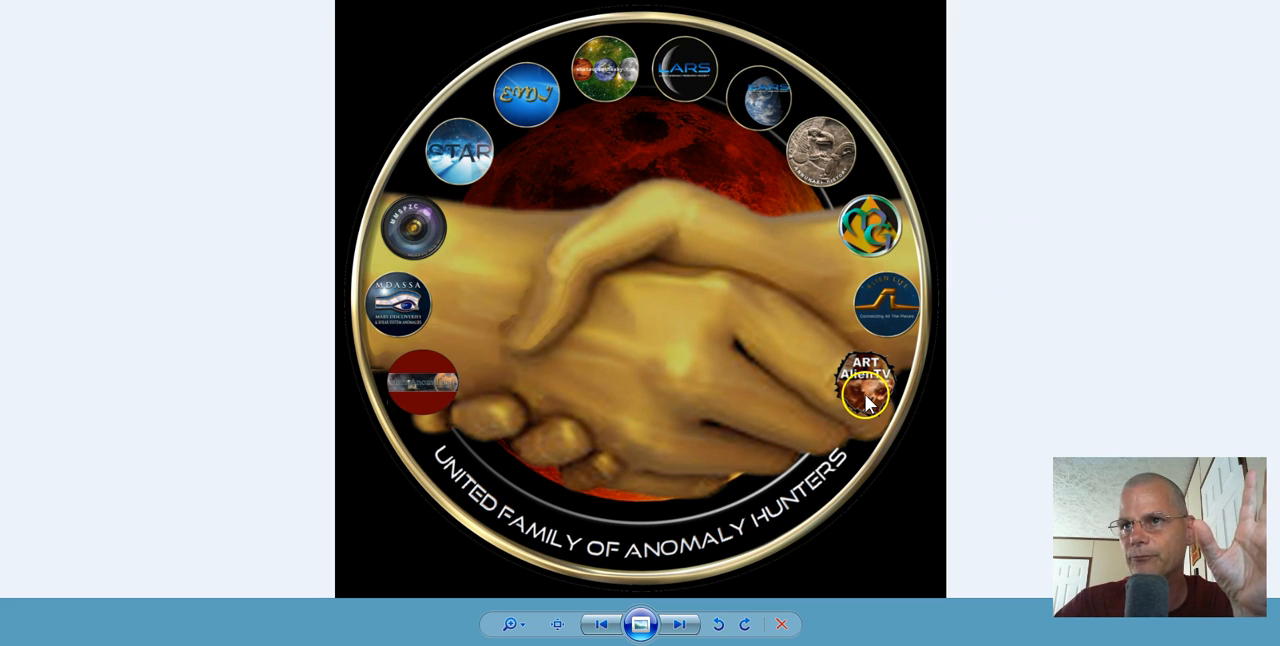
mouse_move(960, 388)
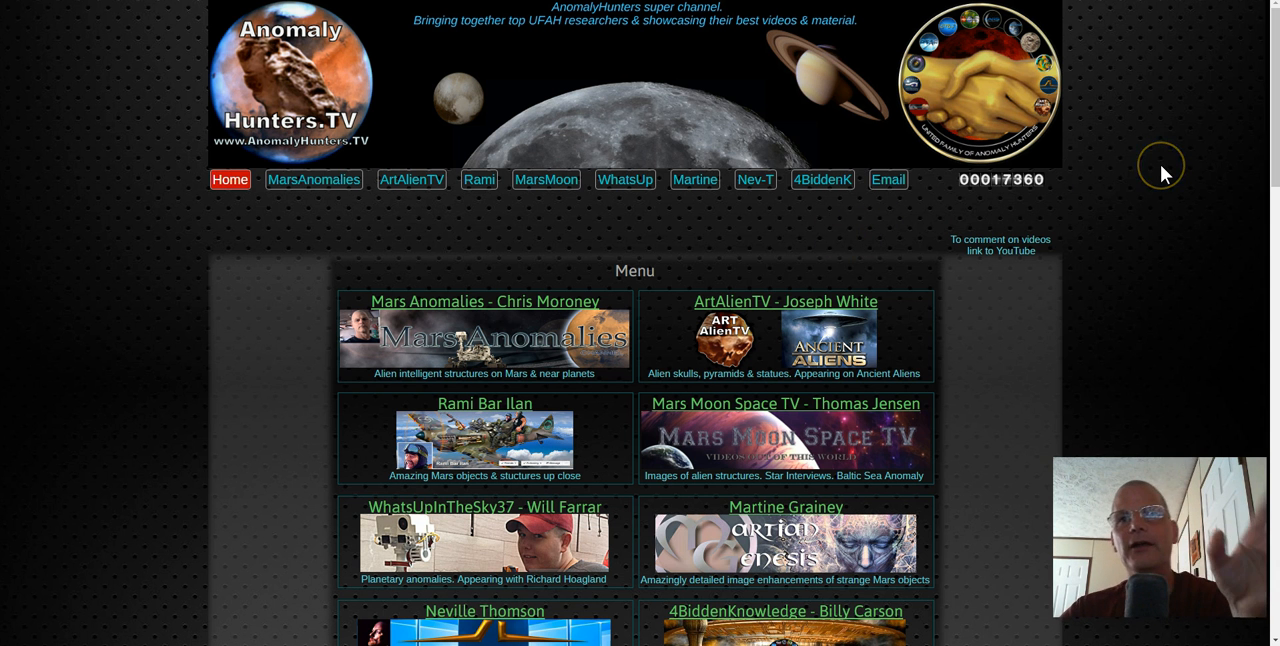
mouse_move(1163, 173)
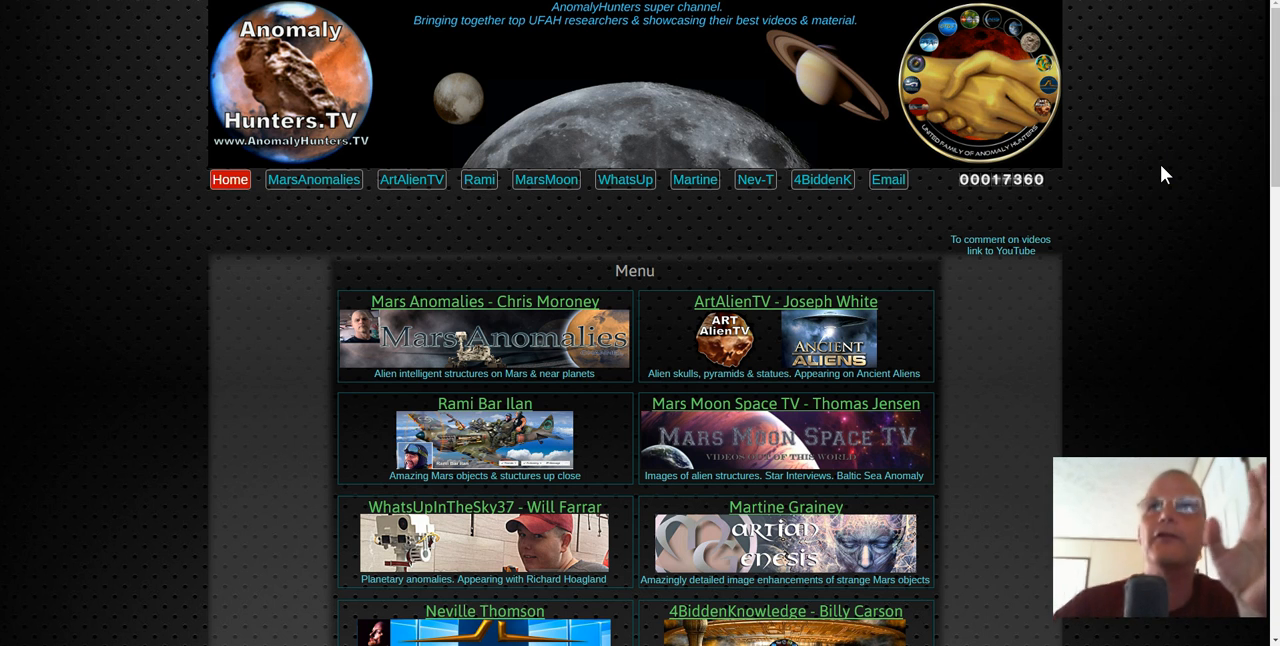
scroll(down, 3)
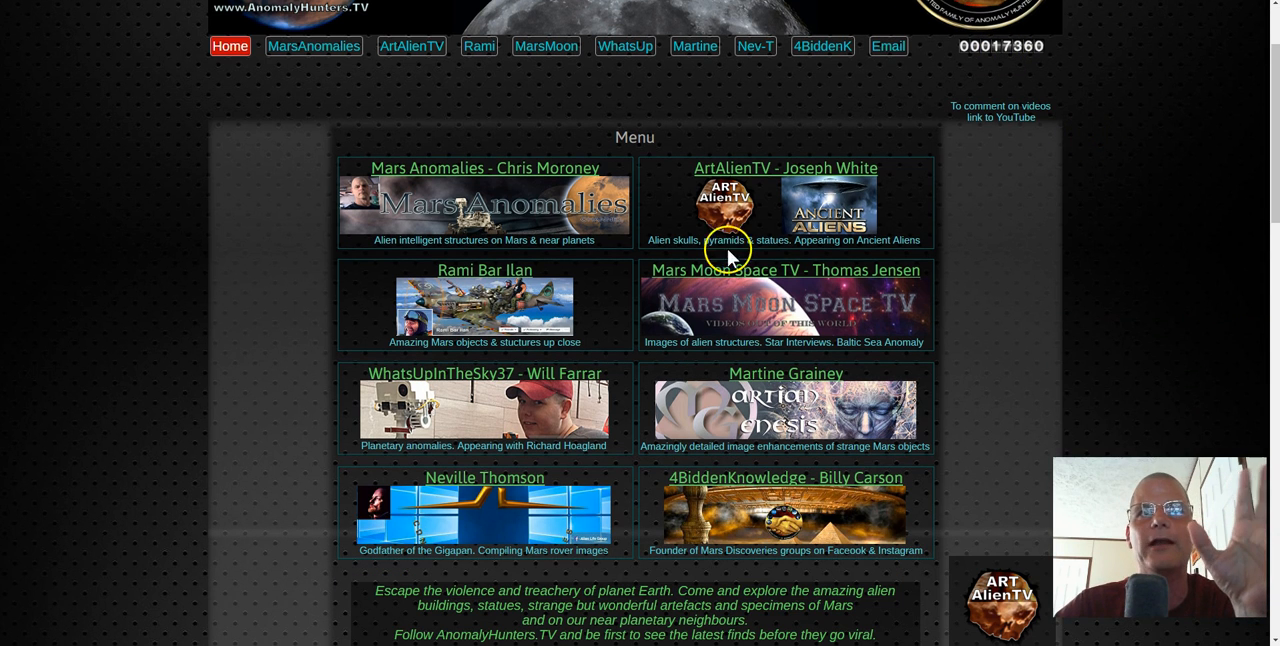
mouse_move(1065, 220)
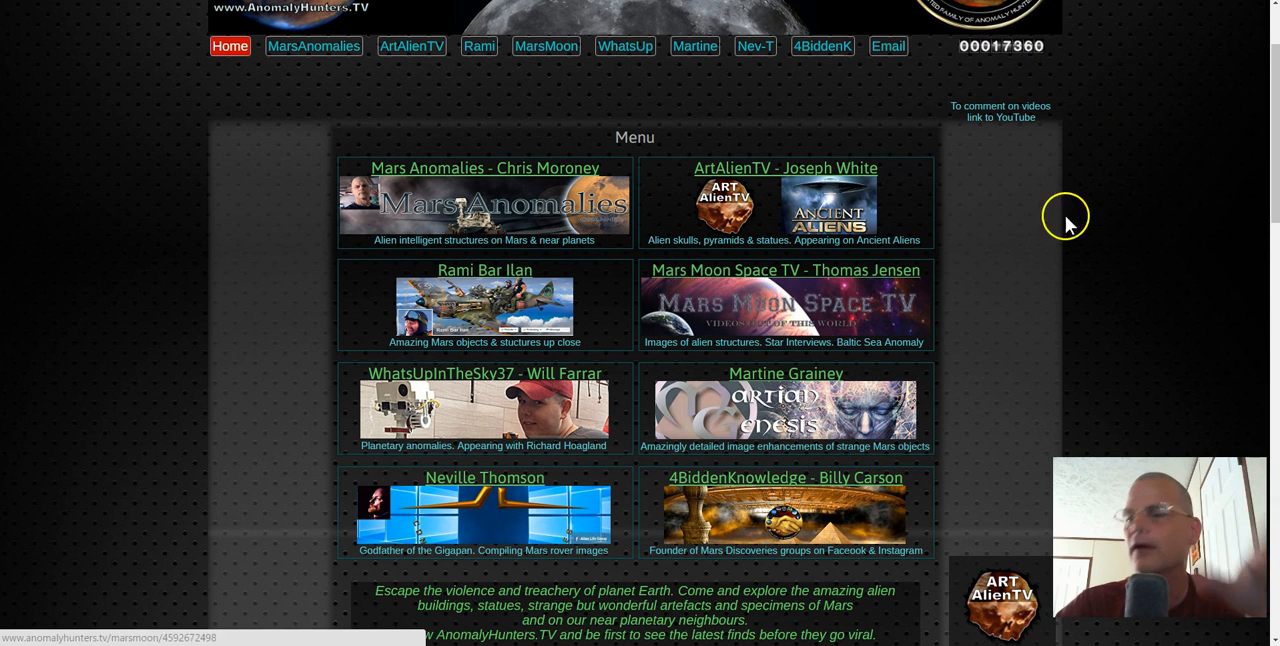
mouse_move(1038, 259)
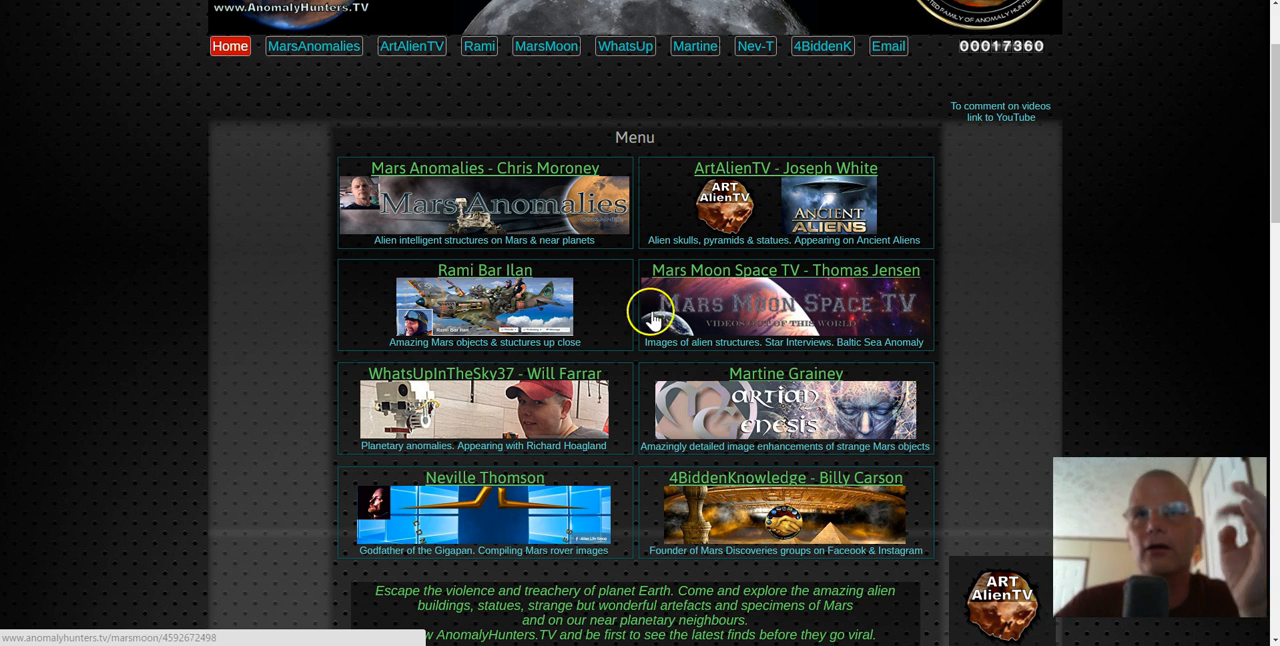
mouse_move(713, 290)
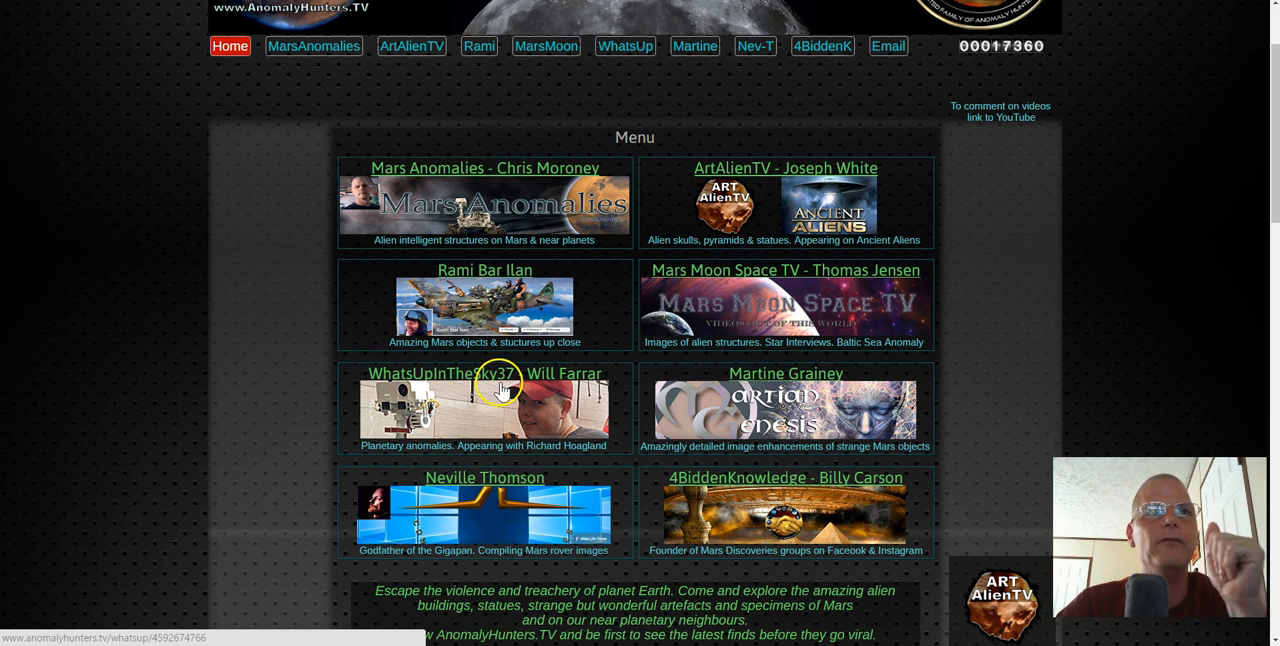
mouse_move(520, 393)
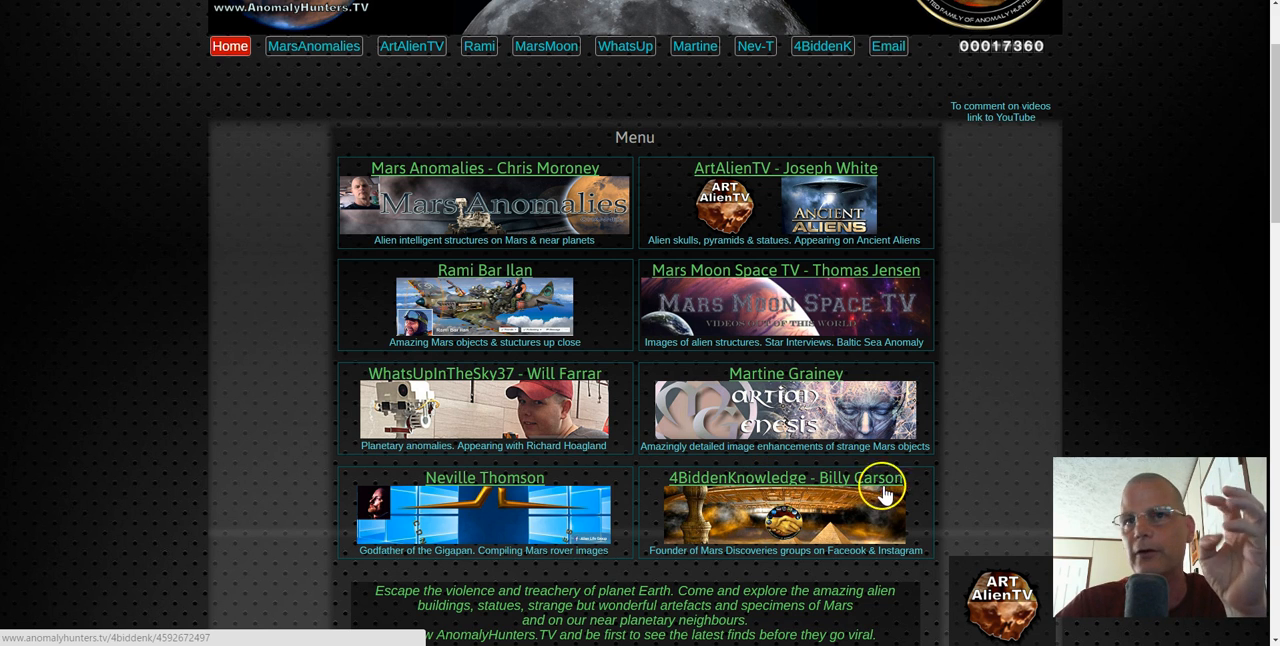
mouse_move(985, 375)
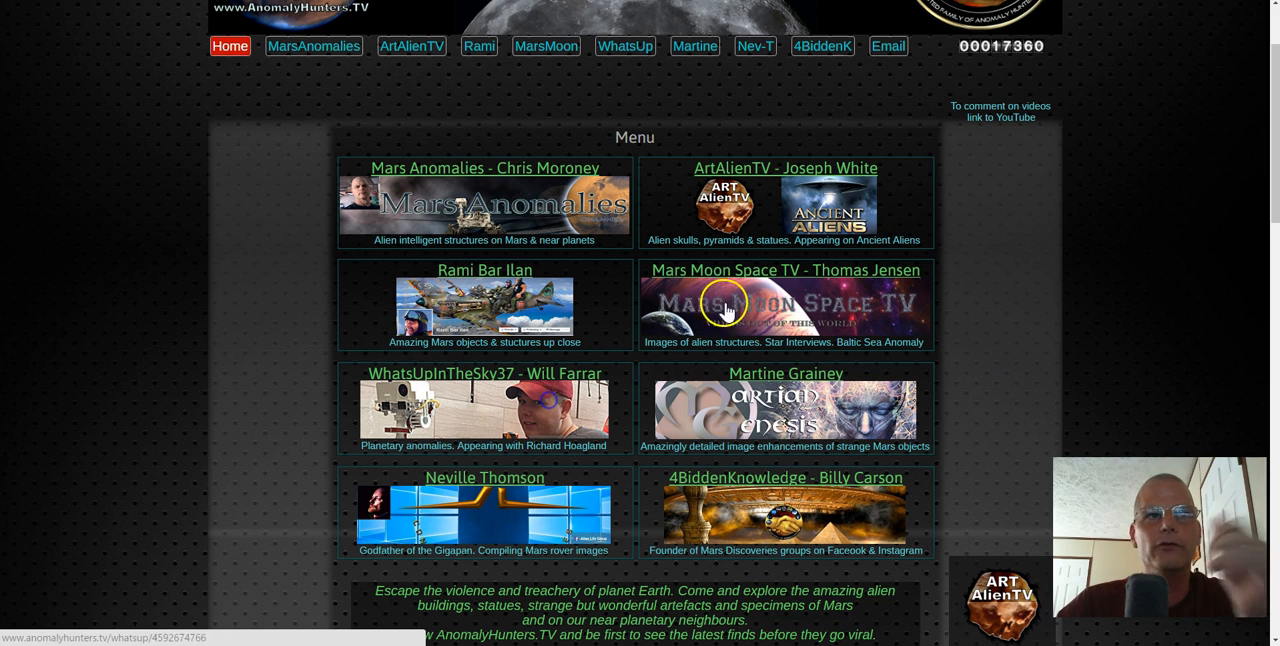
click(726, 305)
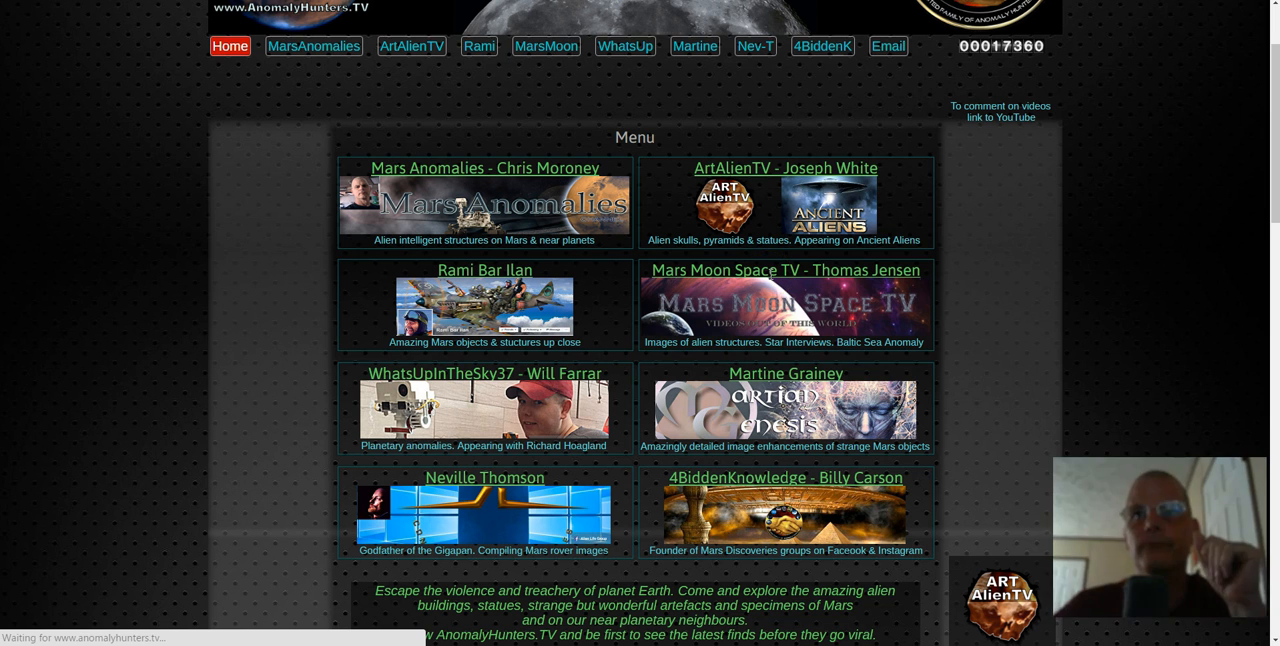
Scroll through the WhatsUpInTheSky37 page's embedded videos and list the Ceres playlist's videos.
click(624, 46)
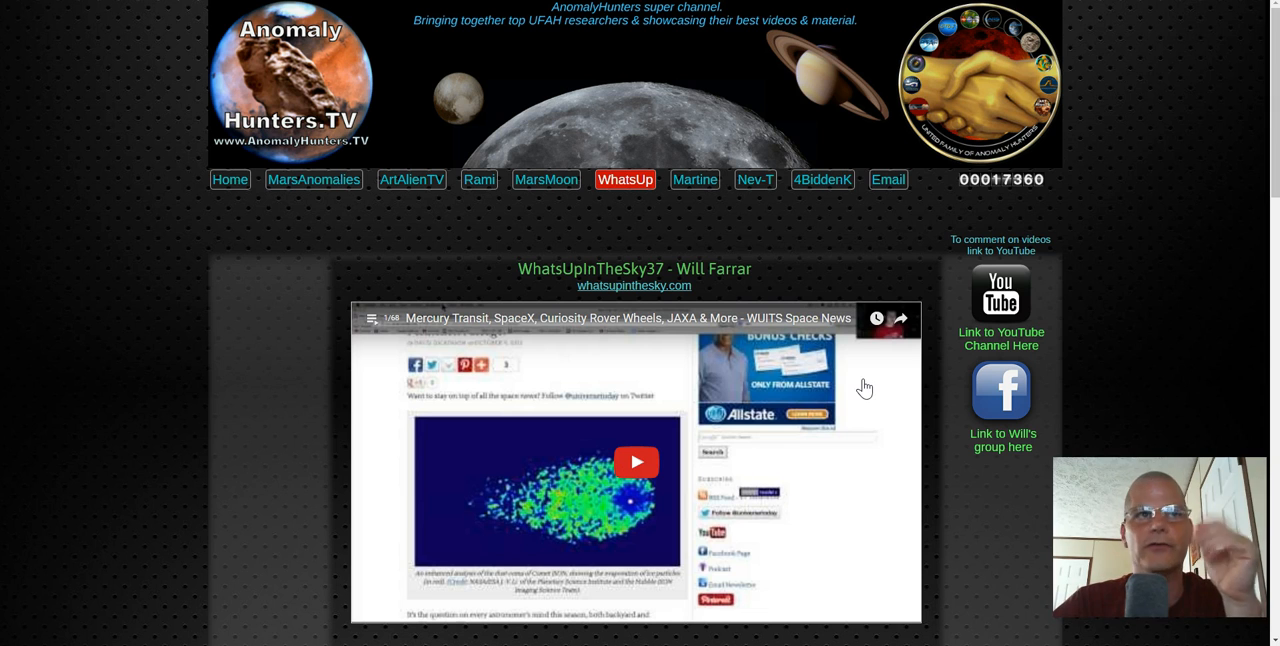
scroll(down, 3)
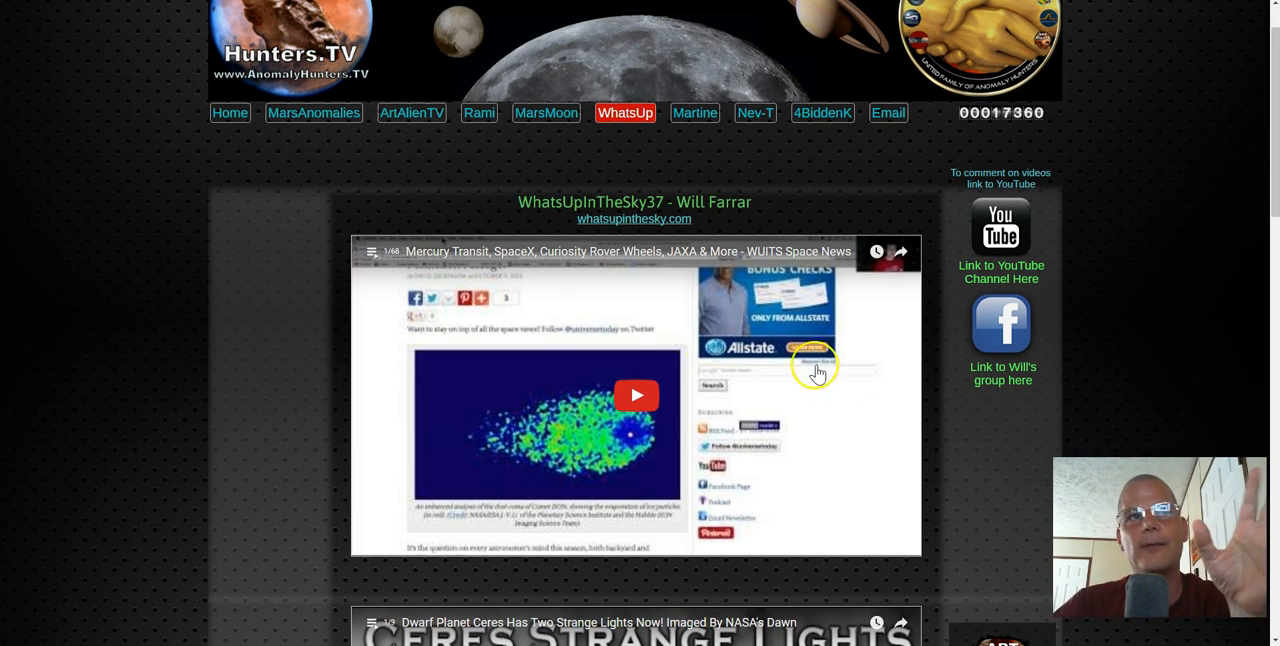
scroll(down, 3)
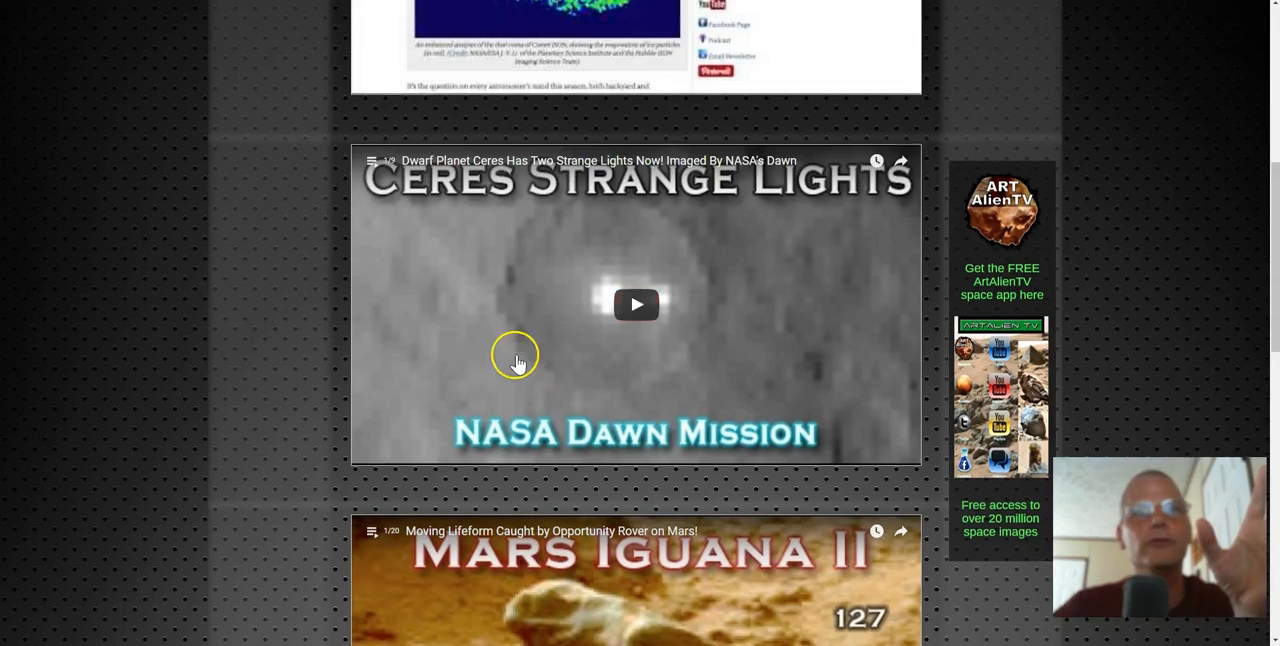
scroll(down, 3)
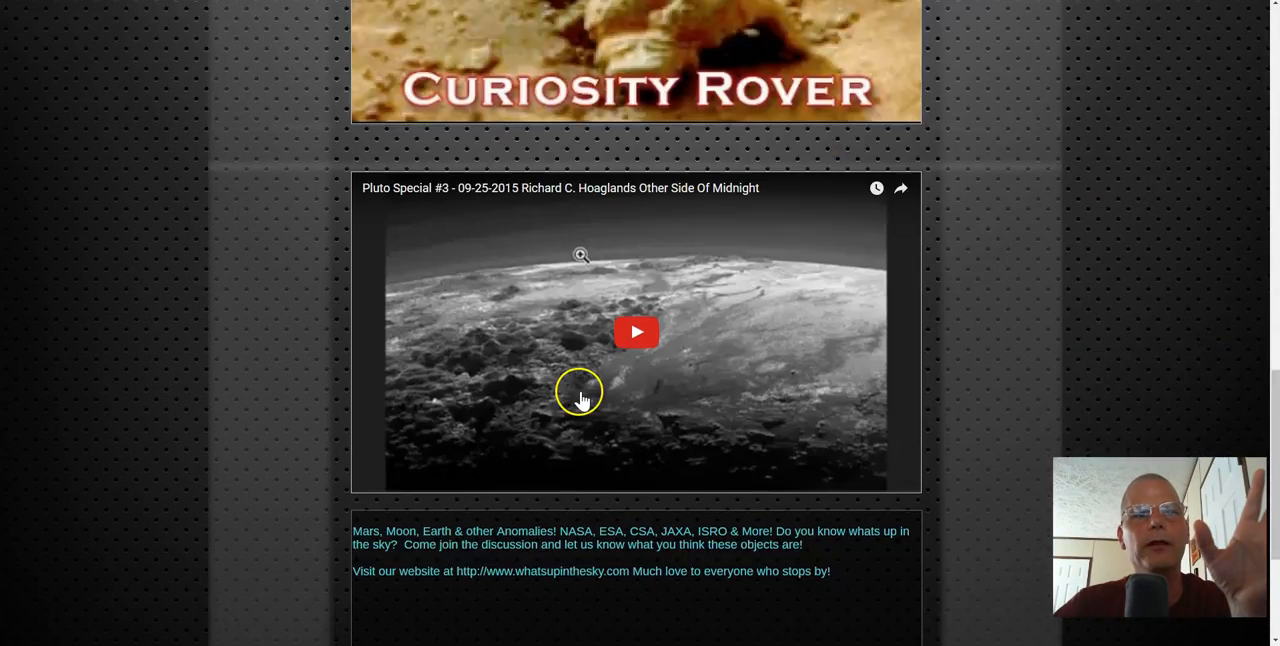
scroll(down, 3)
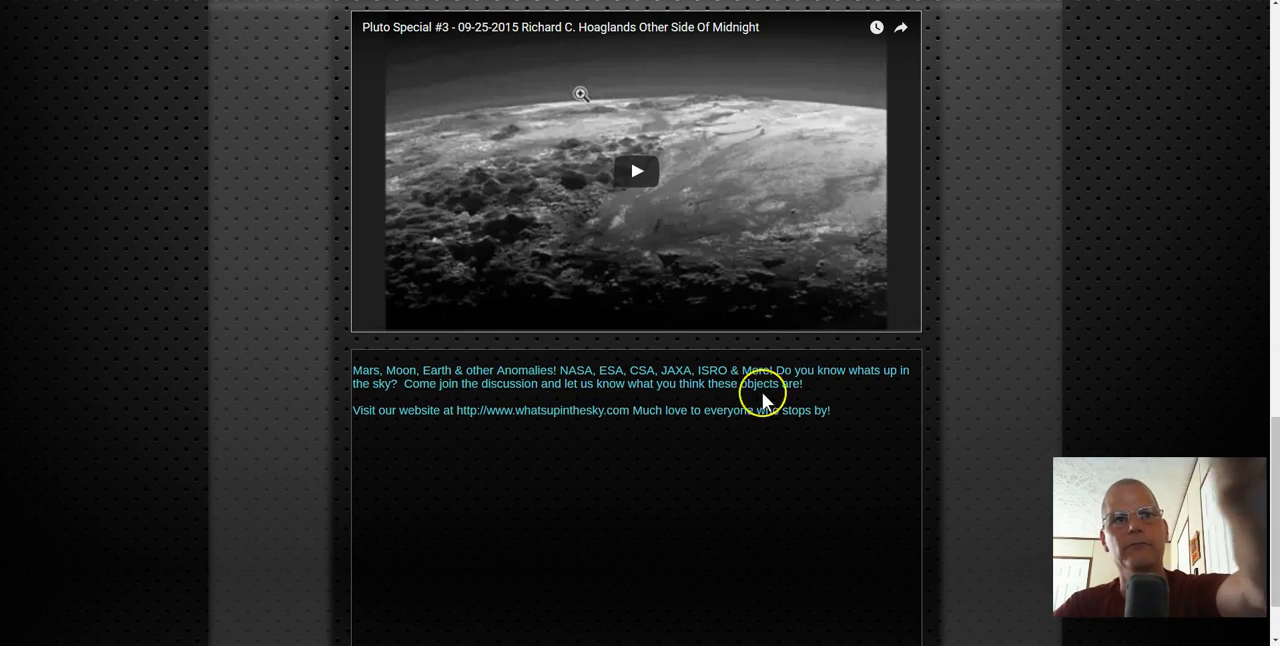
mouse_move(795, 450)
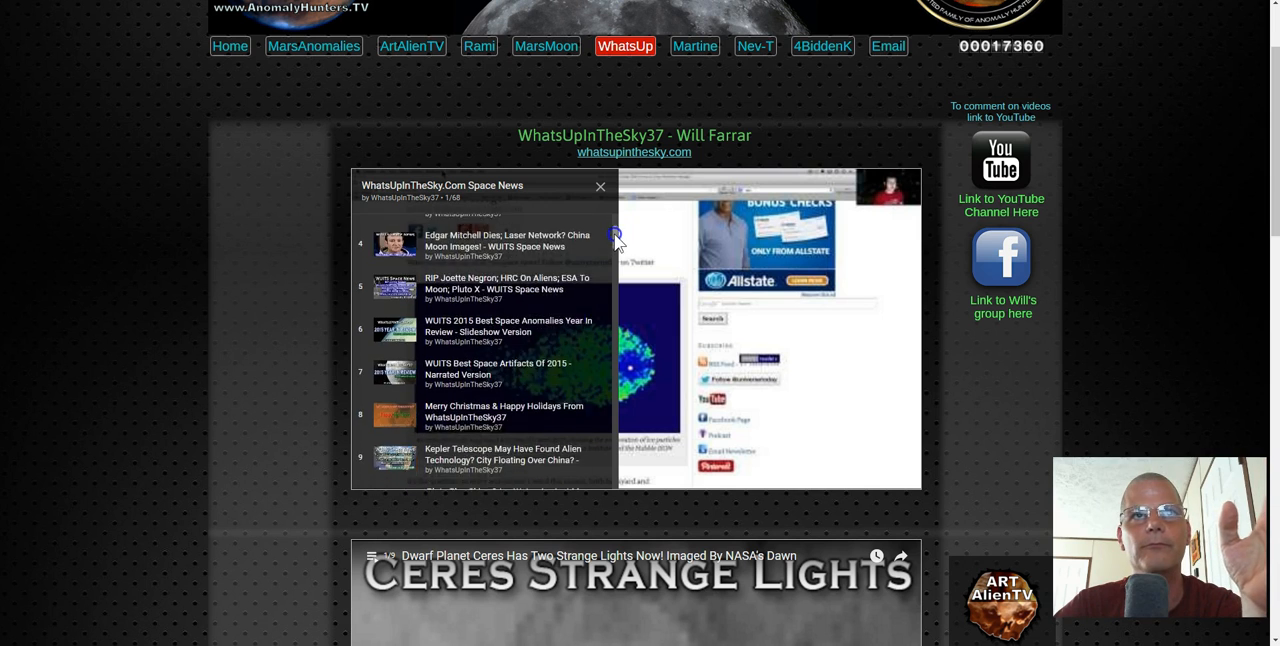
scroll(down, 3)
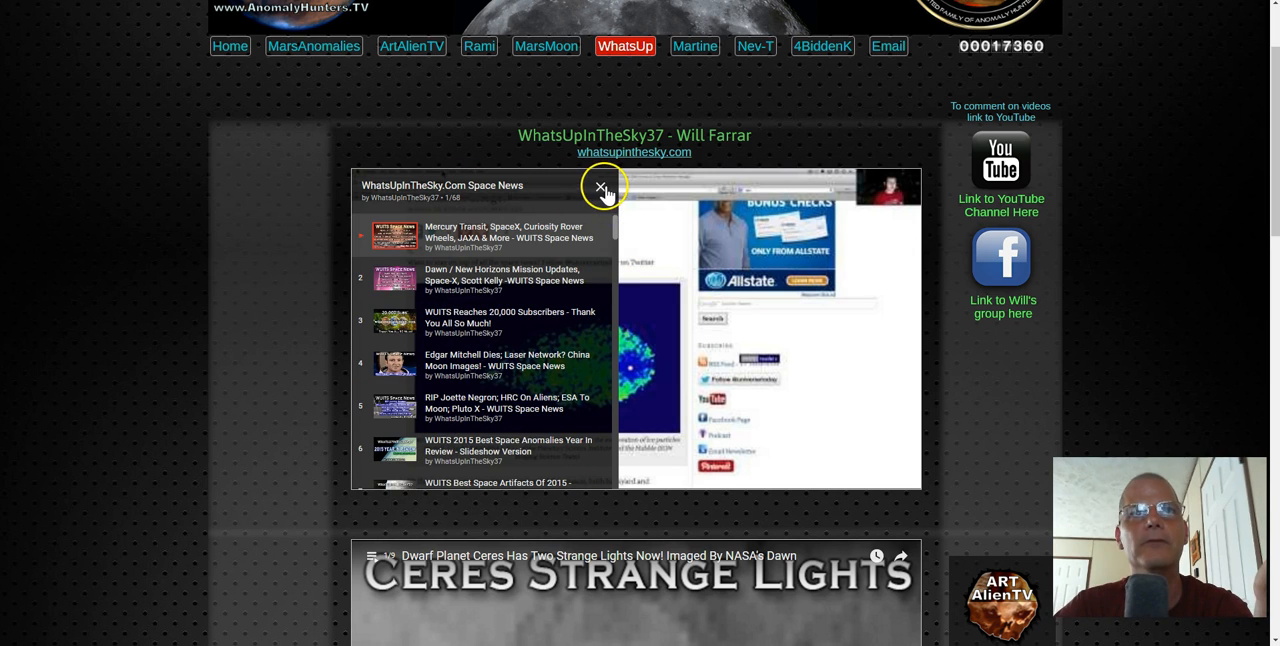
scroll(down, 3)
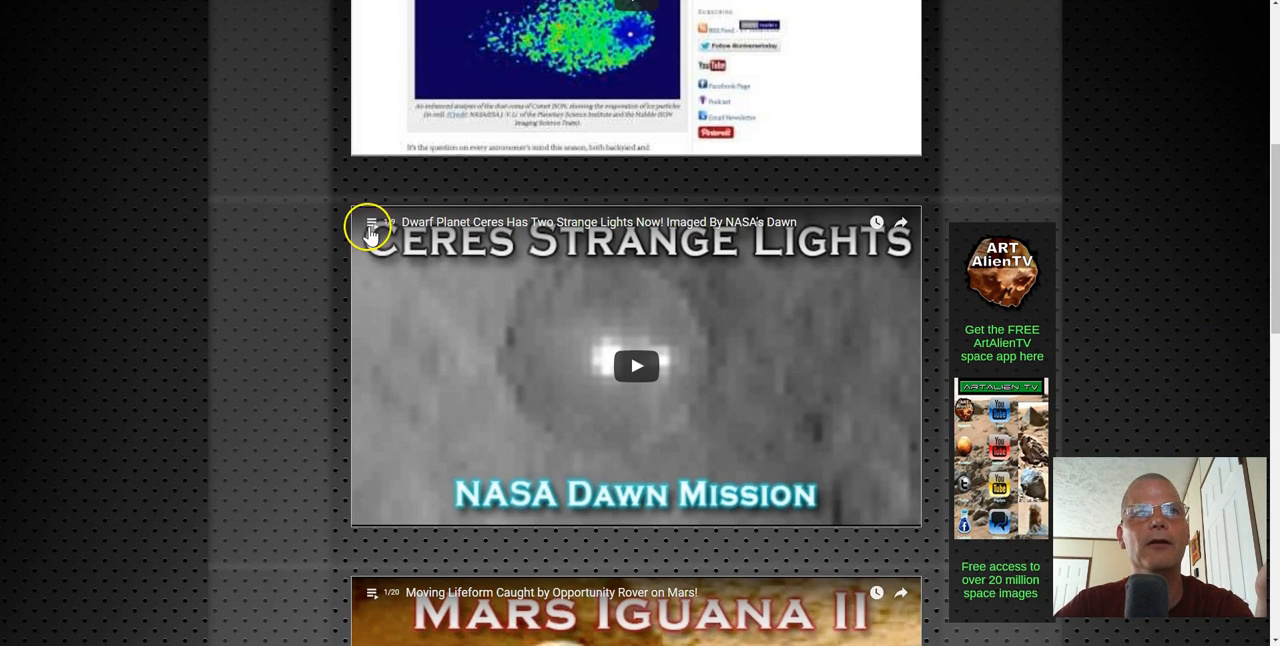
click(371, 222)
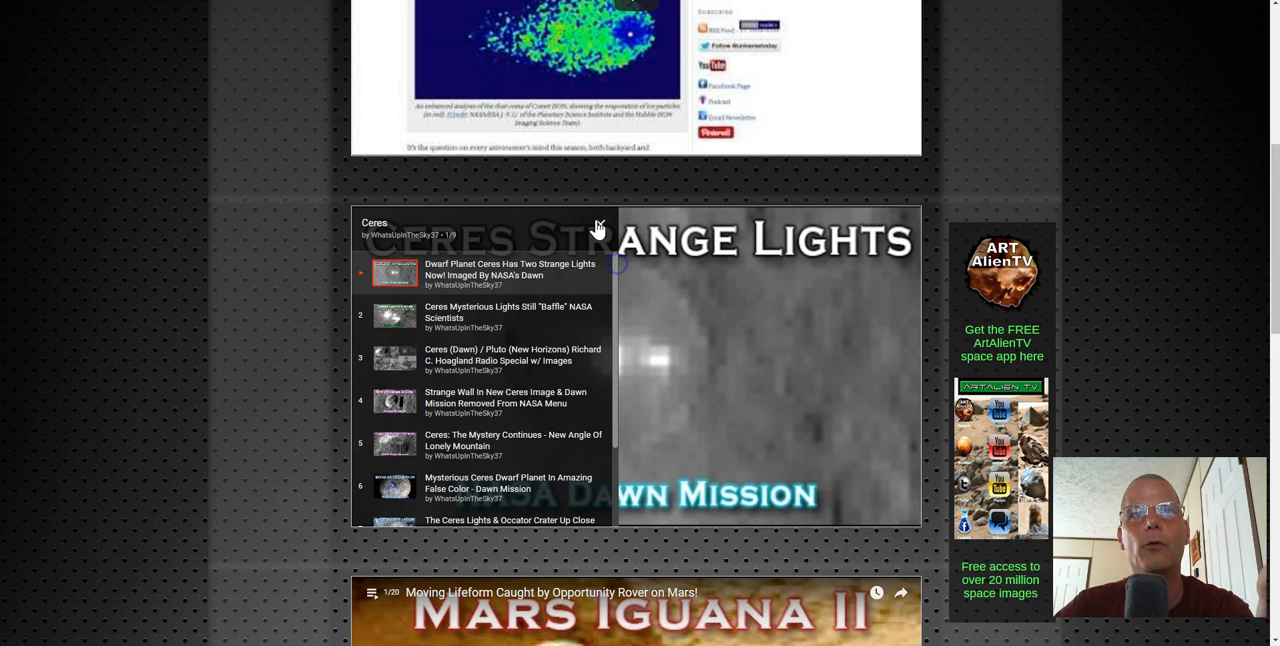
scroll(down, 3)
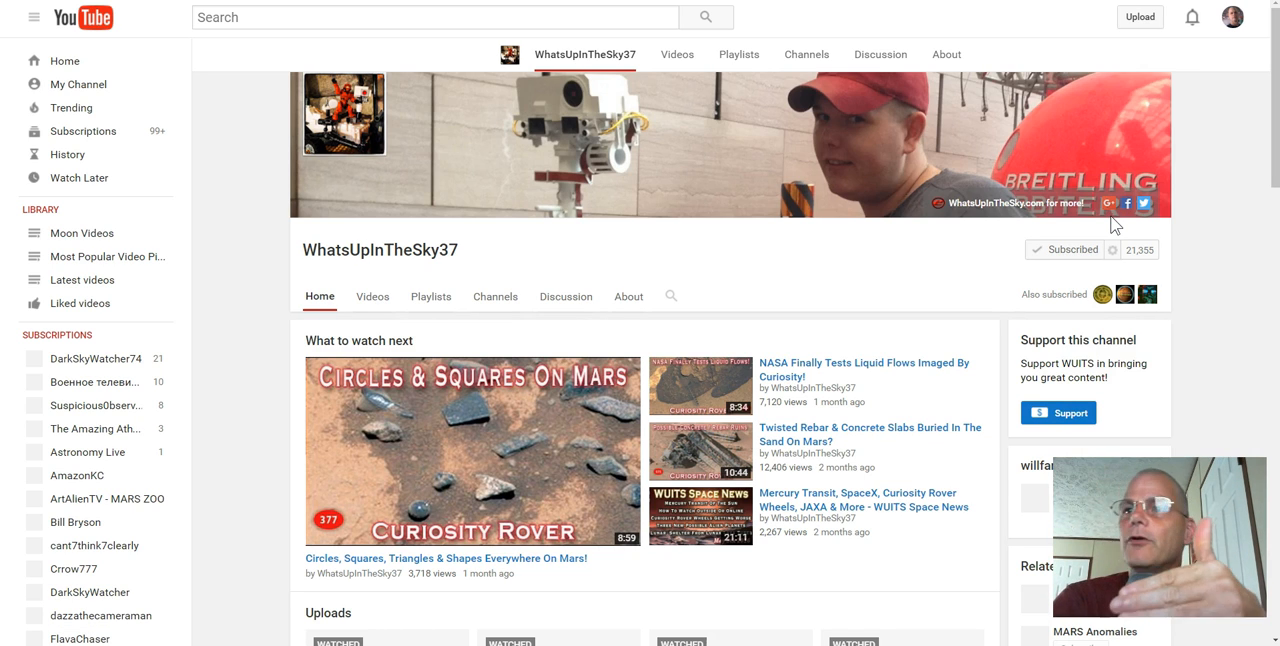
Scroll down the WhatsUpInTheSky37 YouTube channel page.
scroll(down, 3)
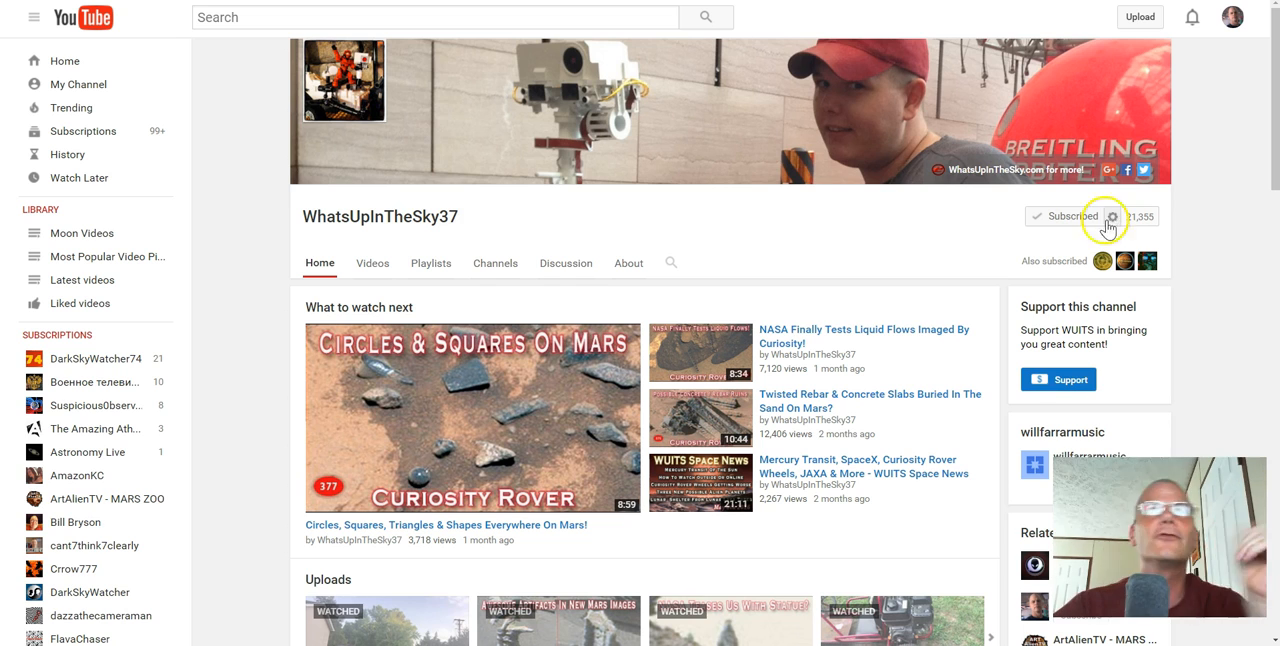
mouse_move(722, 10)
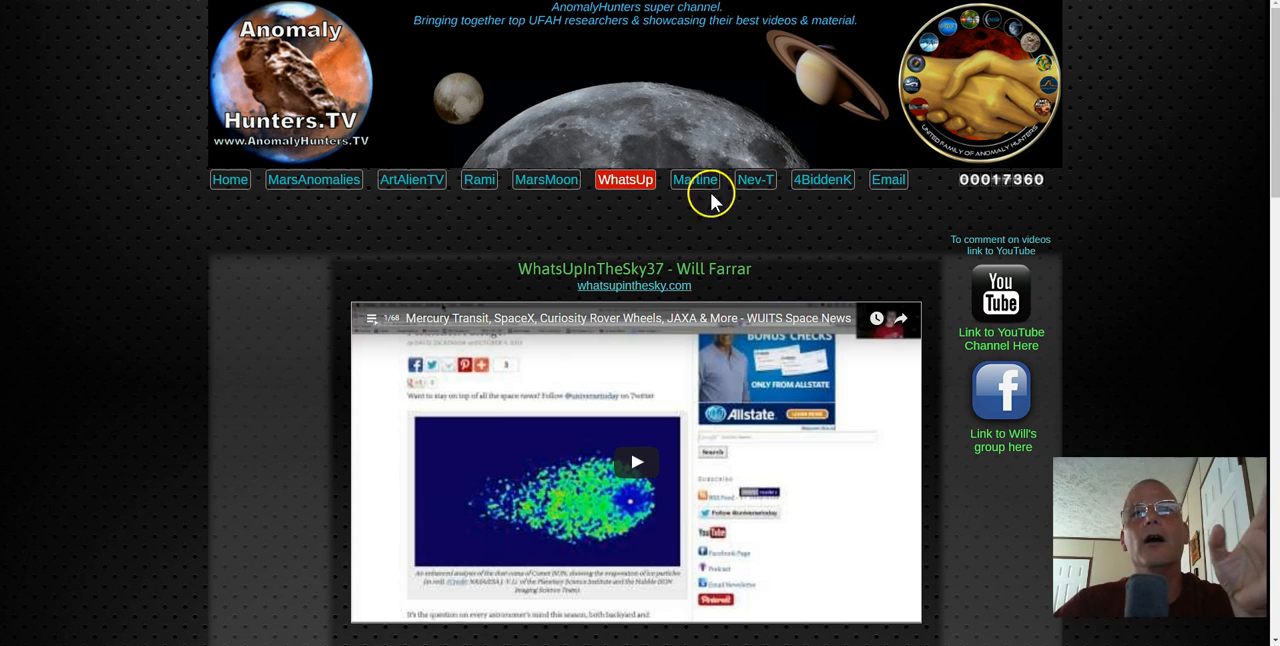
Open the whatsupinthesky.com Facebook page and scroll through its timeline posts.
click(1000, 390)
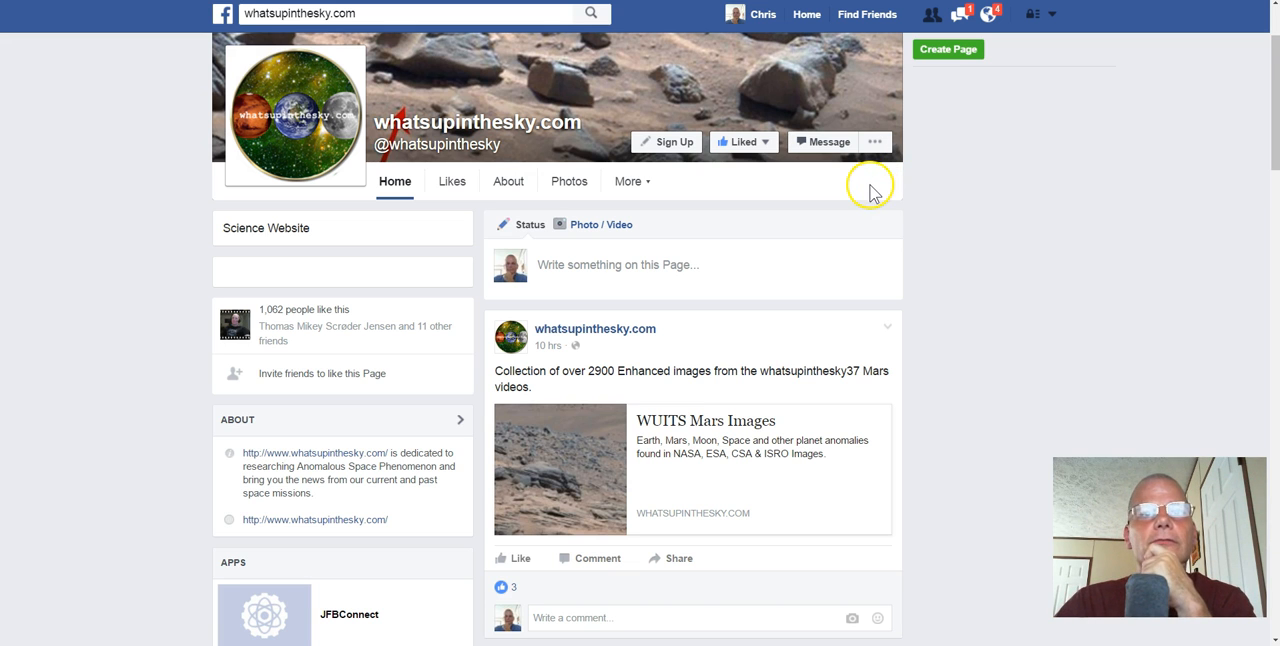
scroll(down, 3)
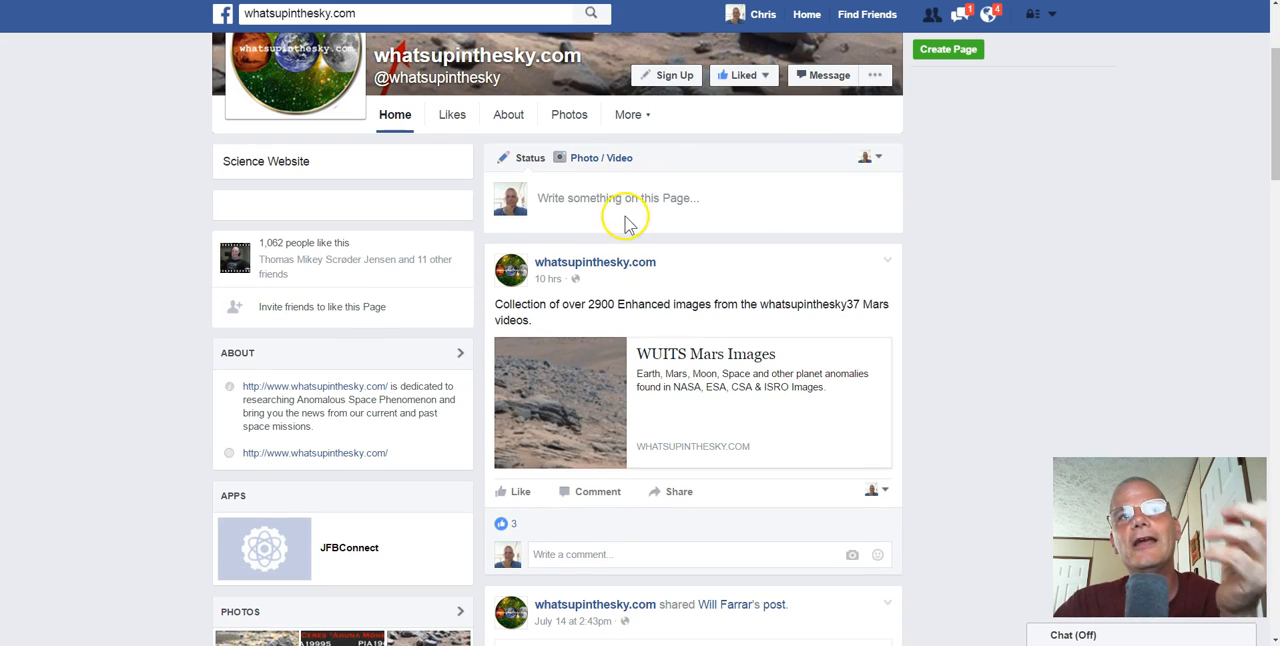
scroll(down, 3)
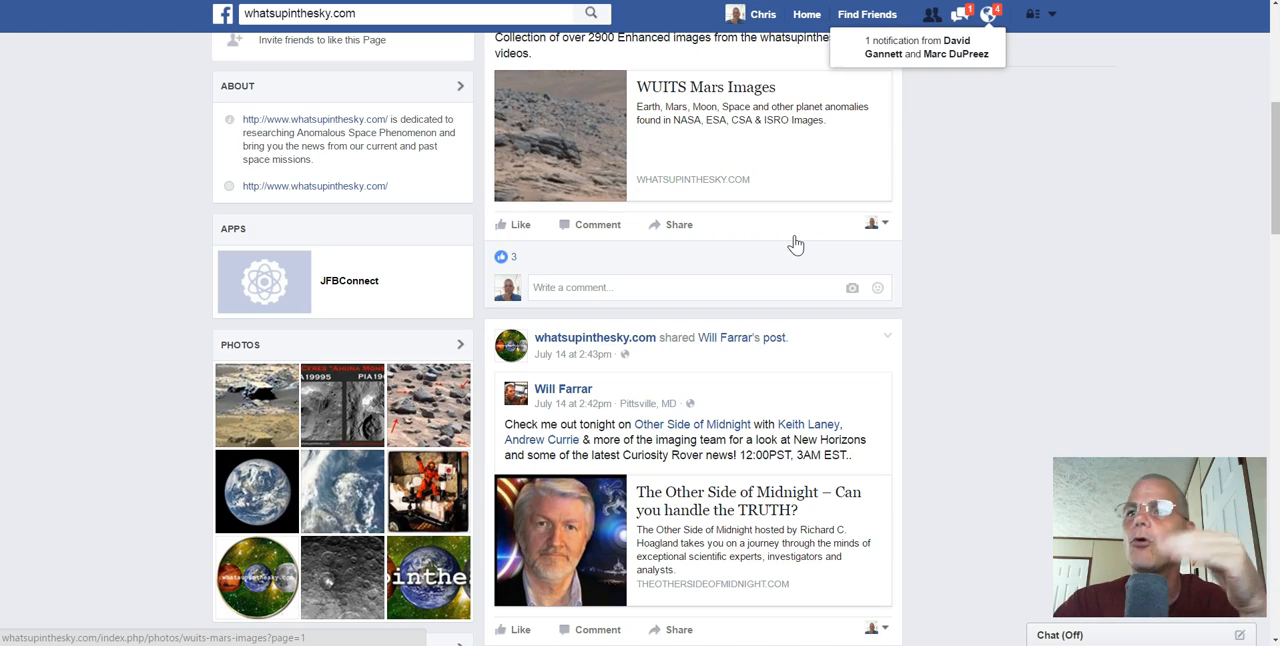
scroll(down, 3)
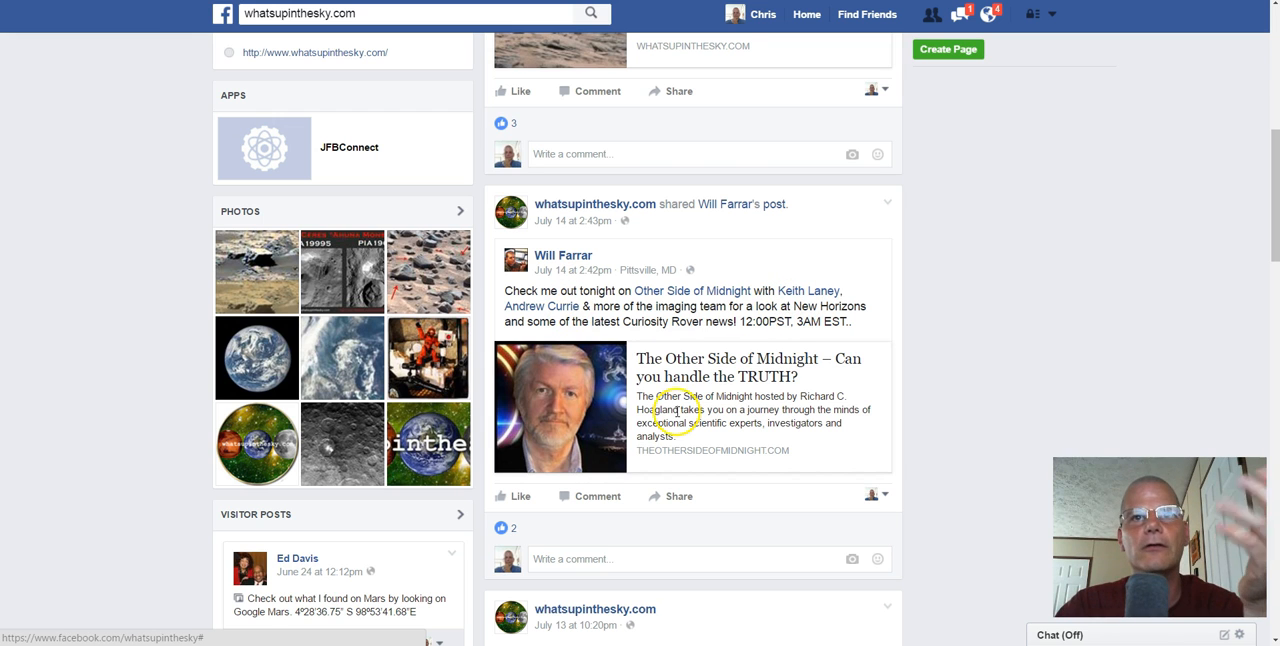
scroll(down, 3)
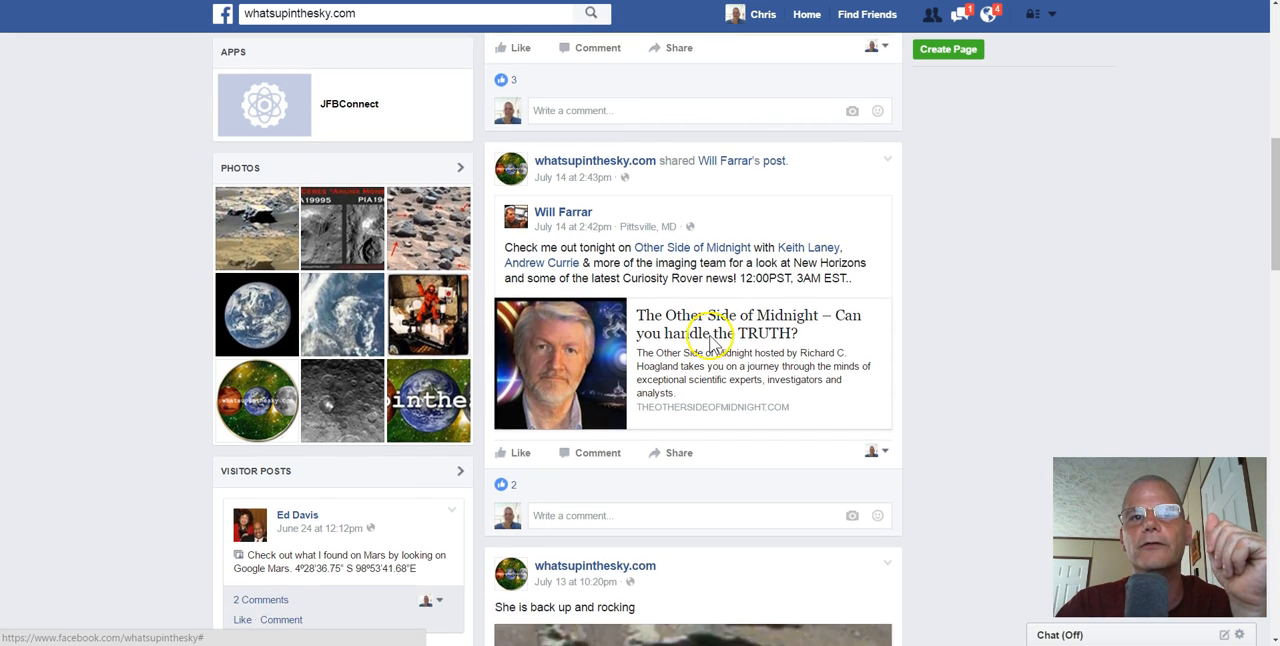
scroll(down, 3)
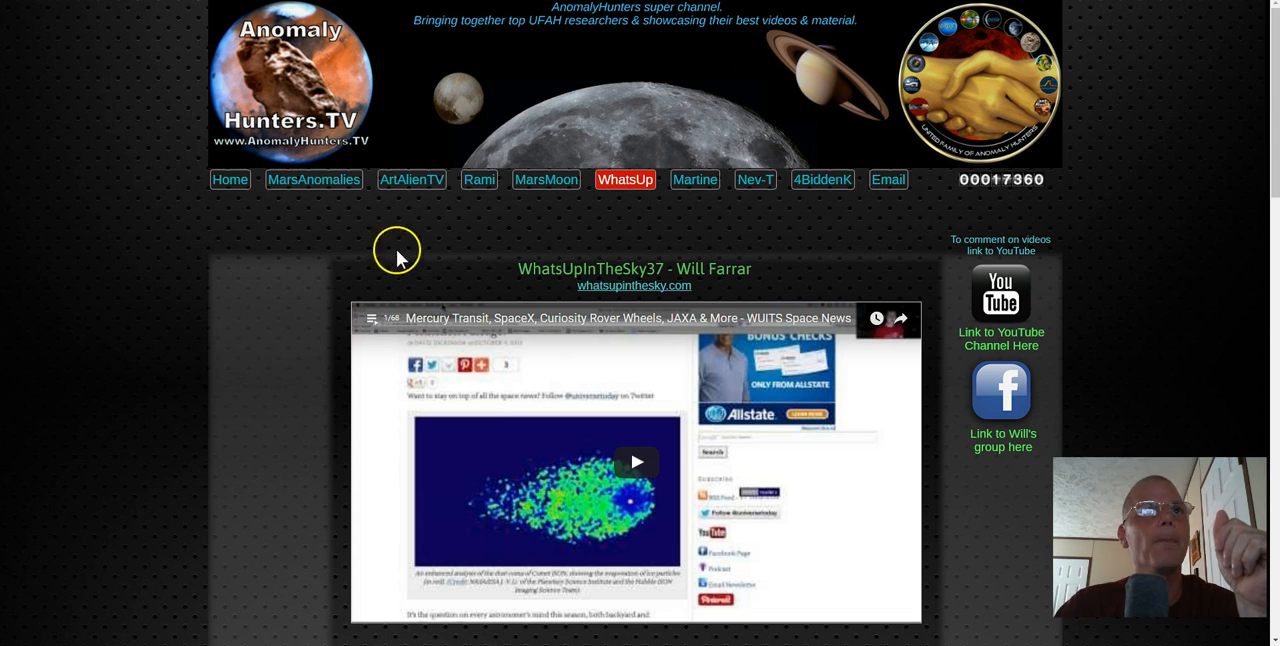
Go to the Mars Anomalies – Chris Moroney page and scroll to its embedded videos.
click(411, 179)
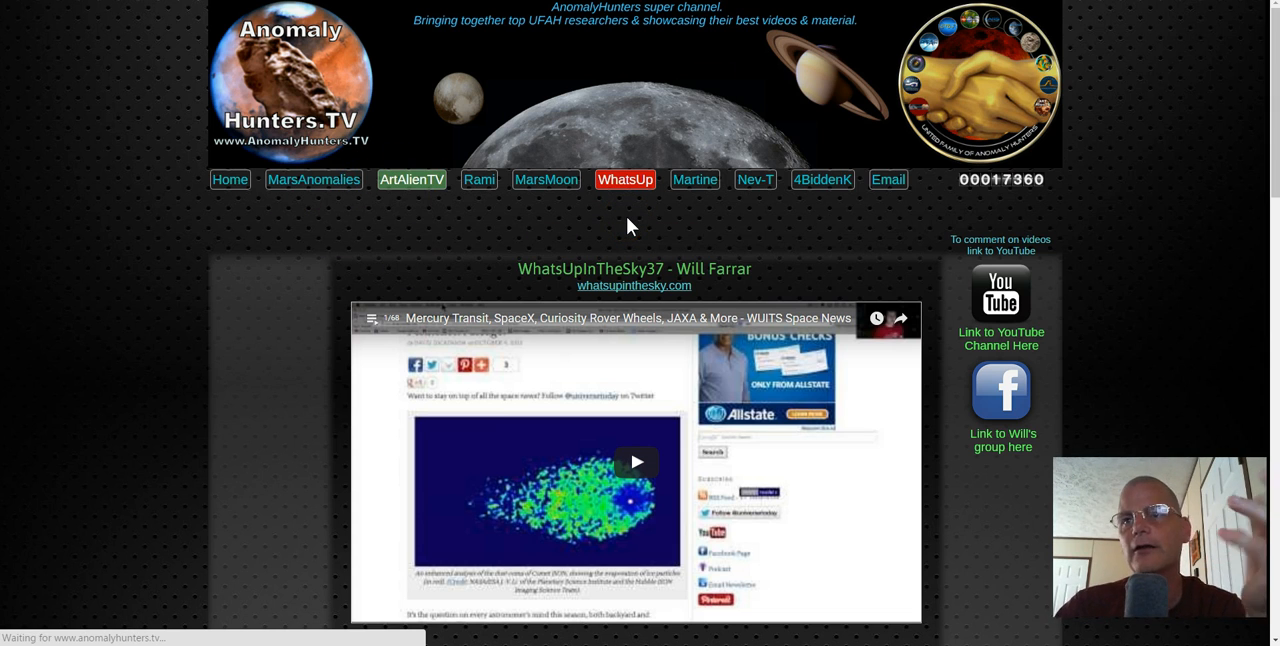
click(314, 179)
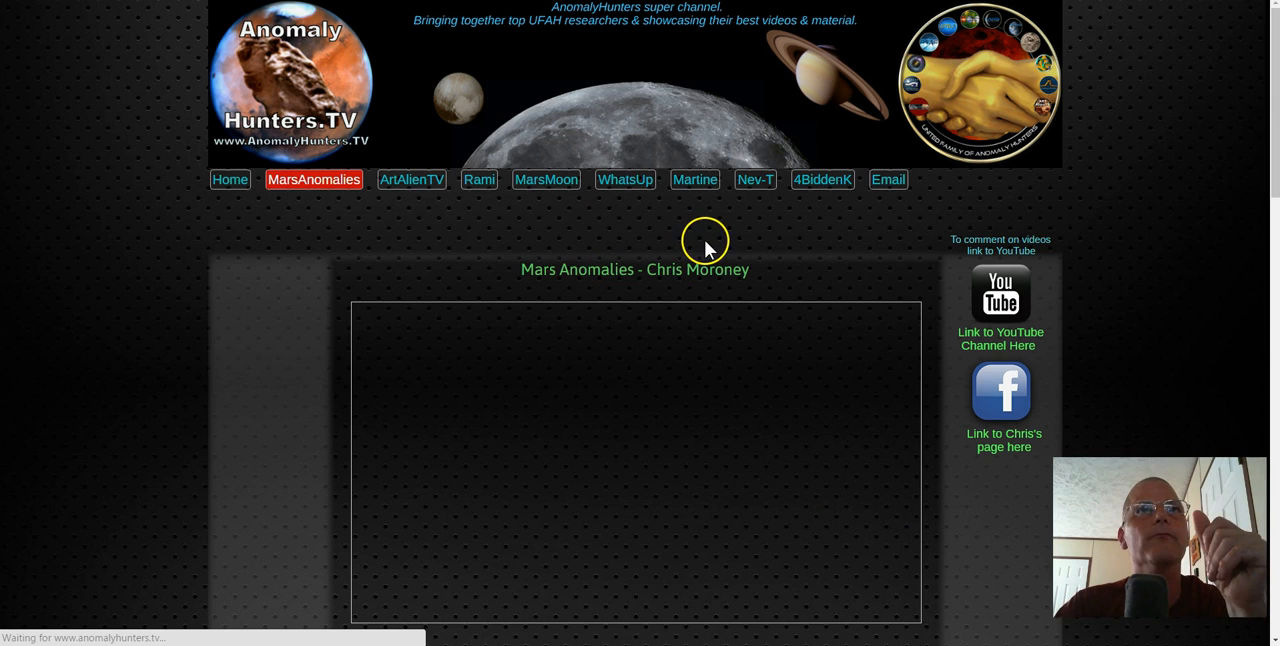
mouse_move(822, 245)
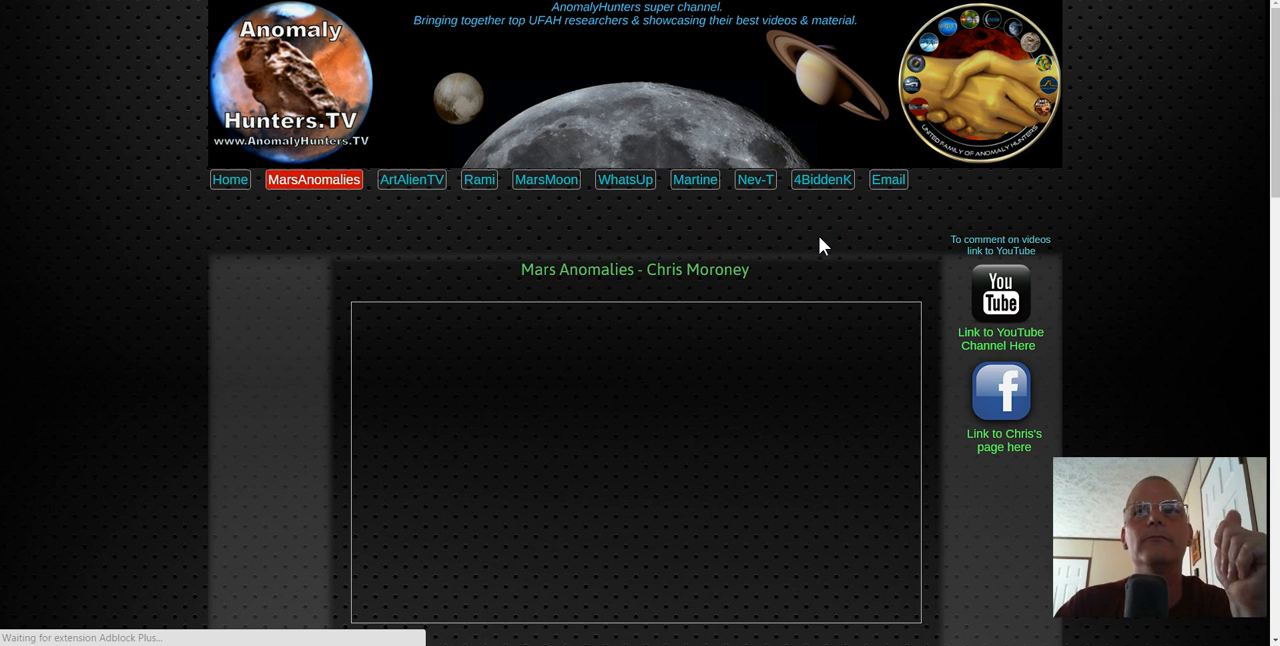
scroll(down, 3)
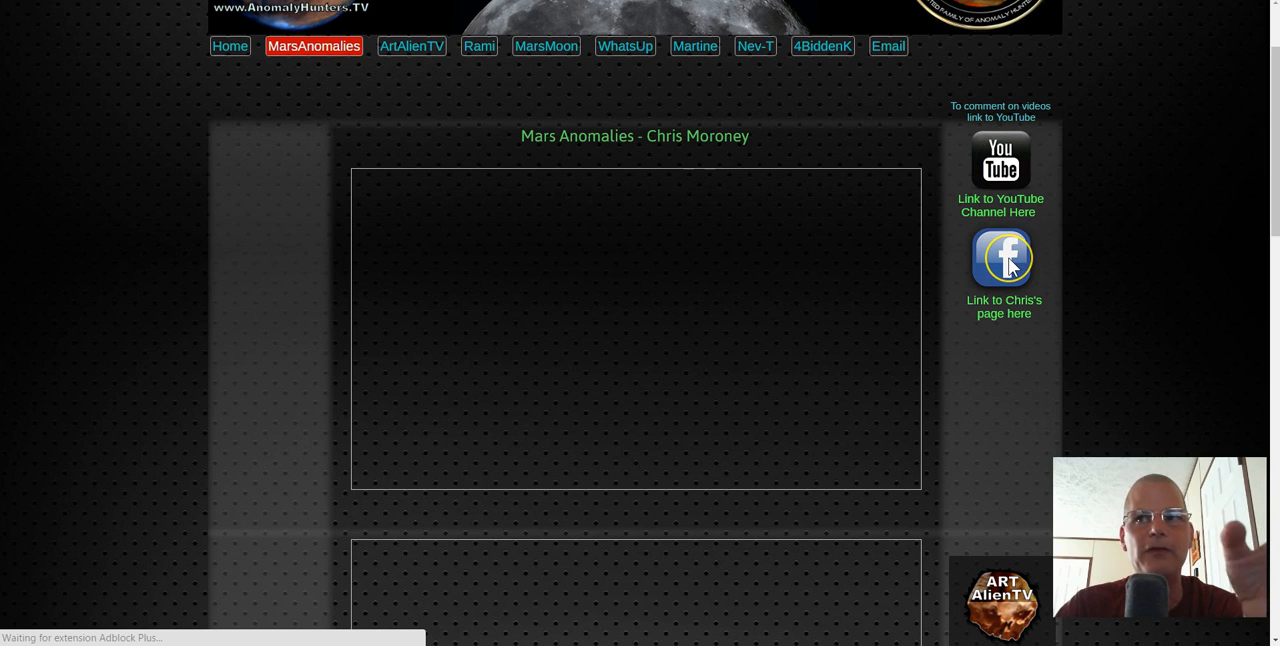
click(1001, 258)
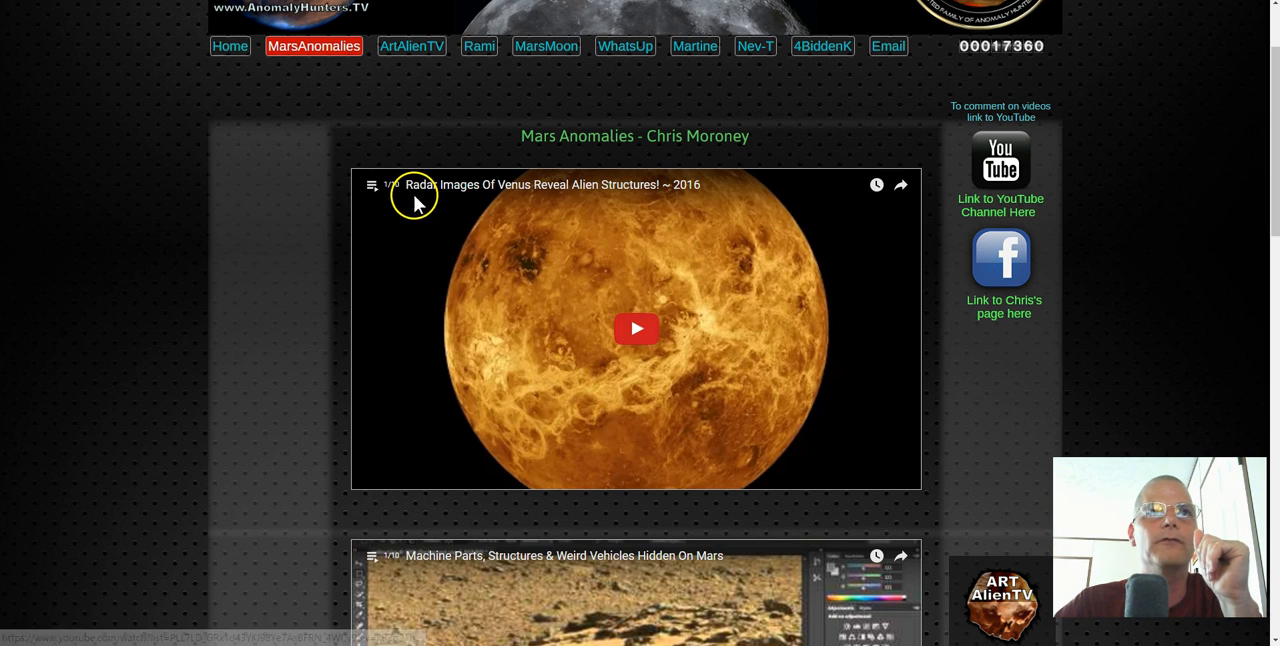
Open and close the Latest videos, Most Popular Video Picks and Moon Videos playlist listings.
click(372, 185)
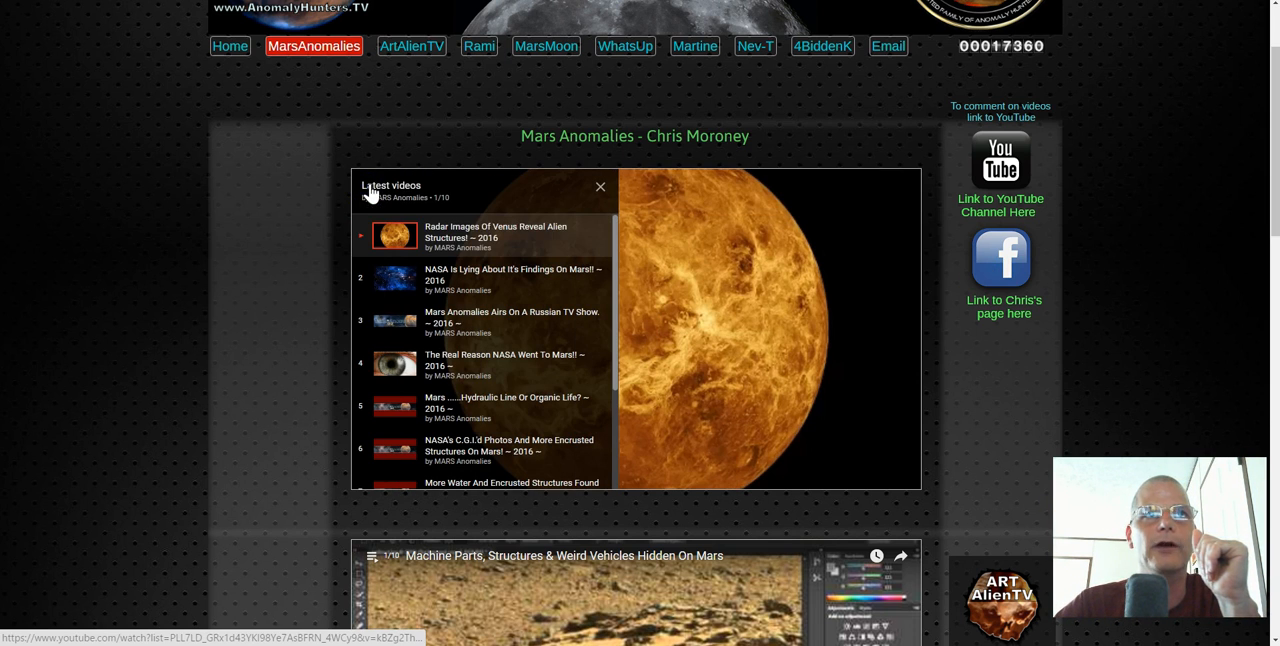
scroll(down, 3)
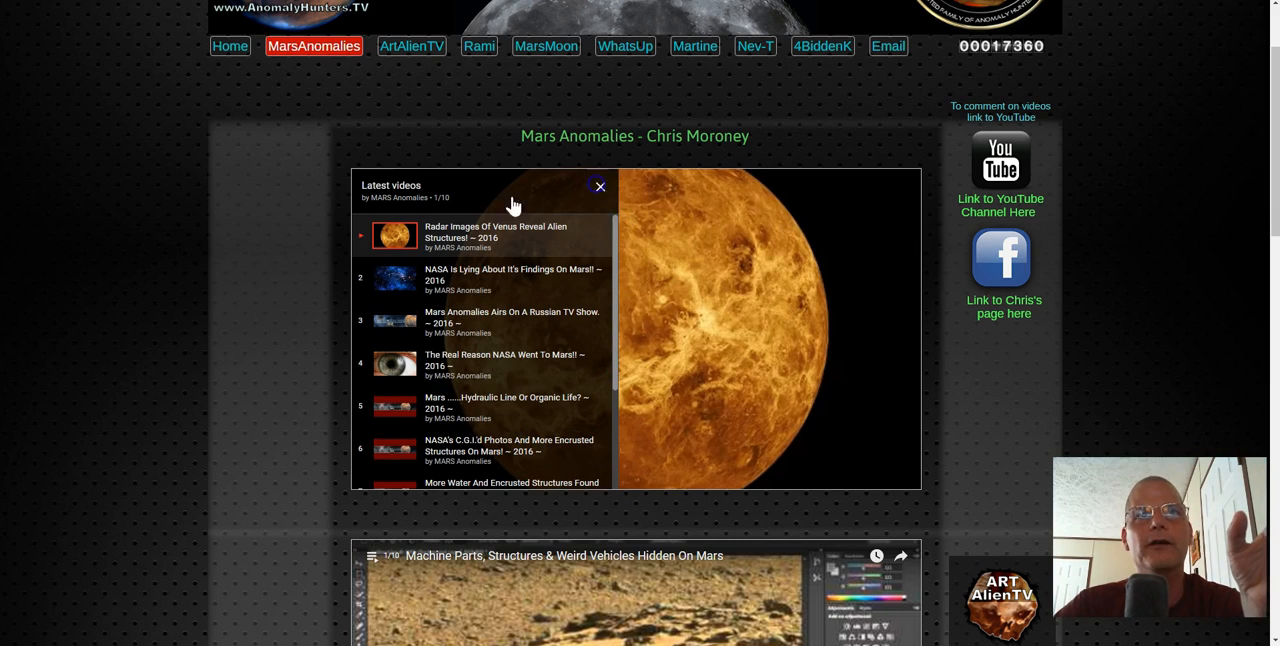
click(600, 186)
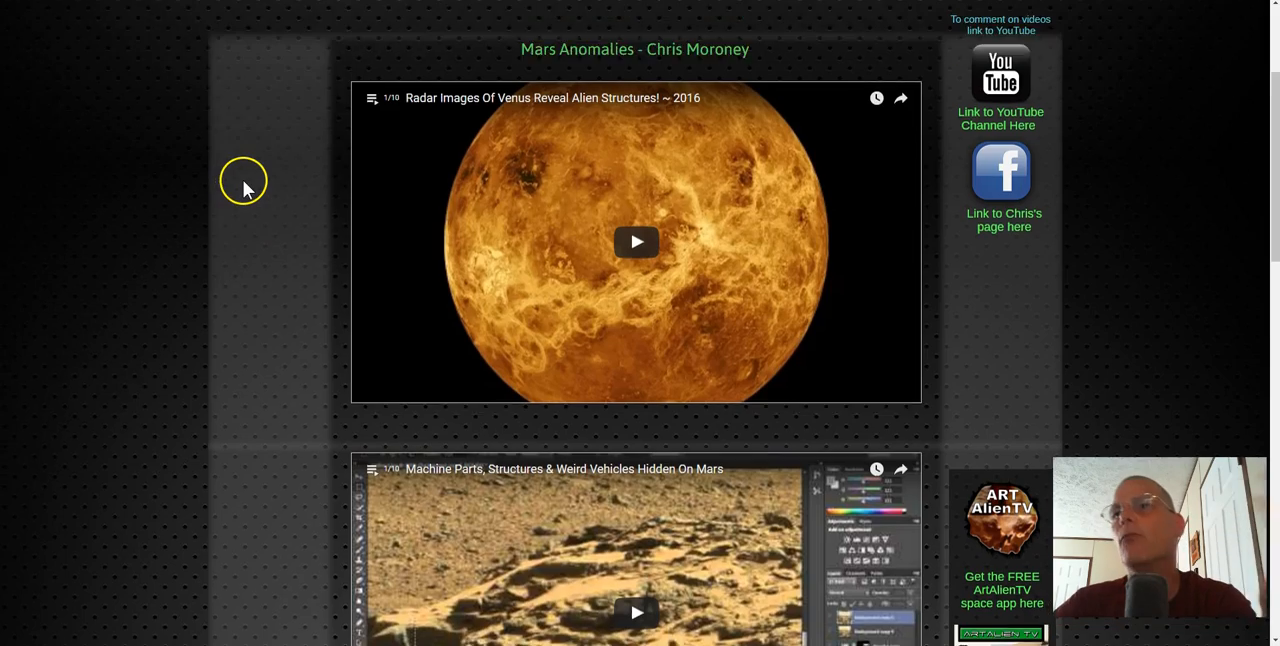
scroll(up, 3)
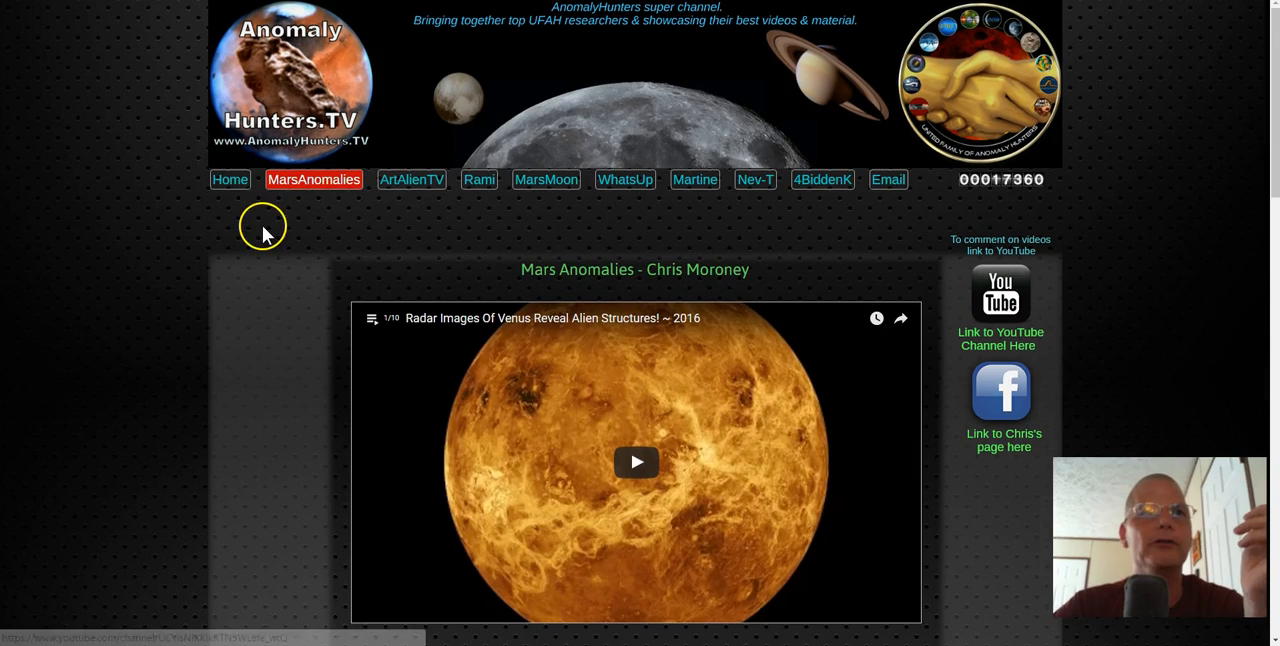
scroll(down, 3)
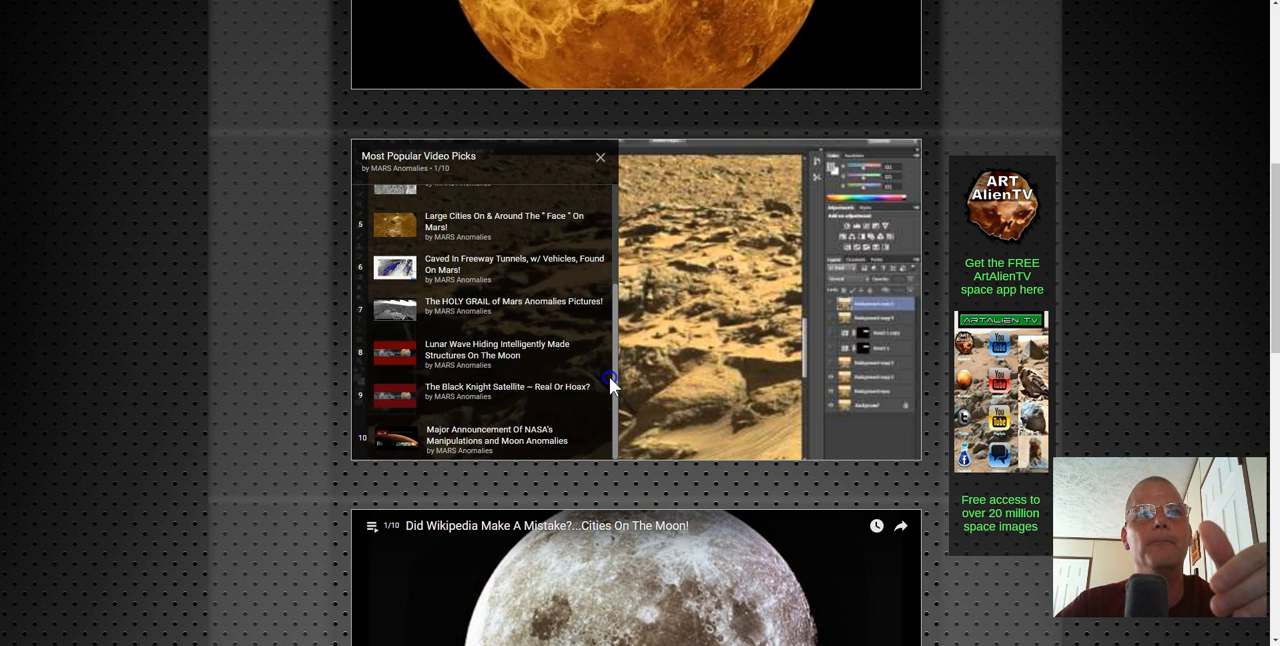
click(600, 157)
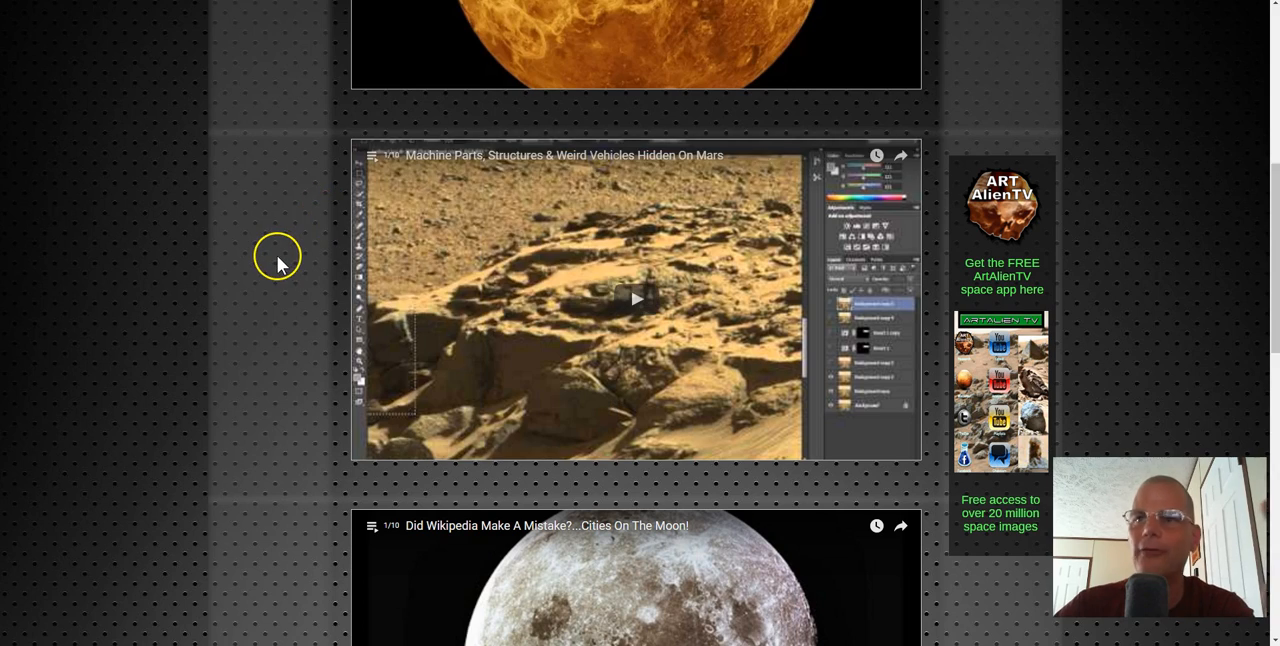
scroll(down, 3)
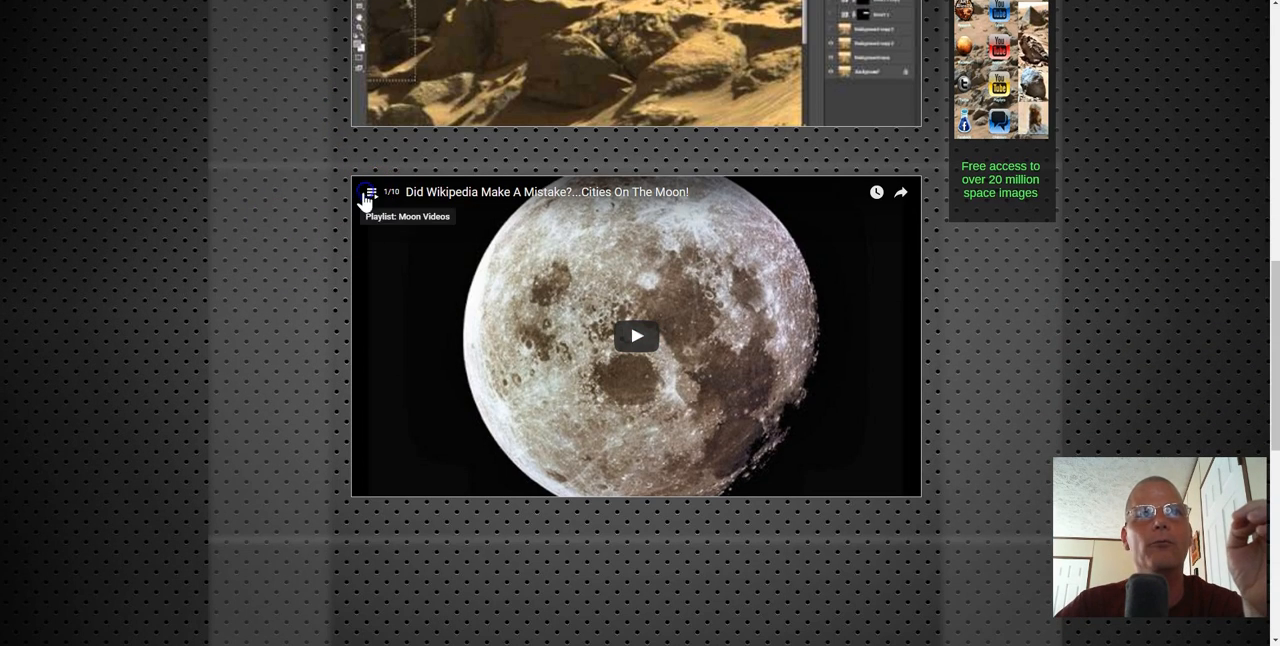
click(370, 193)
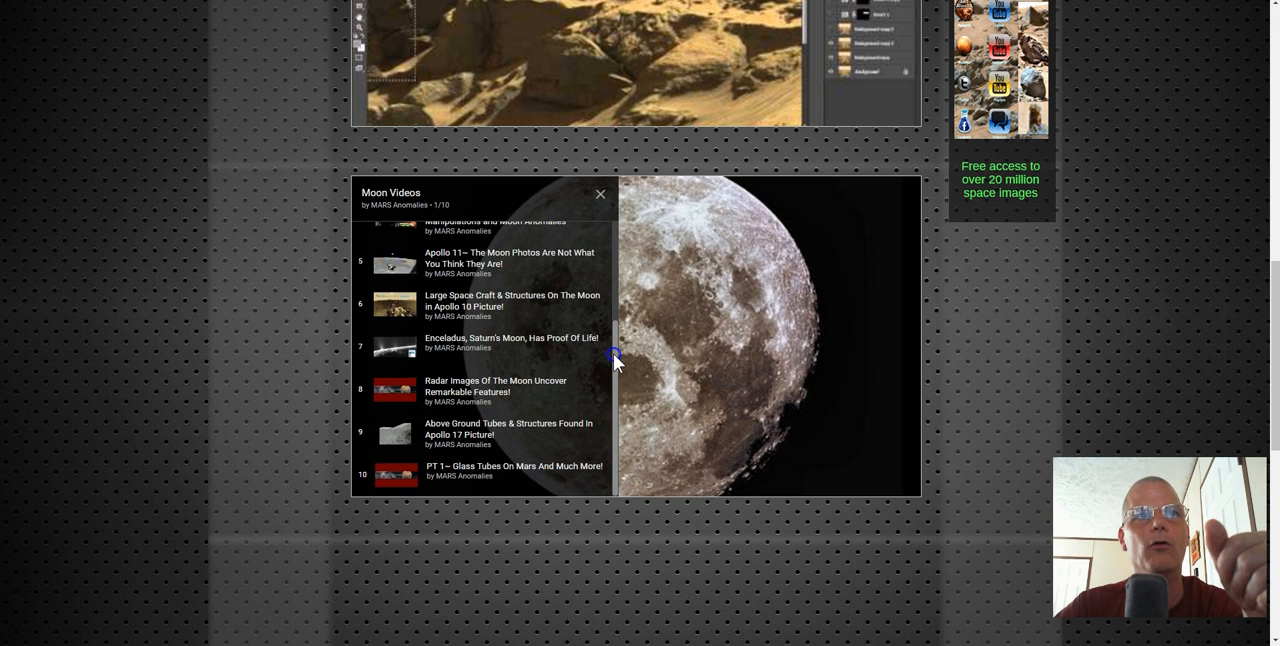
click(599, 194)
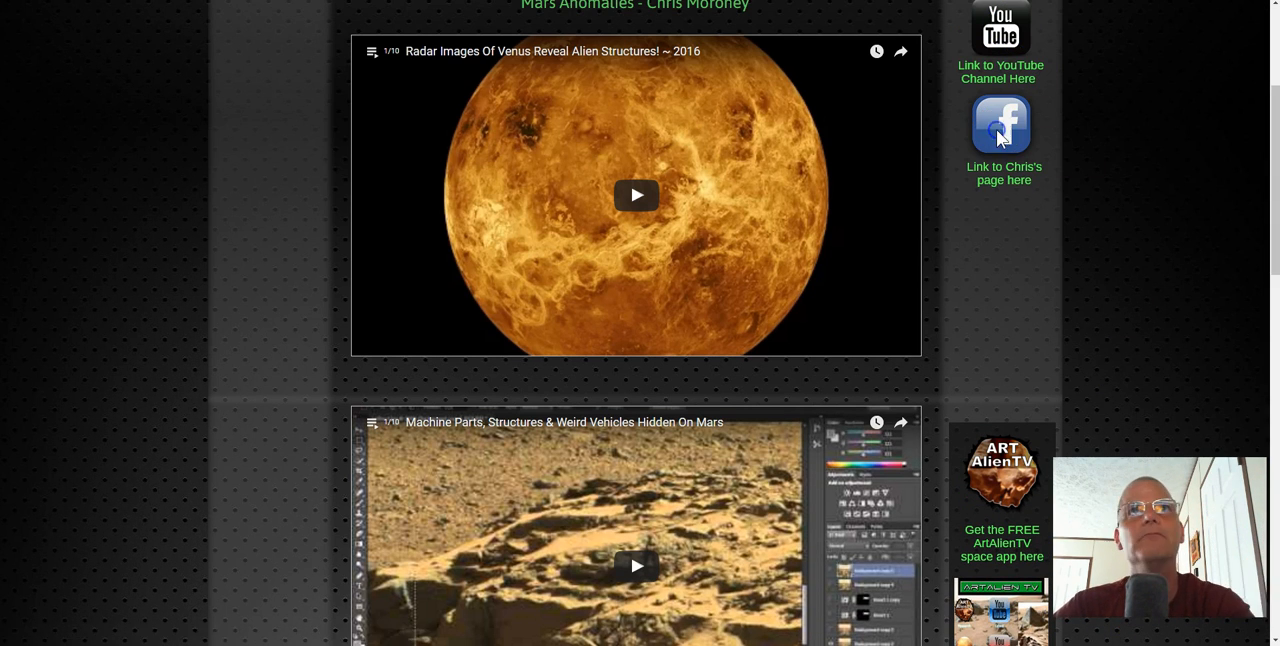
Scroll through the MARS Anomalies Facebook feed, then return to the Mars Anomalies page.
click(1001, 125)
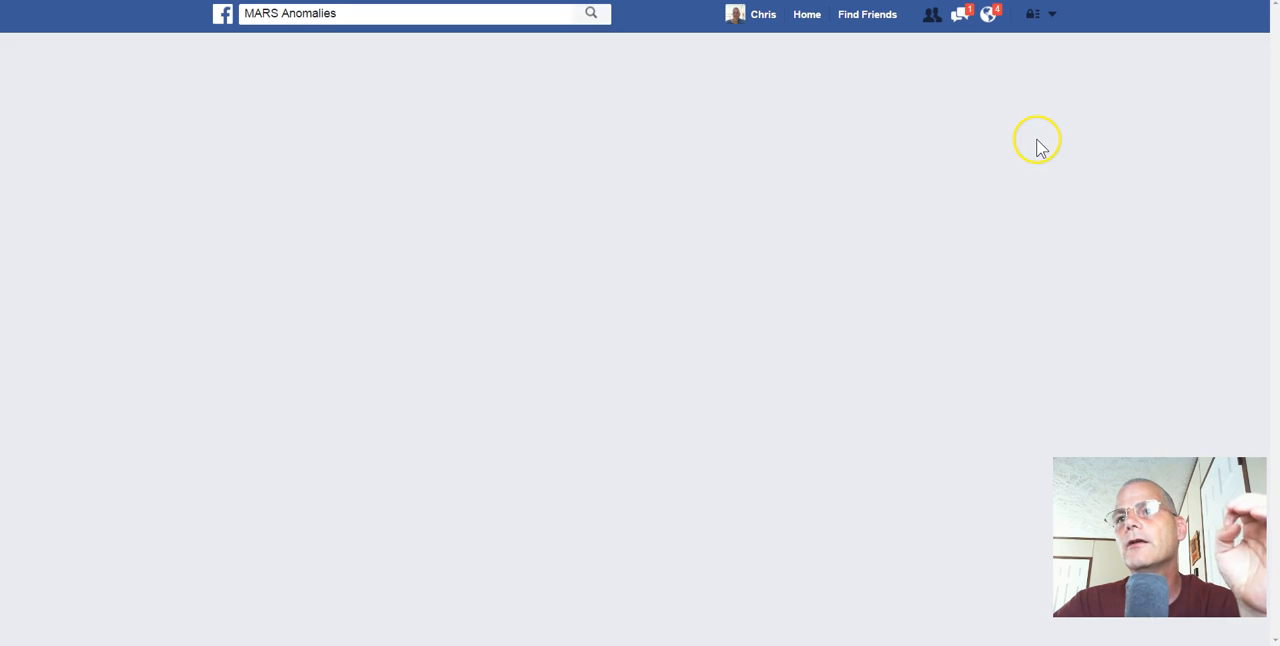
mouse_move(750, 137)
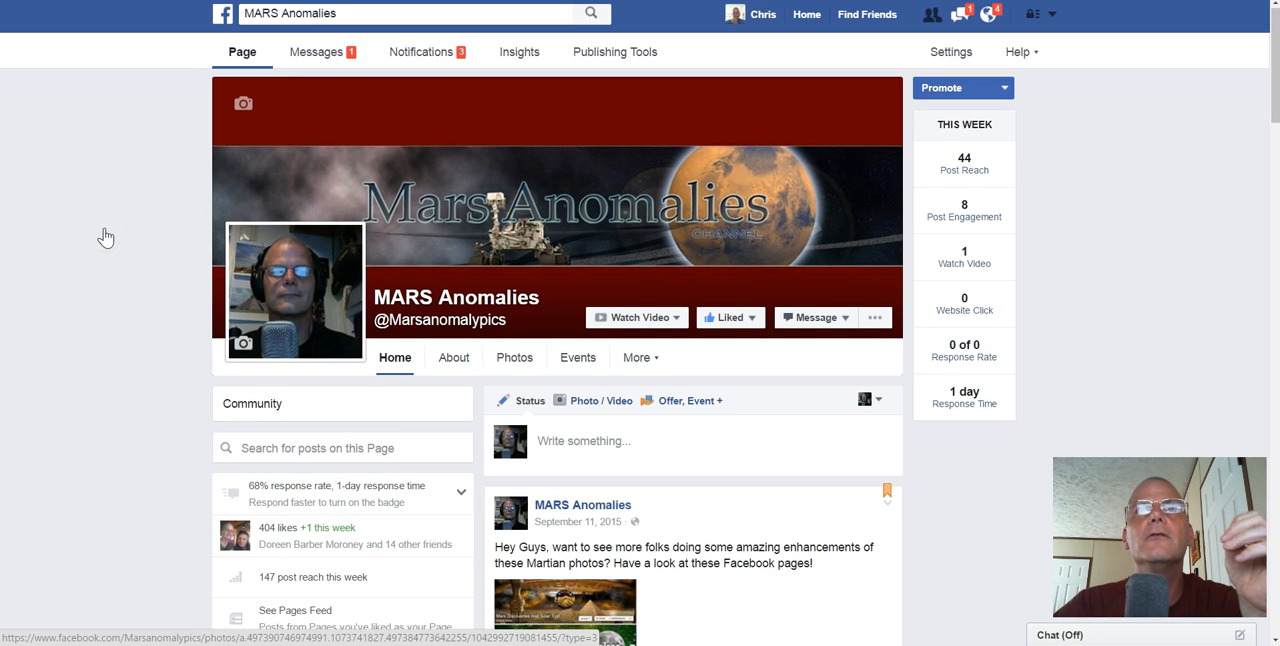
scroll(down, 3)
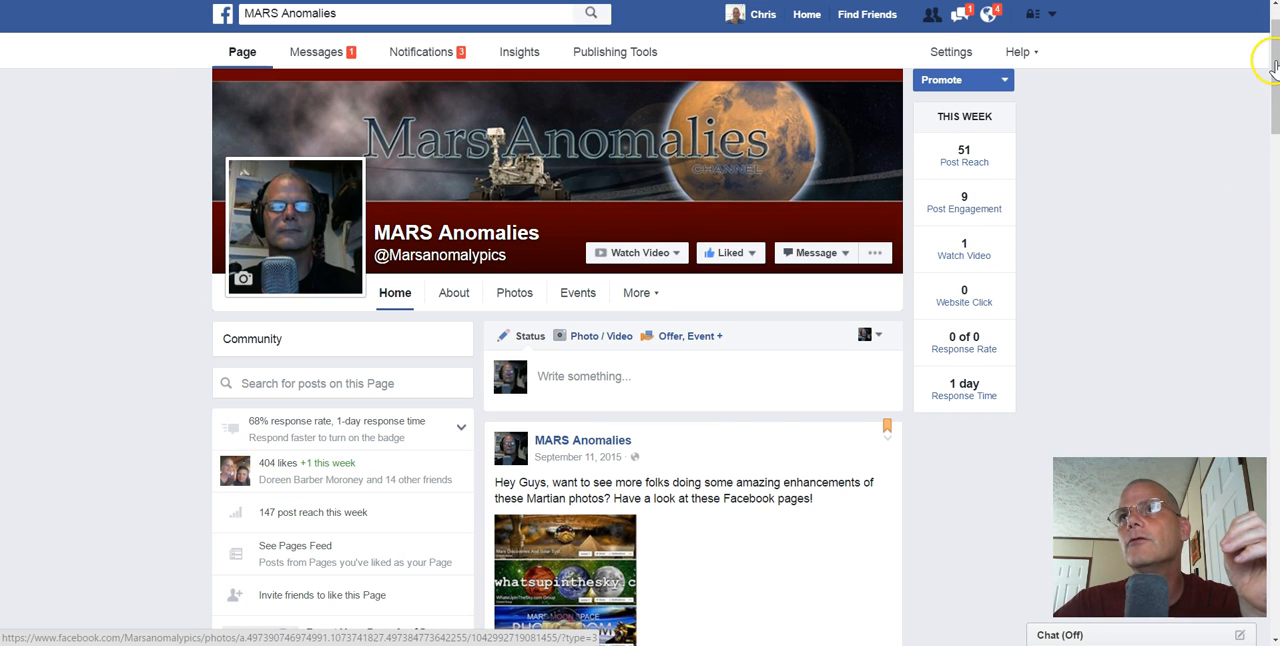
scroll(down, 3)
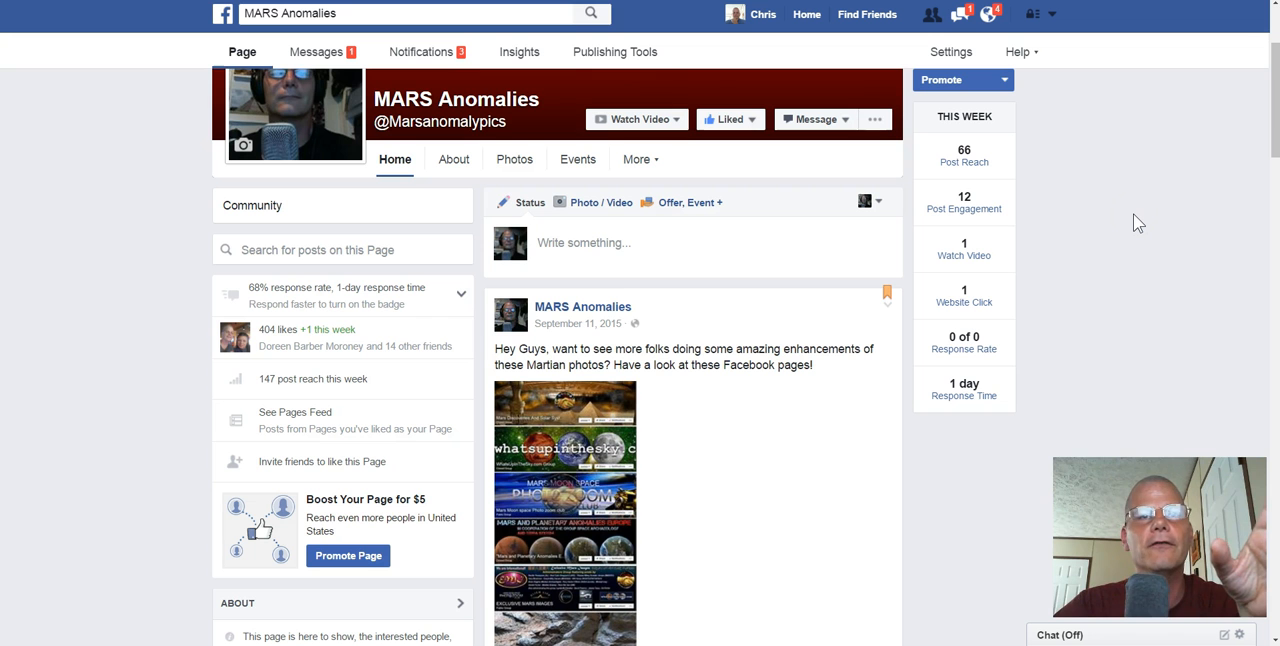
scroll(down, 3)
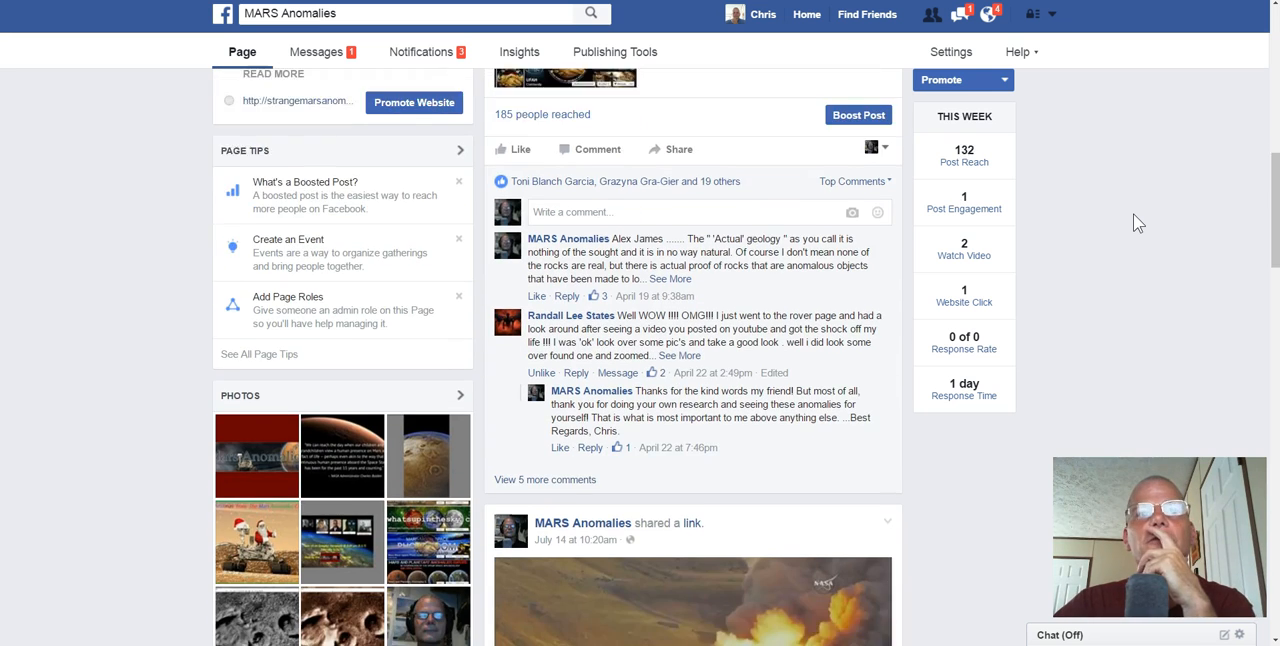
scroll(down, 3)
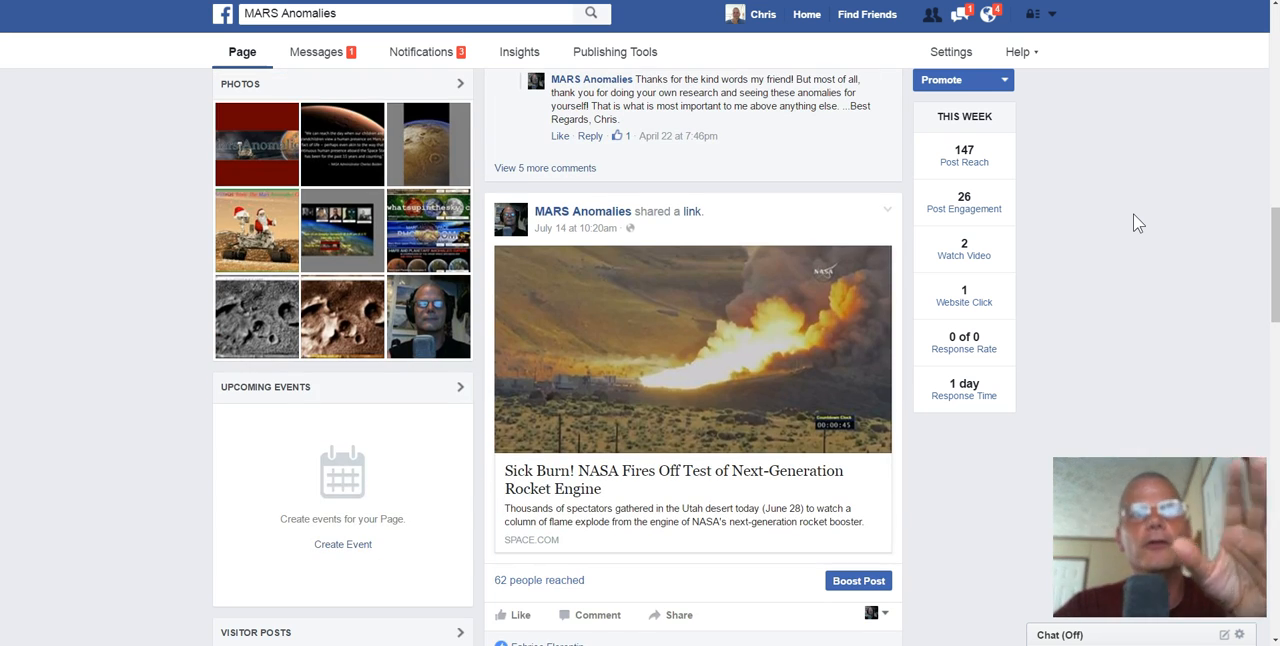
scroll(down, 3)
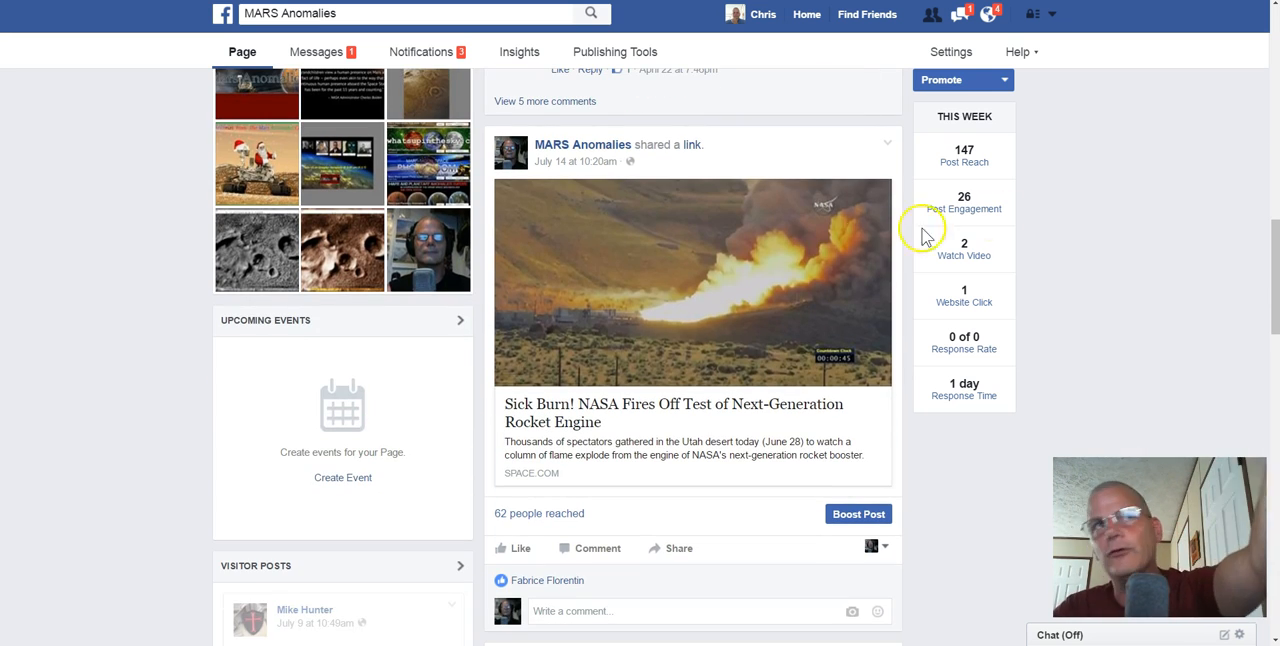
scroll(down, 3)
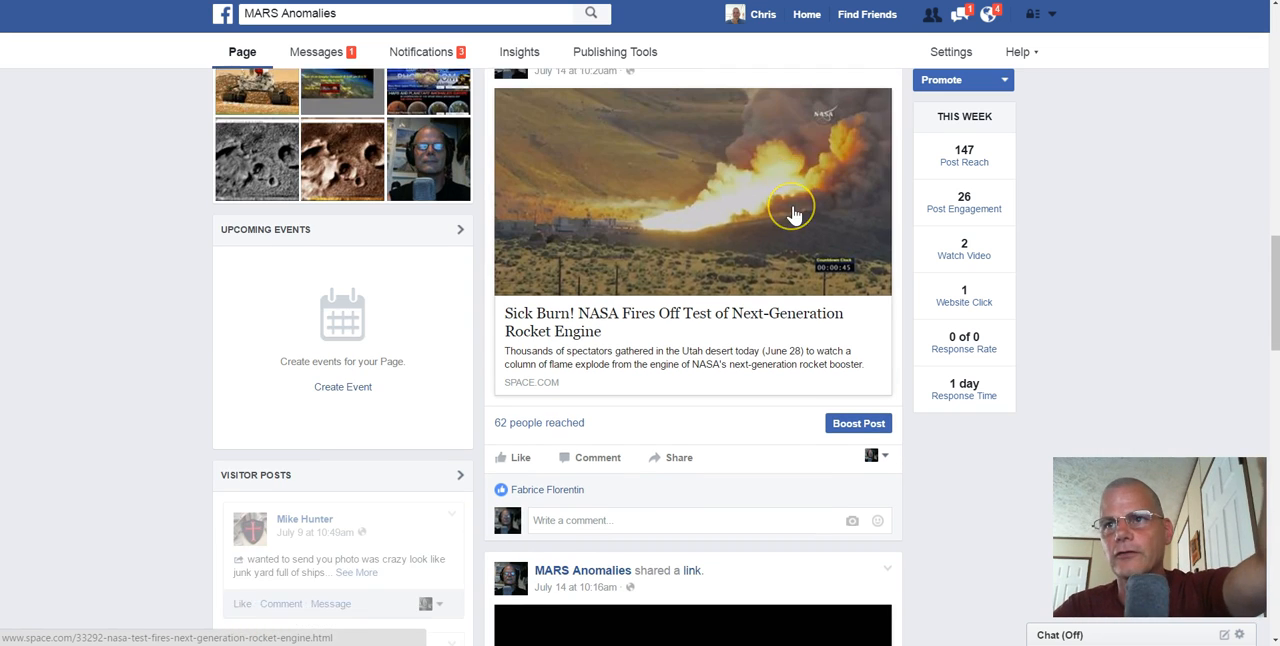
scroll(down, 3)
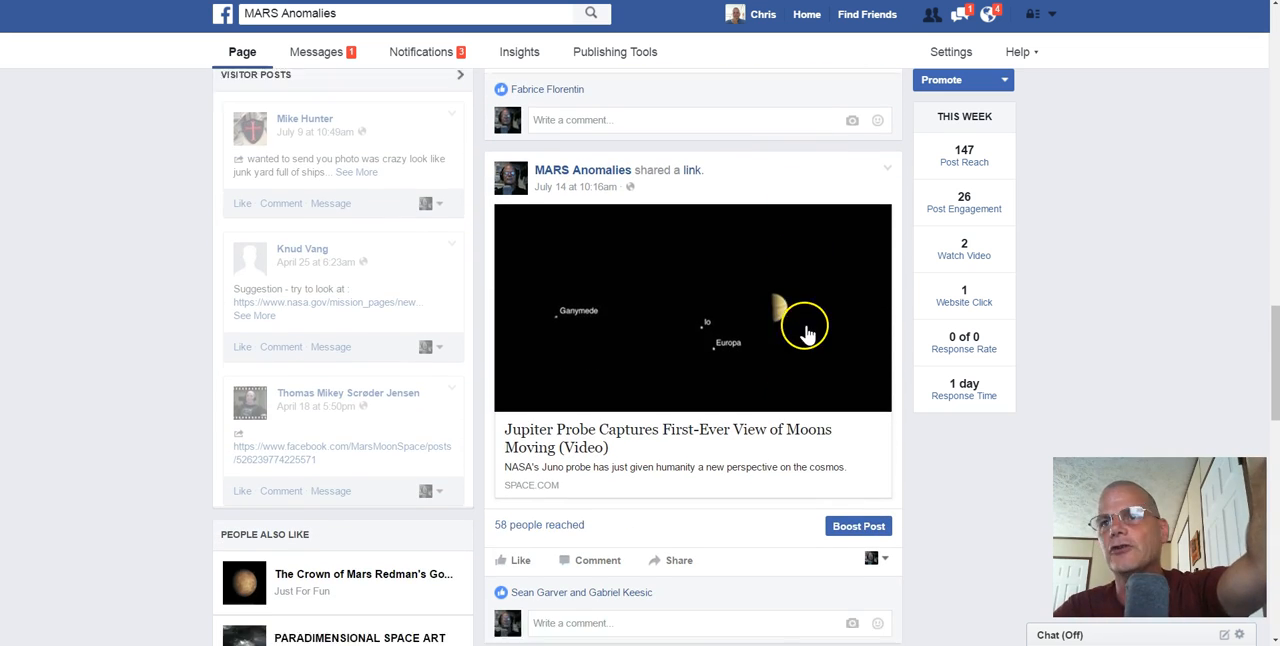
scroll(down, 3)
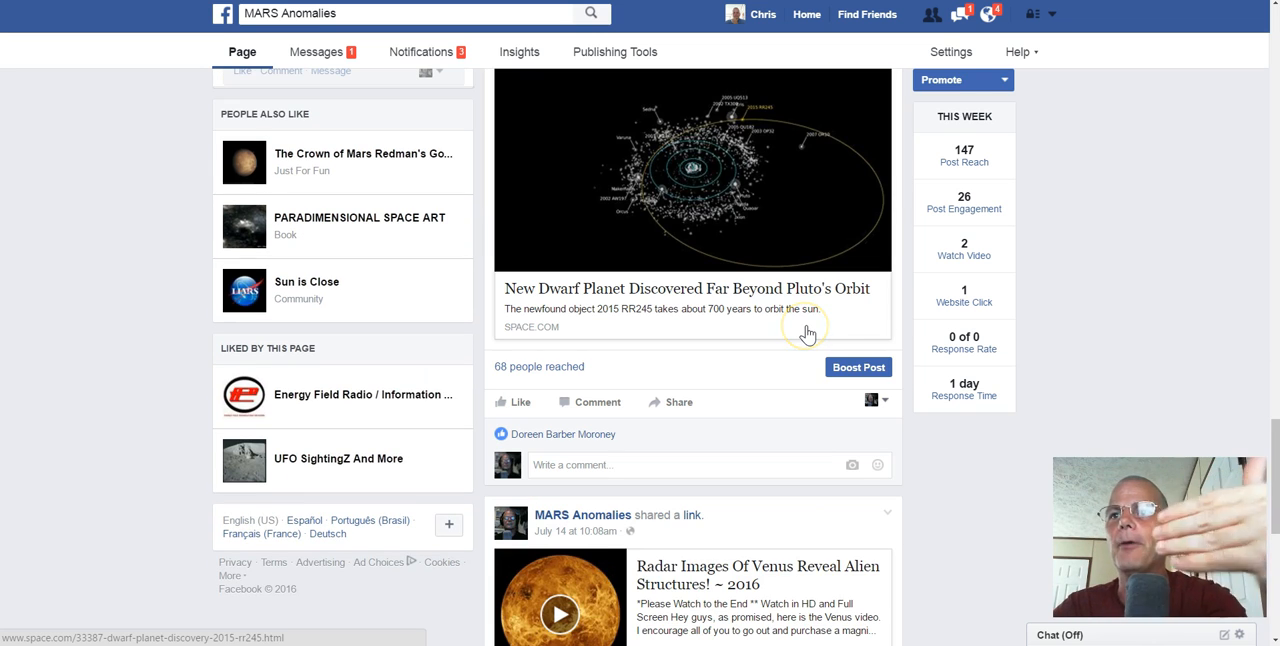
scroll(down, 3)
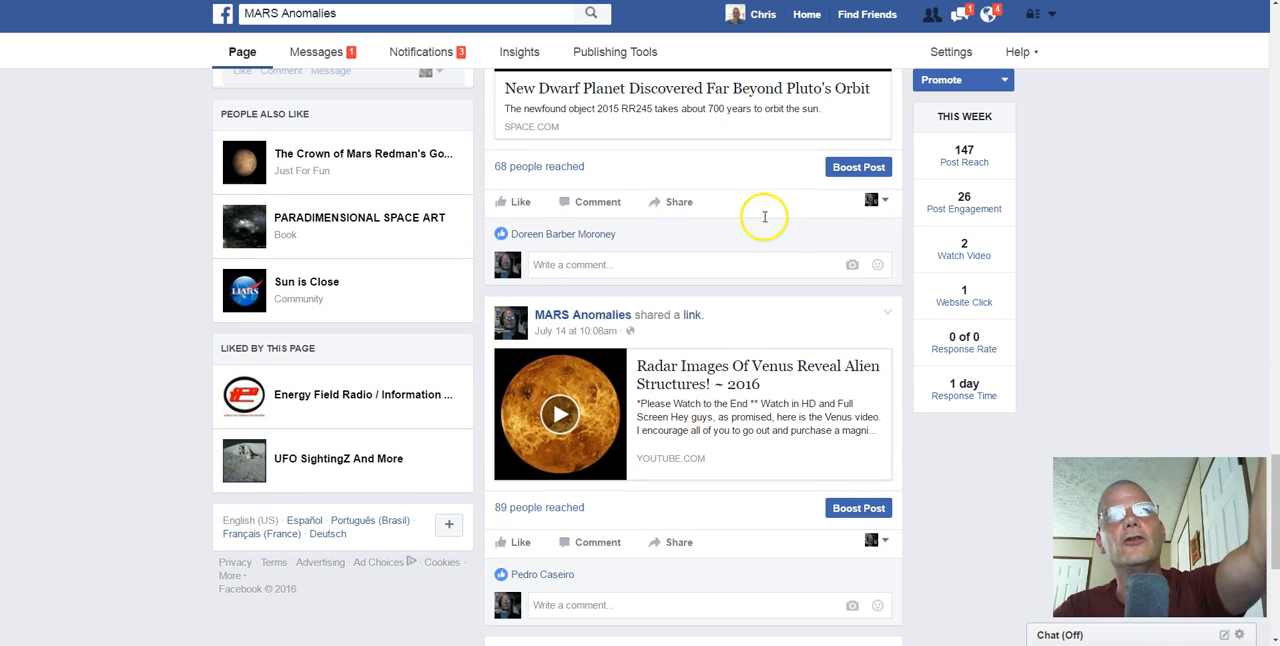
scroll(down, 3)
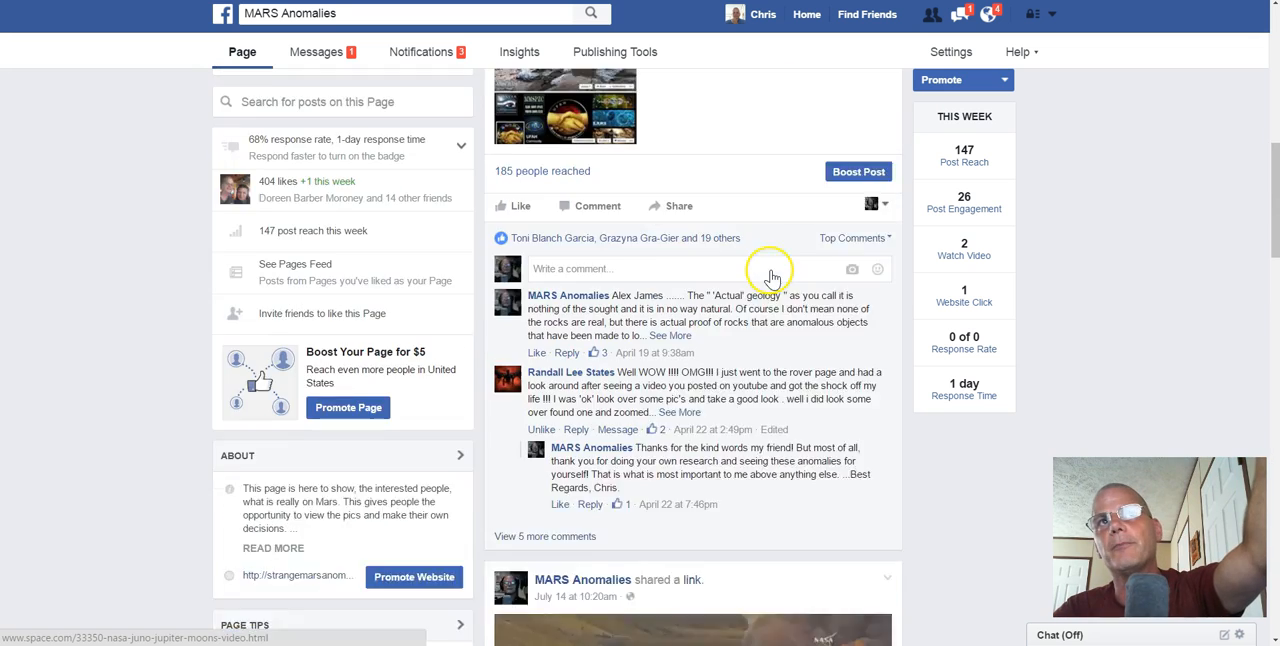
click(748, 319)
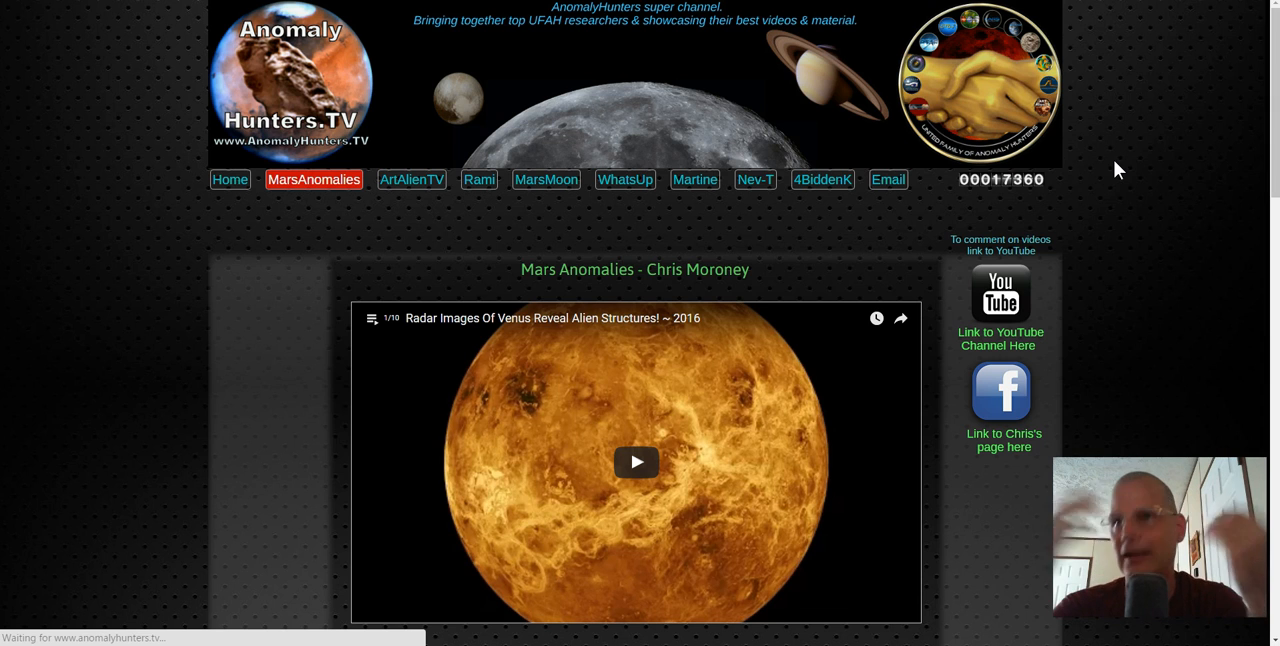
Open Neville Thompson's Nev-T page, show the playlist's video list, and scroll his videos.
click(755, 180)
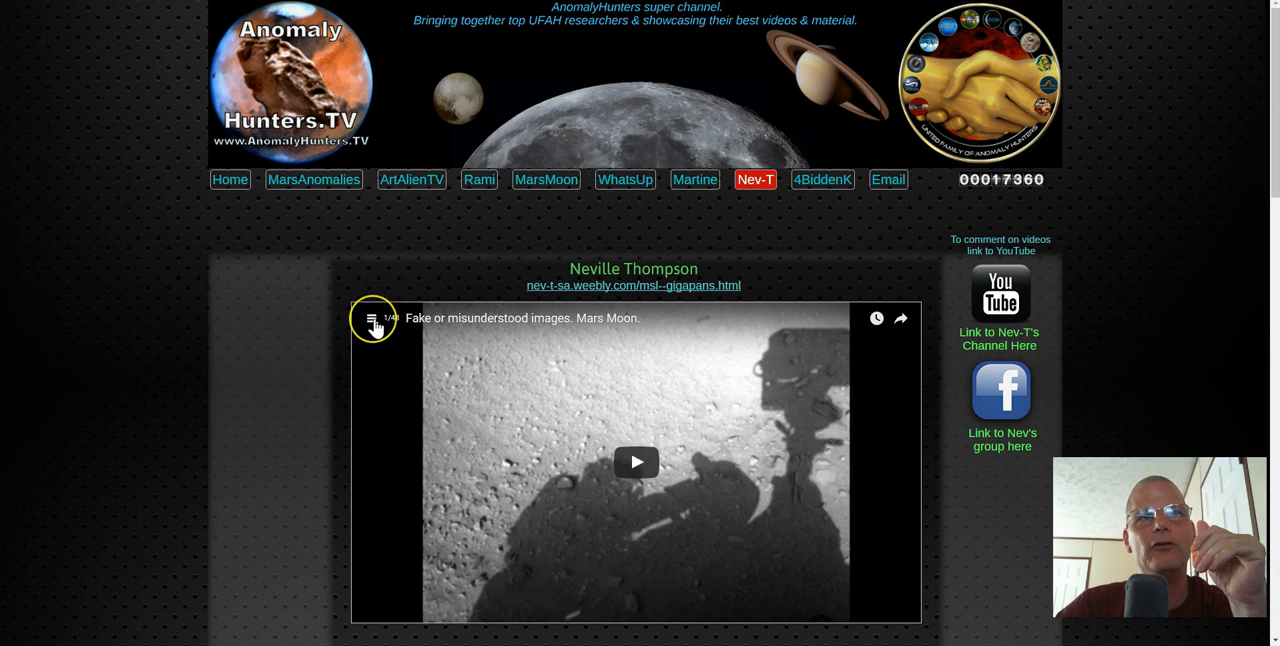
mouse_move(373, 318)
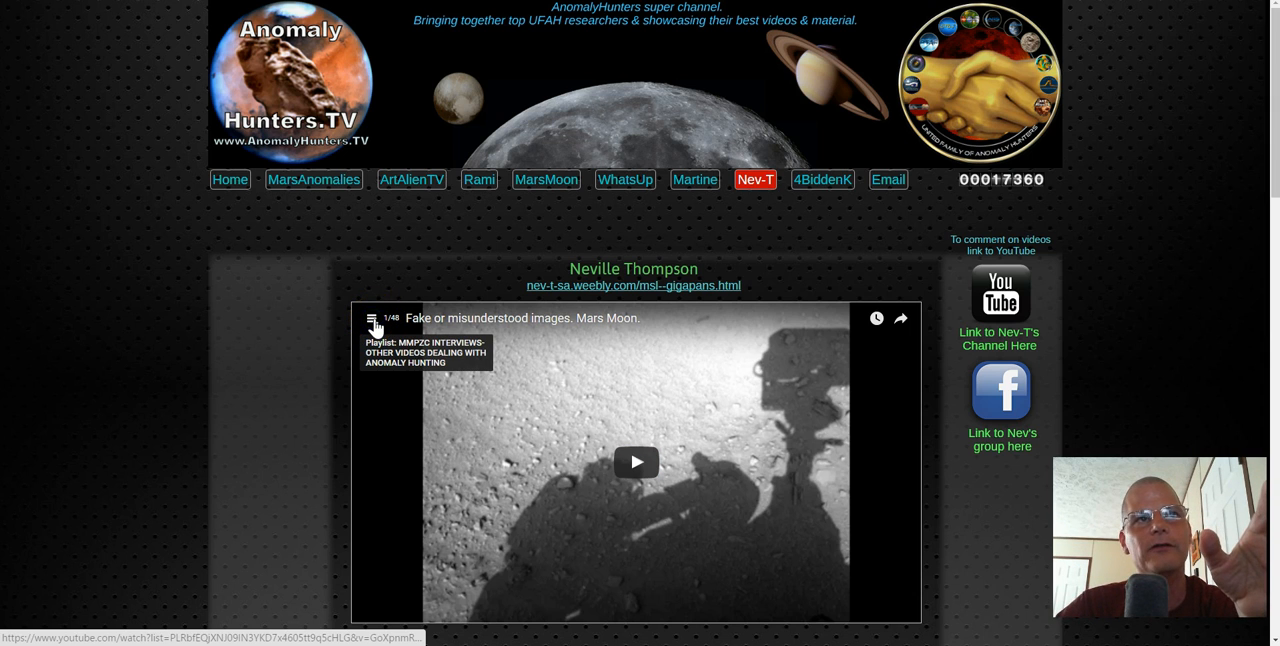
click(374, 317)
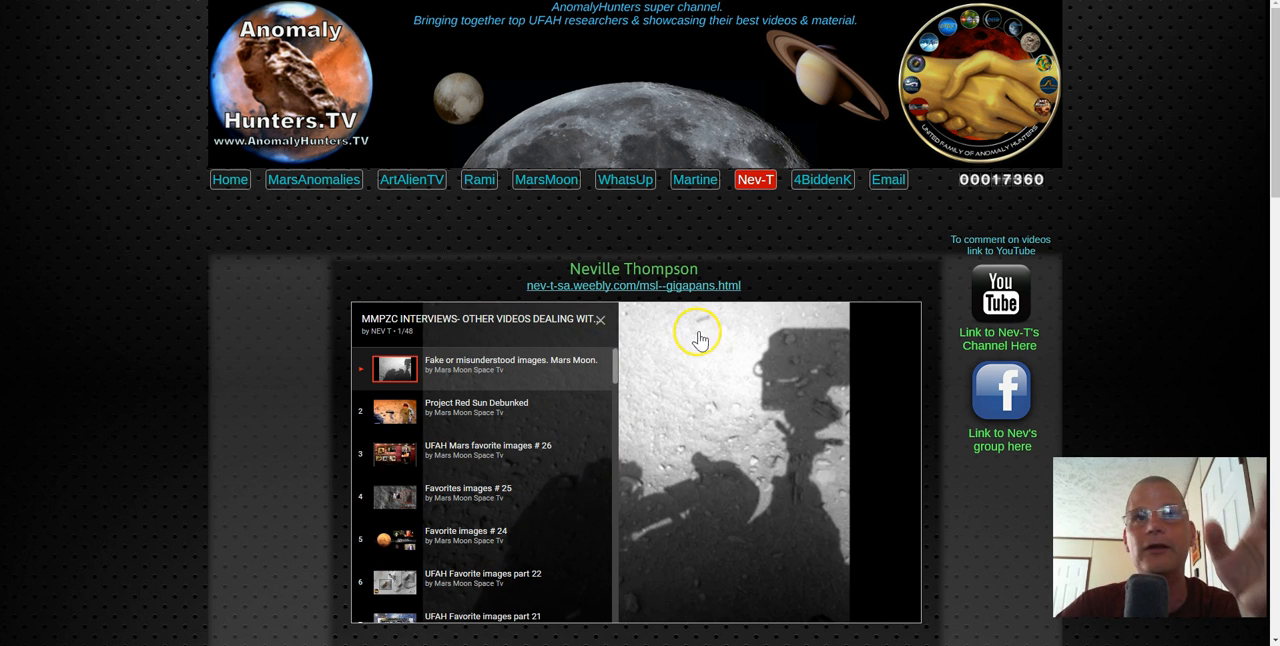
scroll(down, 3)
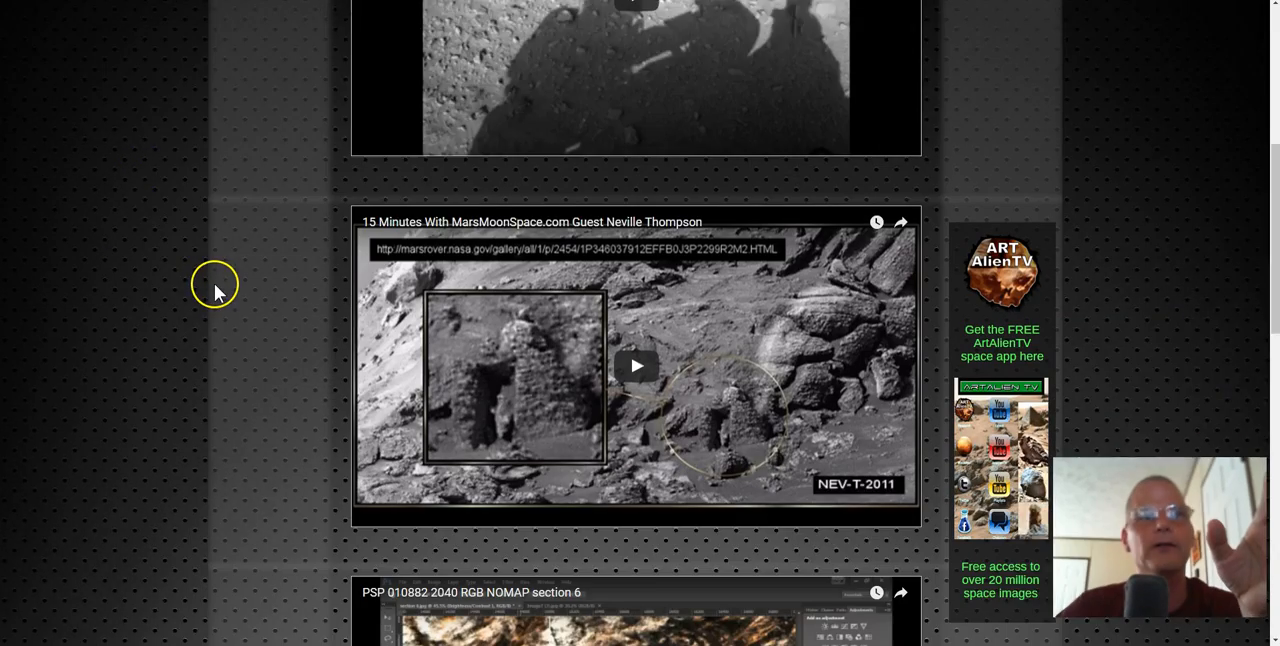
scroll(down, 3)
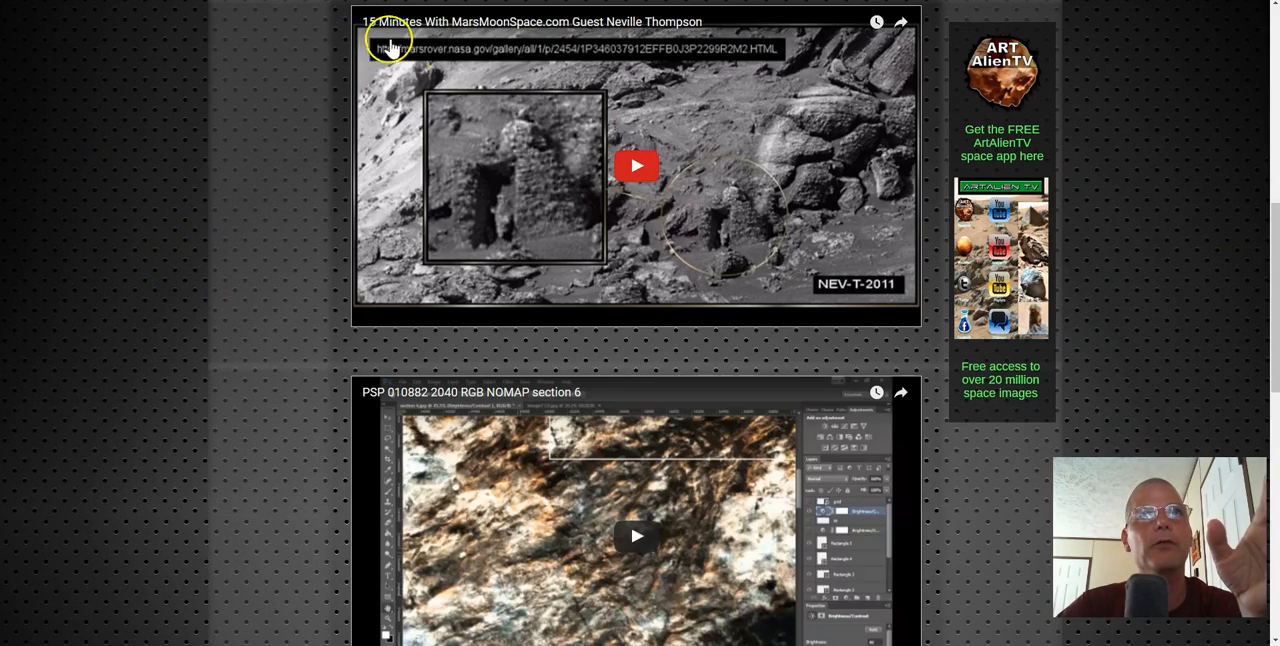
scroll(down, 3)
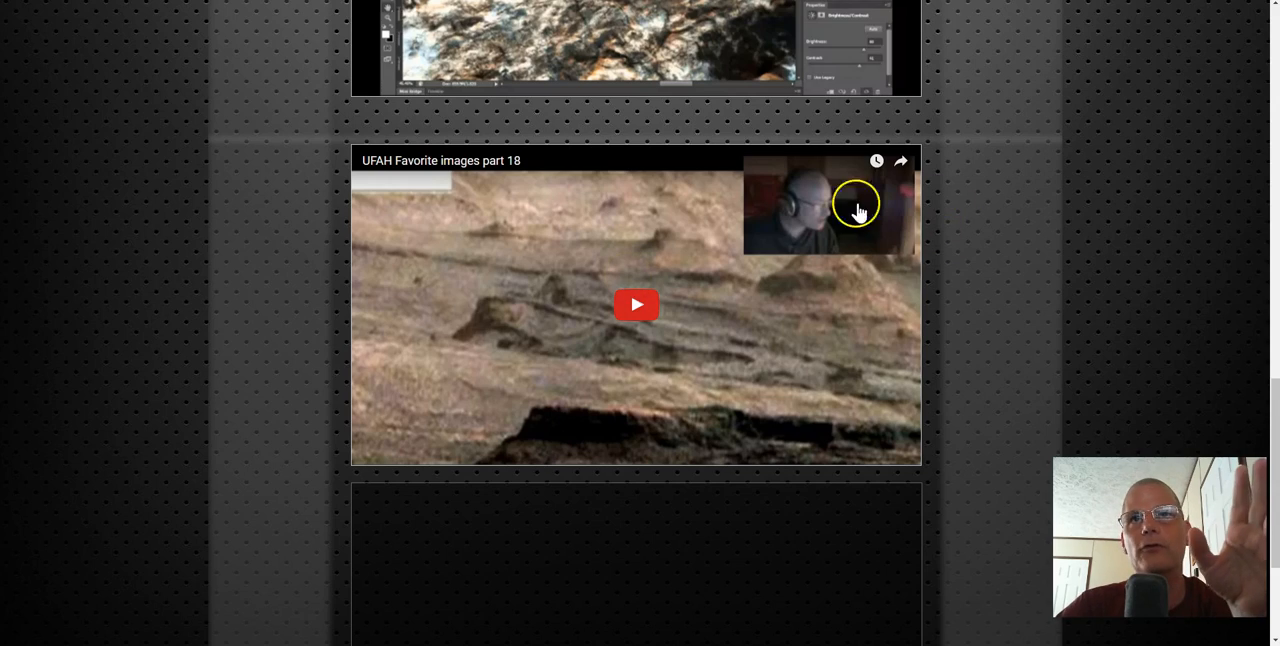
scroll(down, 3)
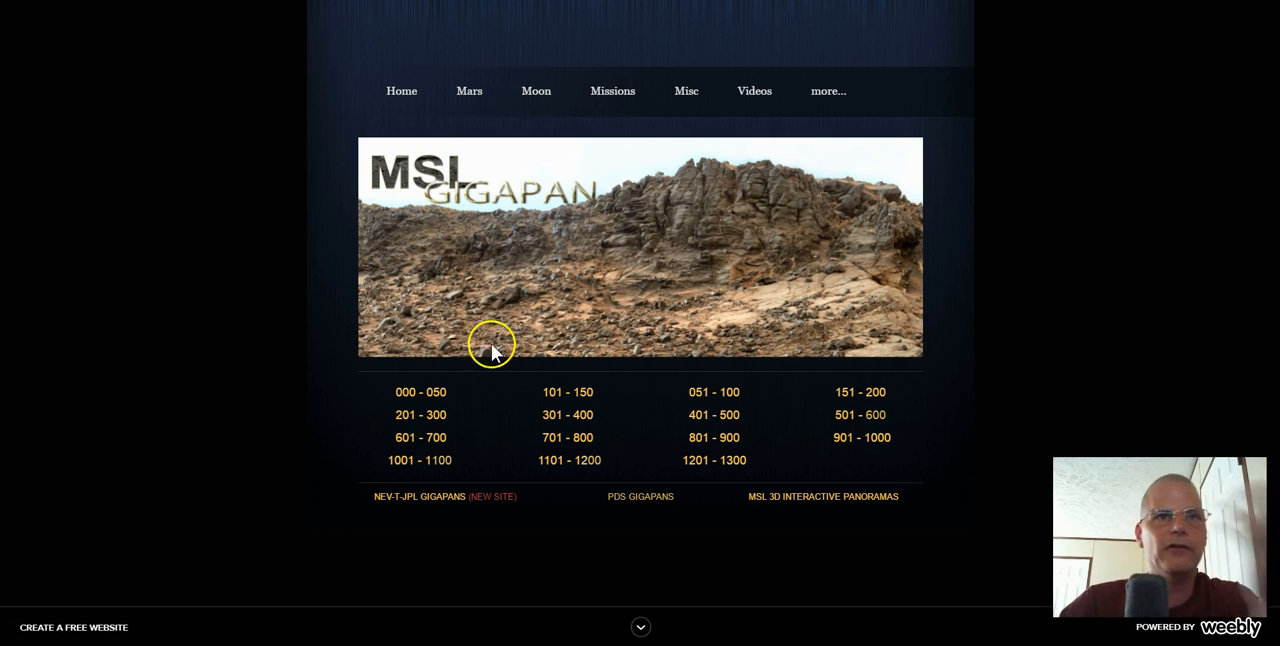
mouse_move(560, 465)
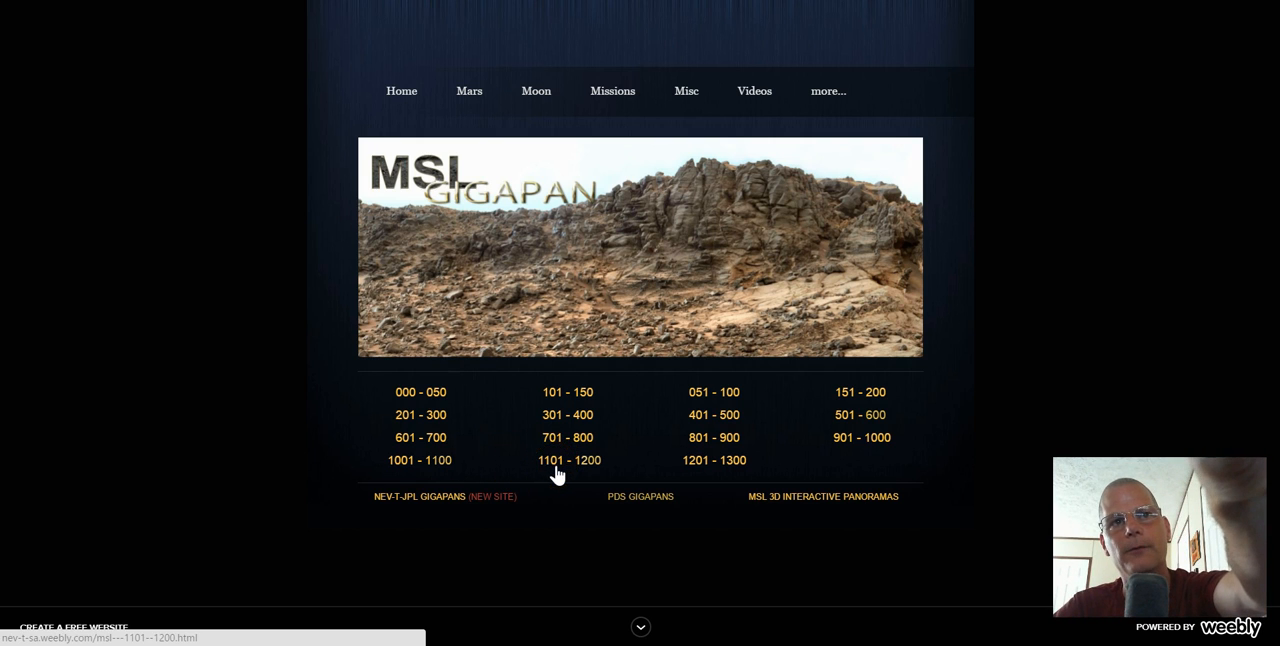
Open the MSL Gigapan 1101 - 1200 panoramas and scroll through them.
click(568, 460)
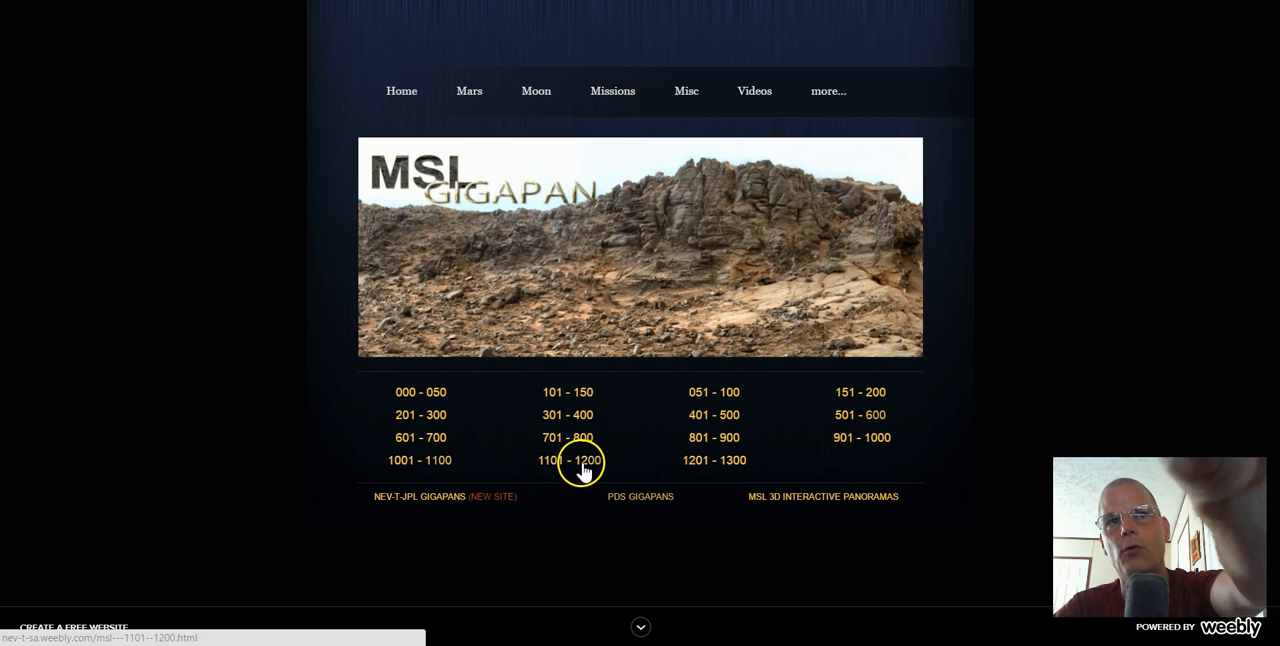
click(567, 460)
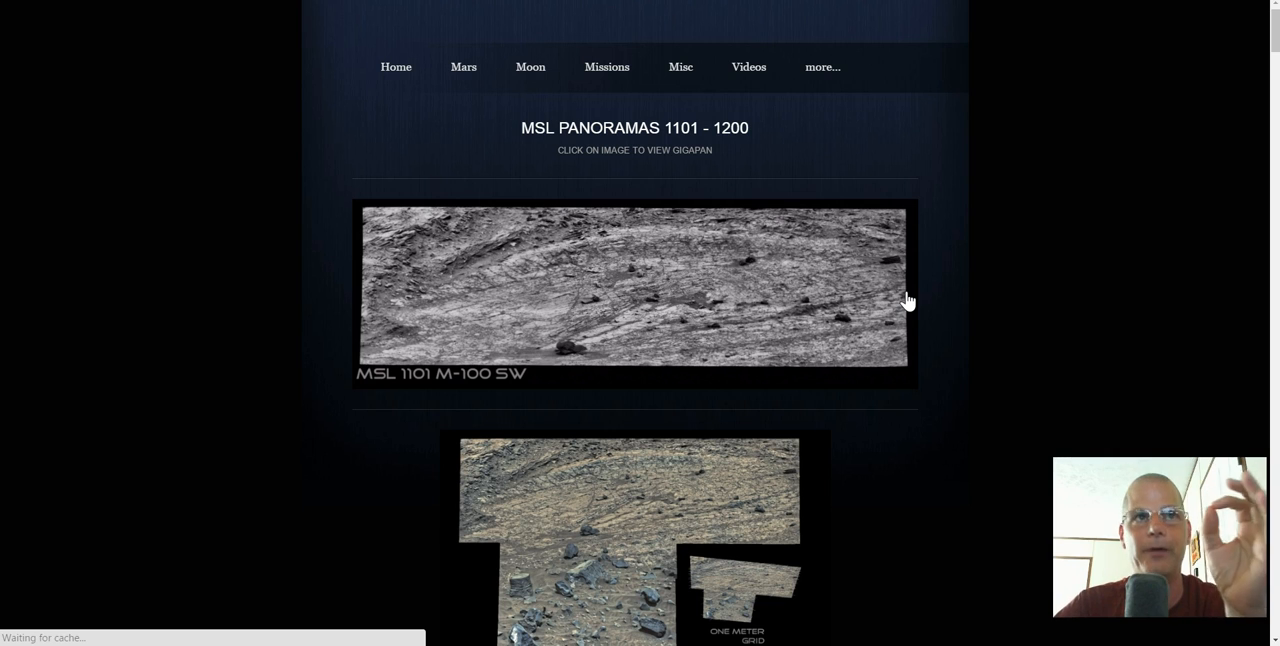
scroll(down, 3)
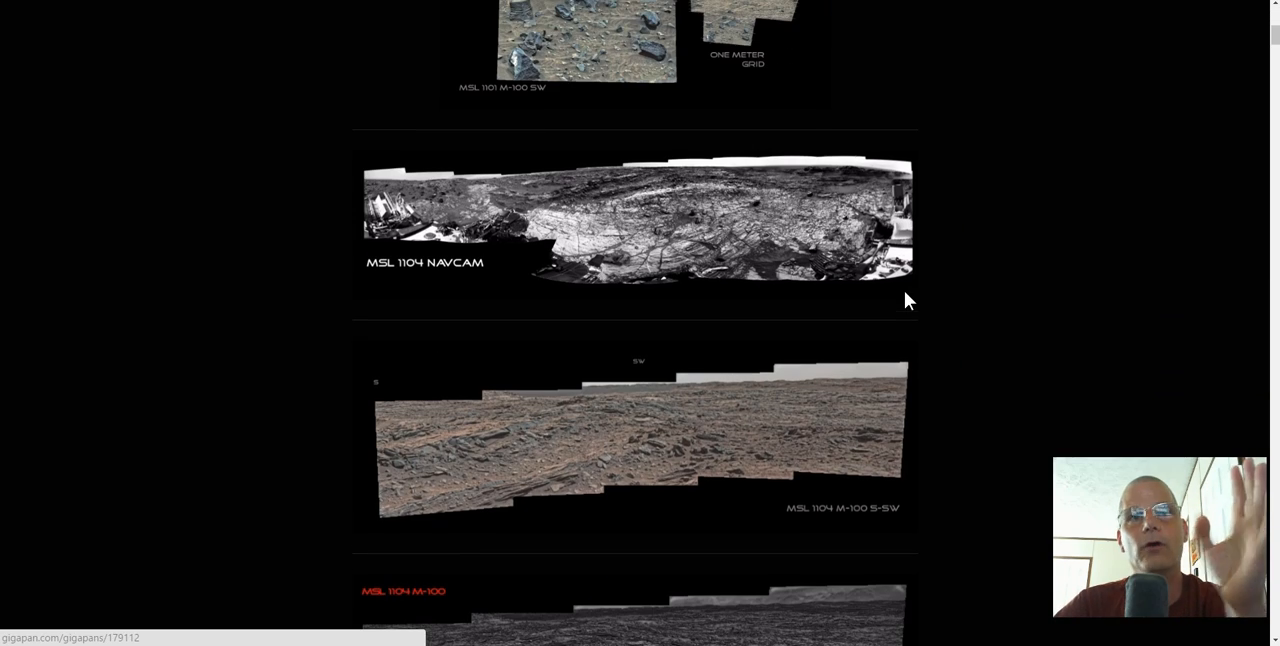
scroll(down, 3)
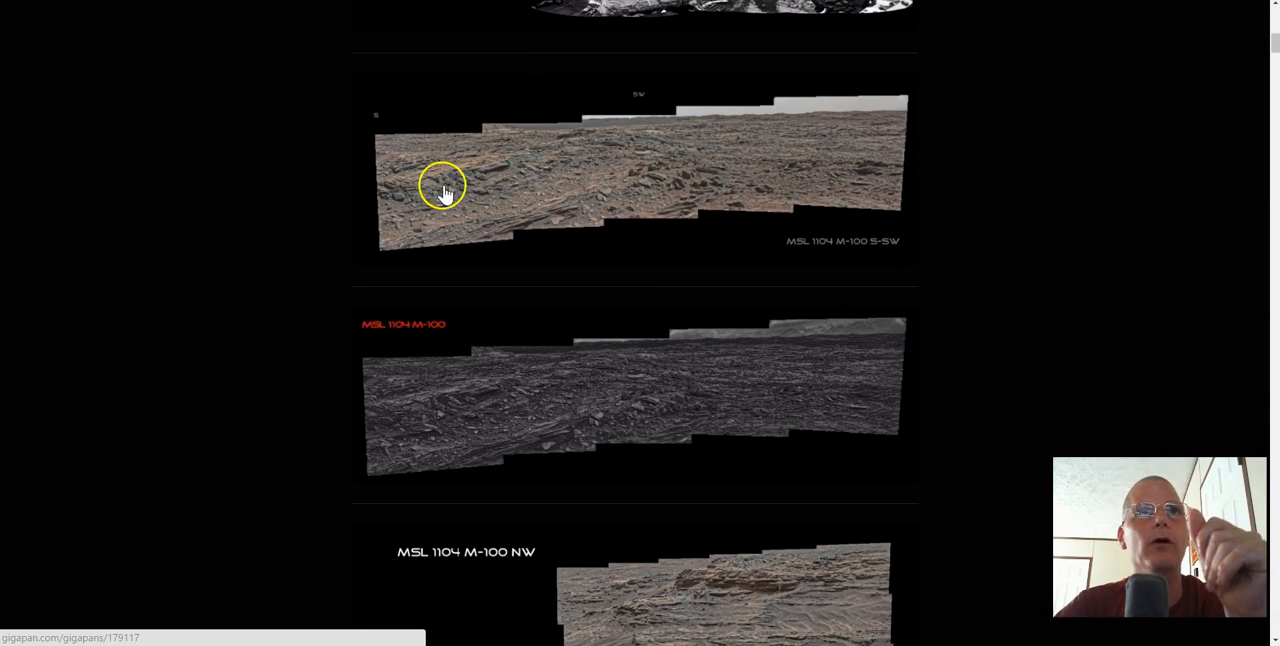
mouse_move(788, 138)
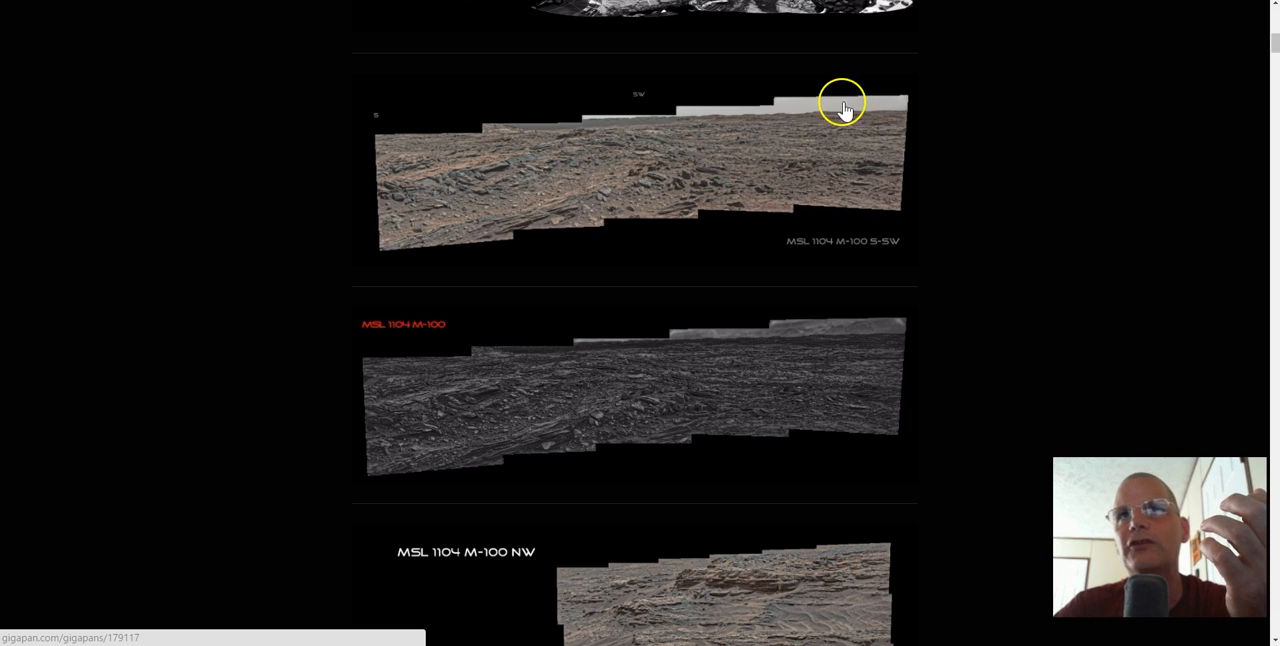
mouse_move(600, 160)
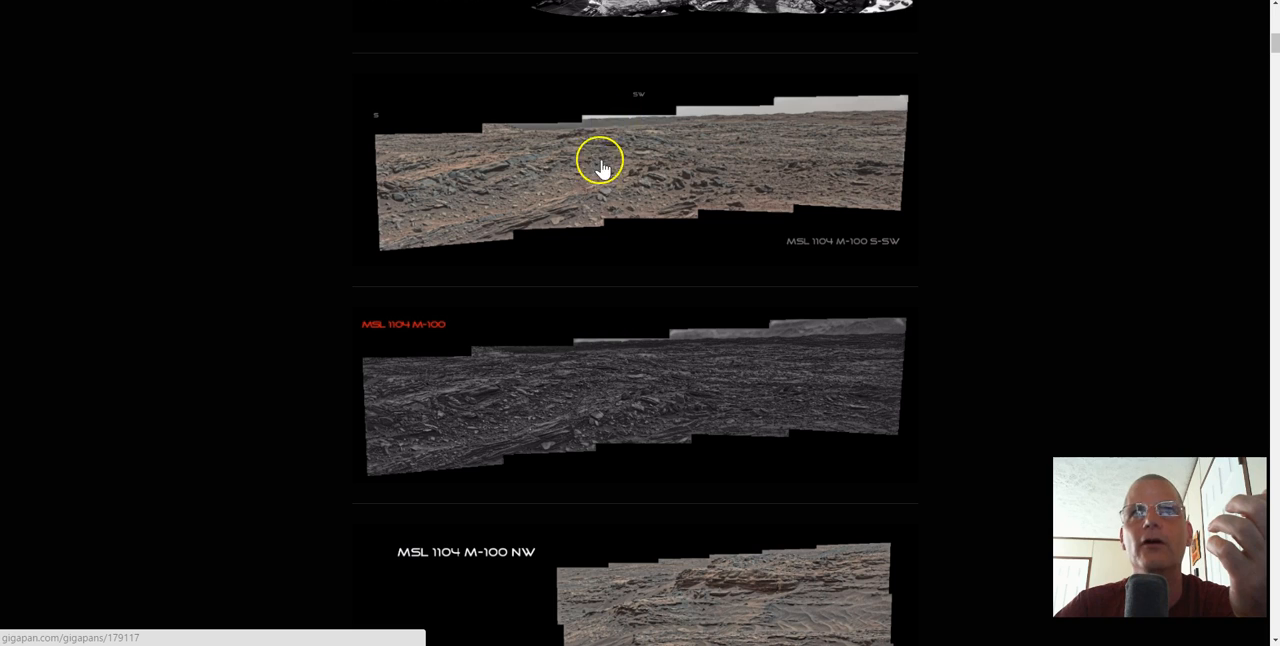
scroll(down, 3)
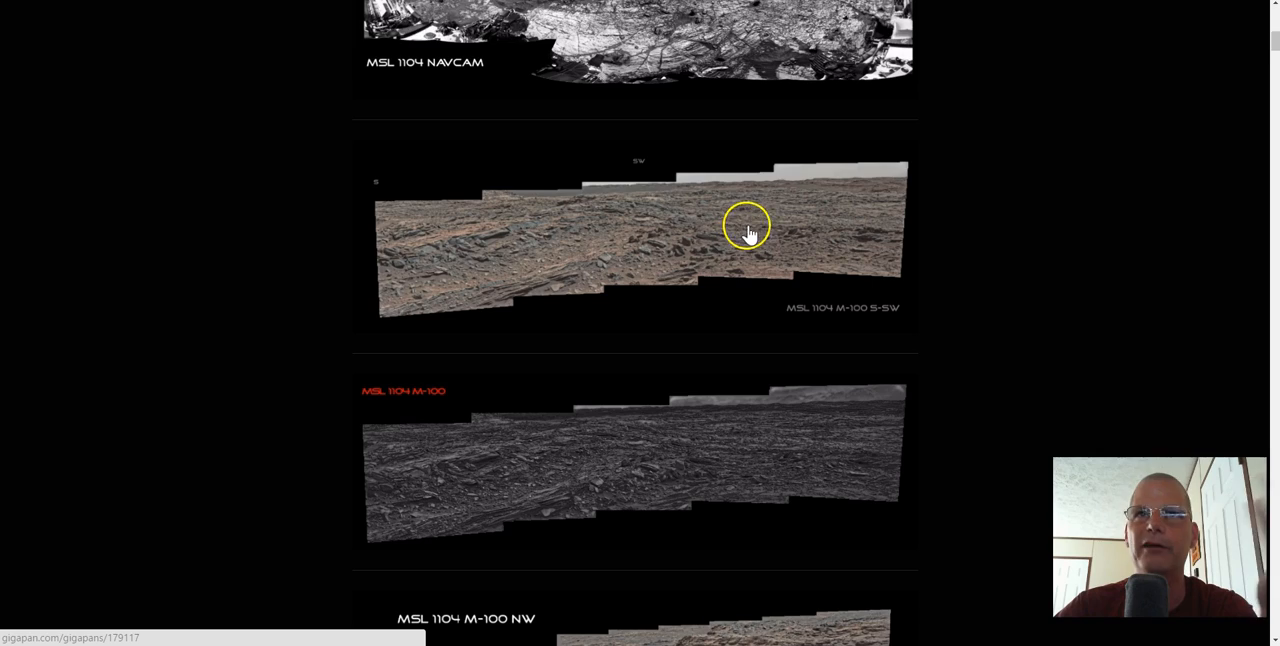
scroll(down, 3)
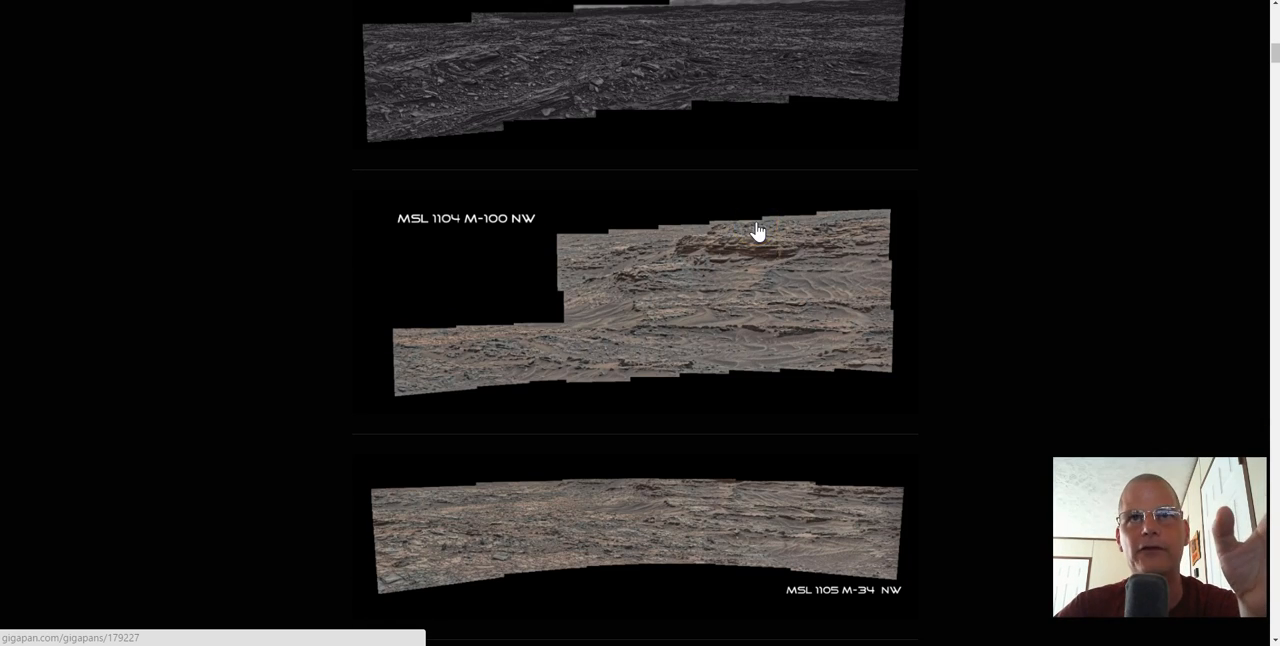
scroll(down, 3)
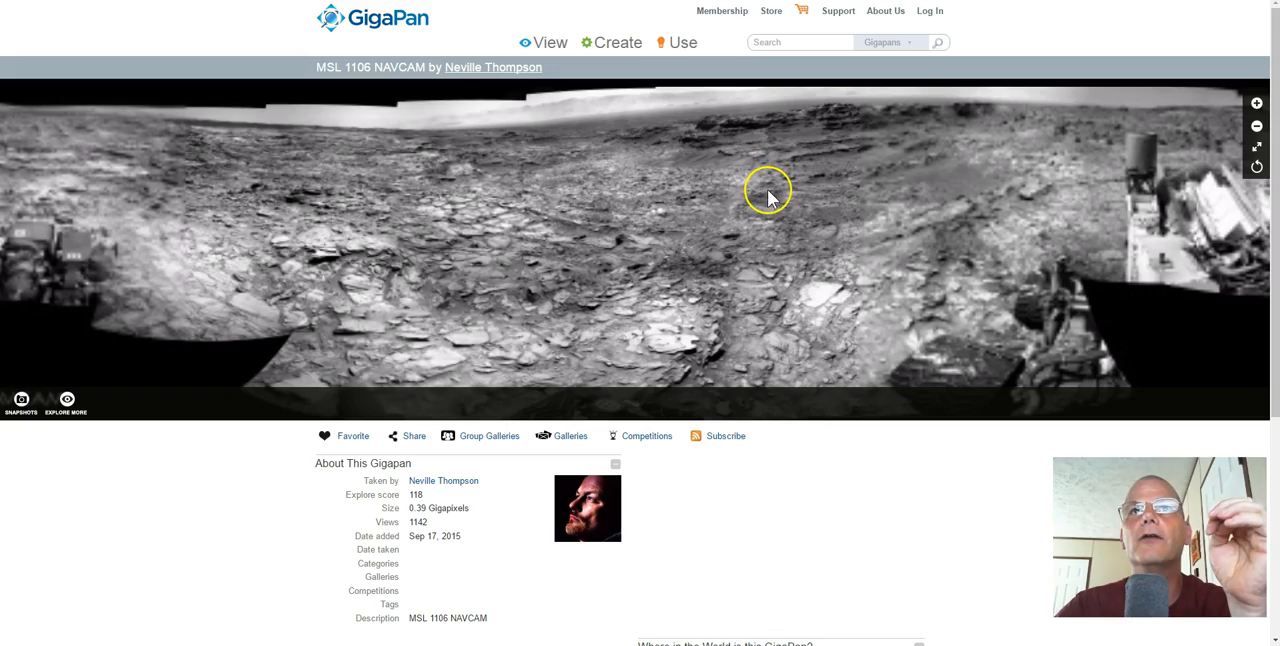
Pan and zoom into the MSL 1106 NAVCAM panorama's layered grey rock slabs.
drag(768, 195, 212, 178)
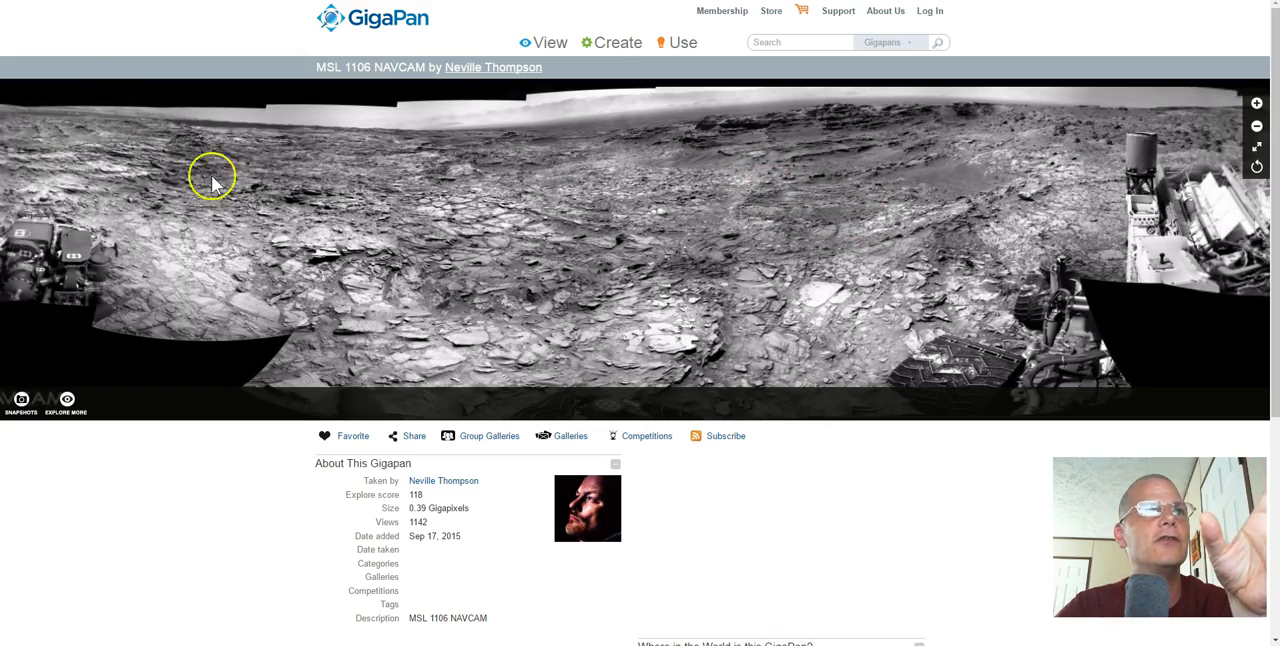
click(1256, 125)
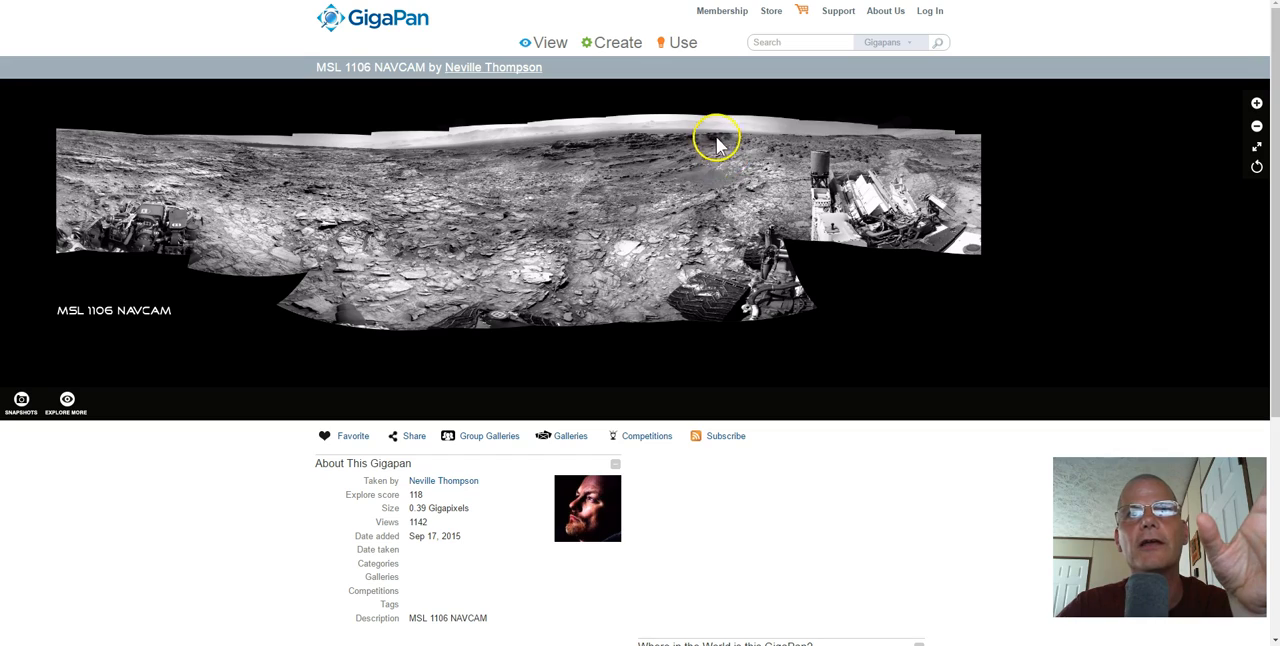
mouse_move(670, 222)
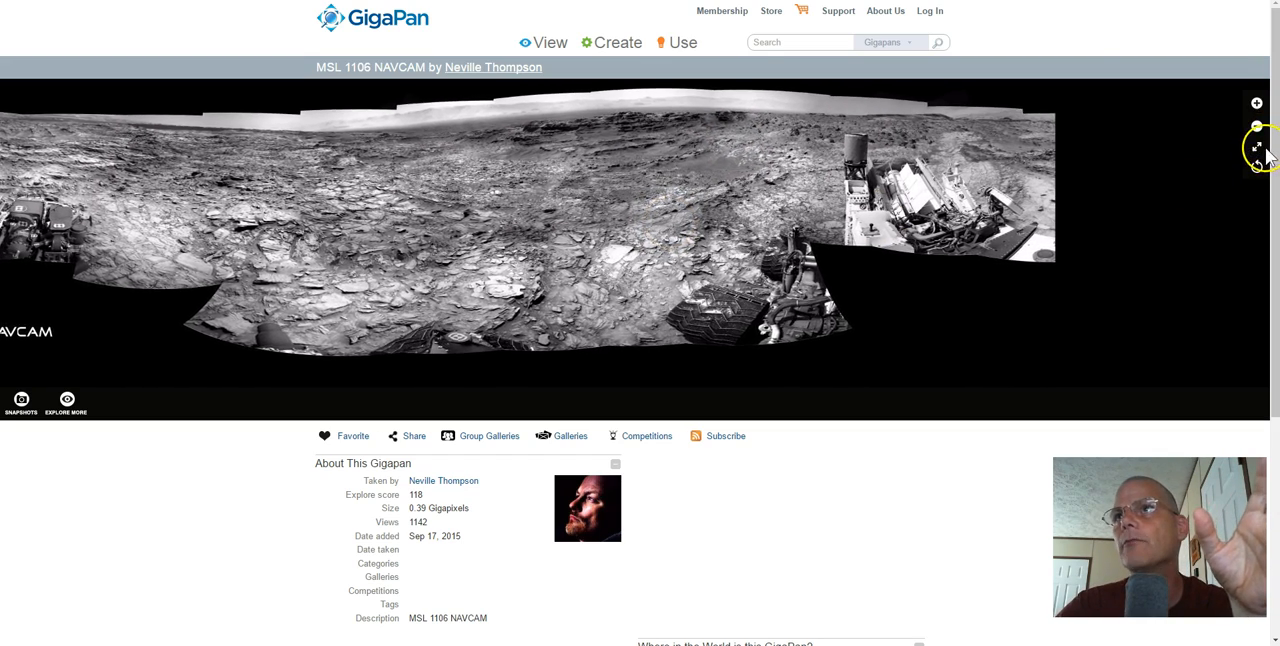
click(1256, 153)
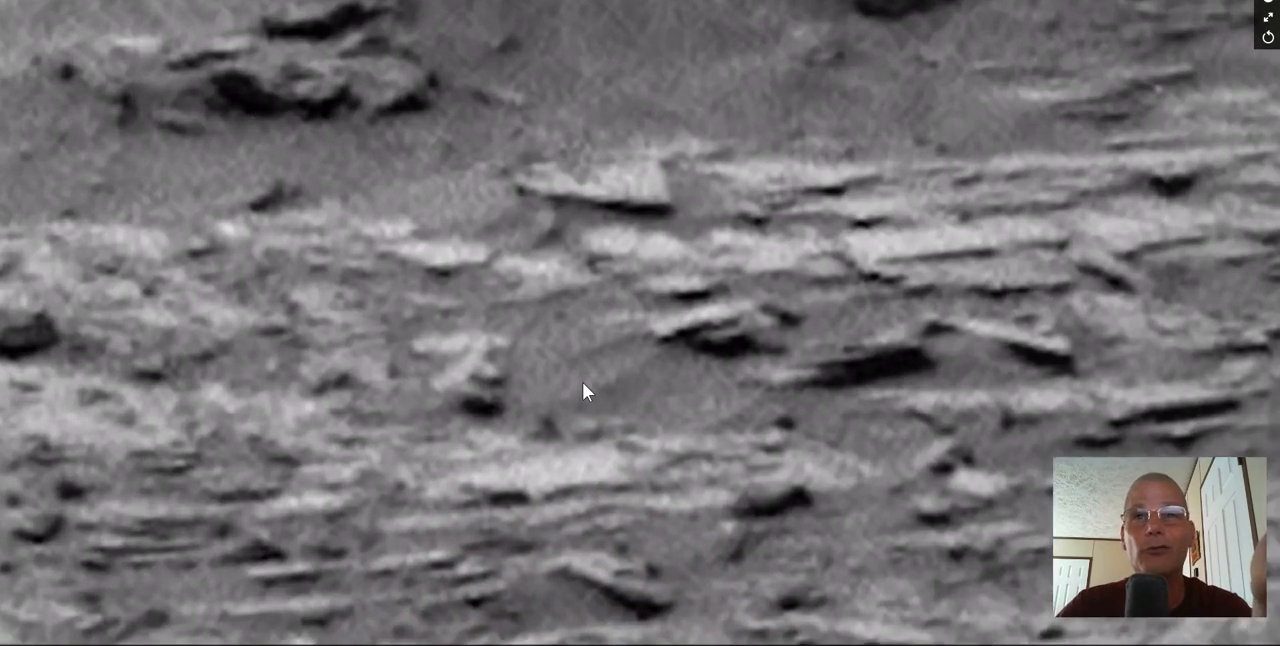
click(448, 323)
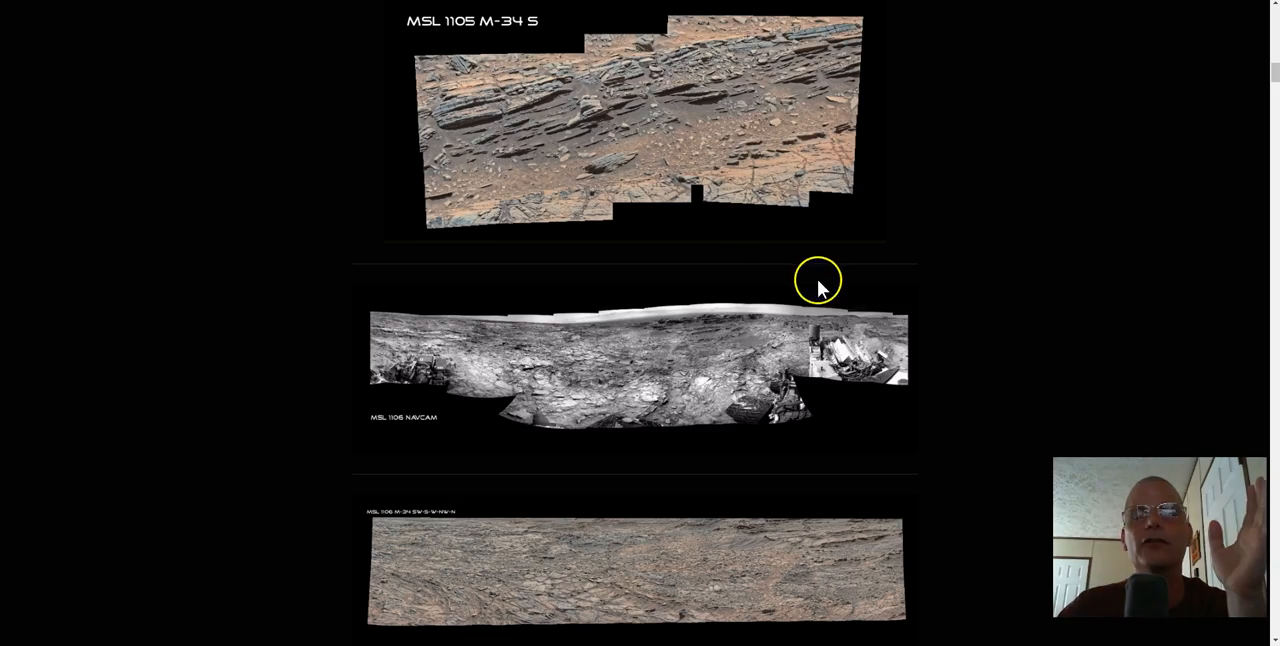
Scroll the MSL panorama thumbnails back to the MSL Gigapan sol-range index.
scroll(down, 3)
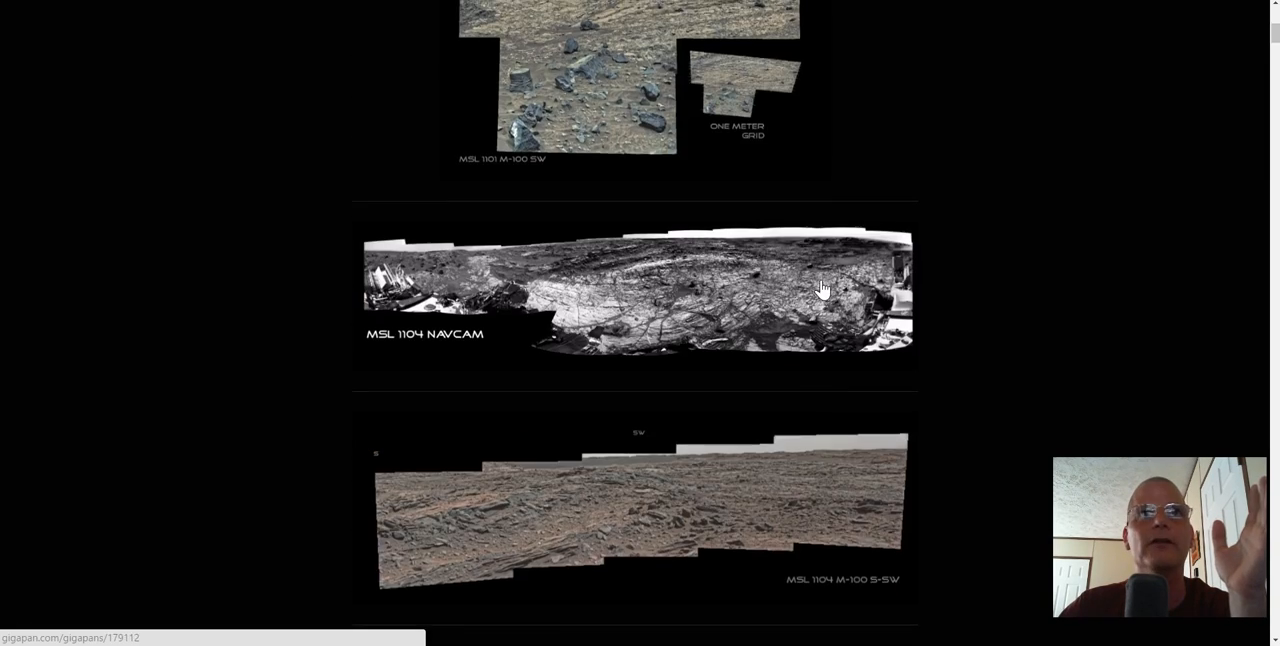
scroll(up, 3)
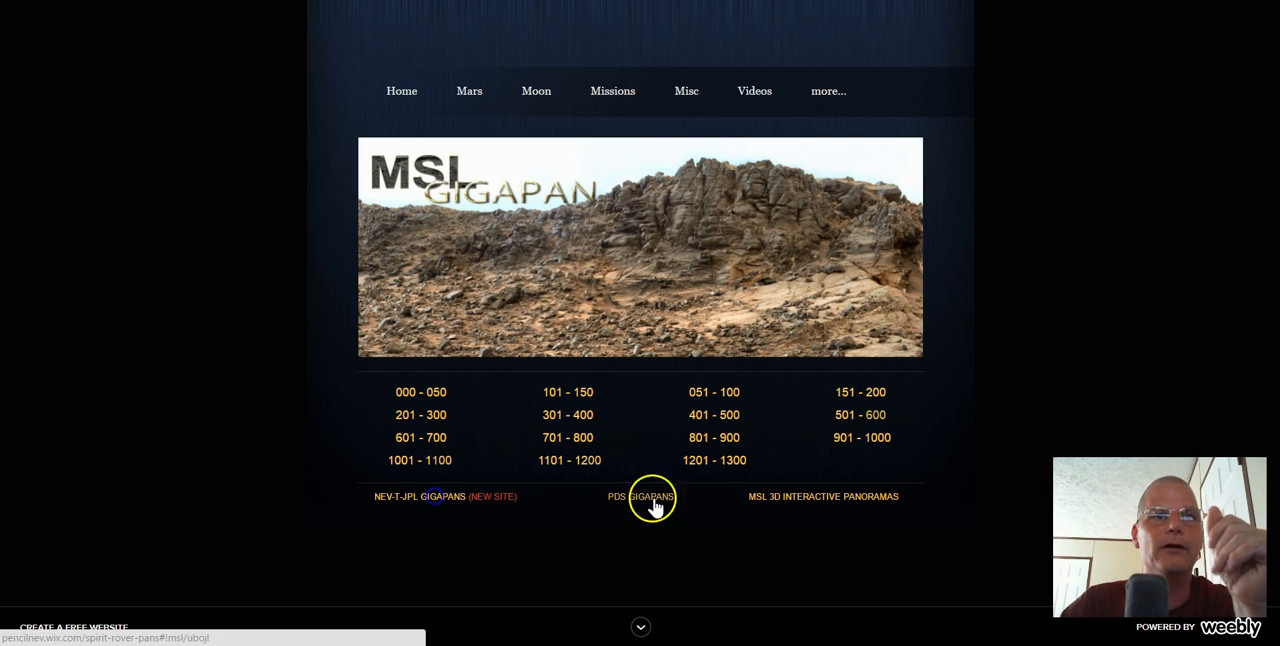
Follow the PDS GIGAPANS link to the Curiosity Rover panoramas and image-sites page.
click(642, 496)
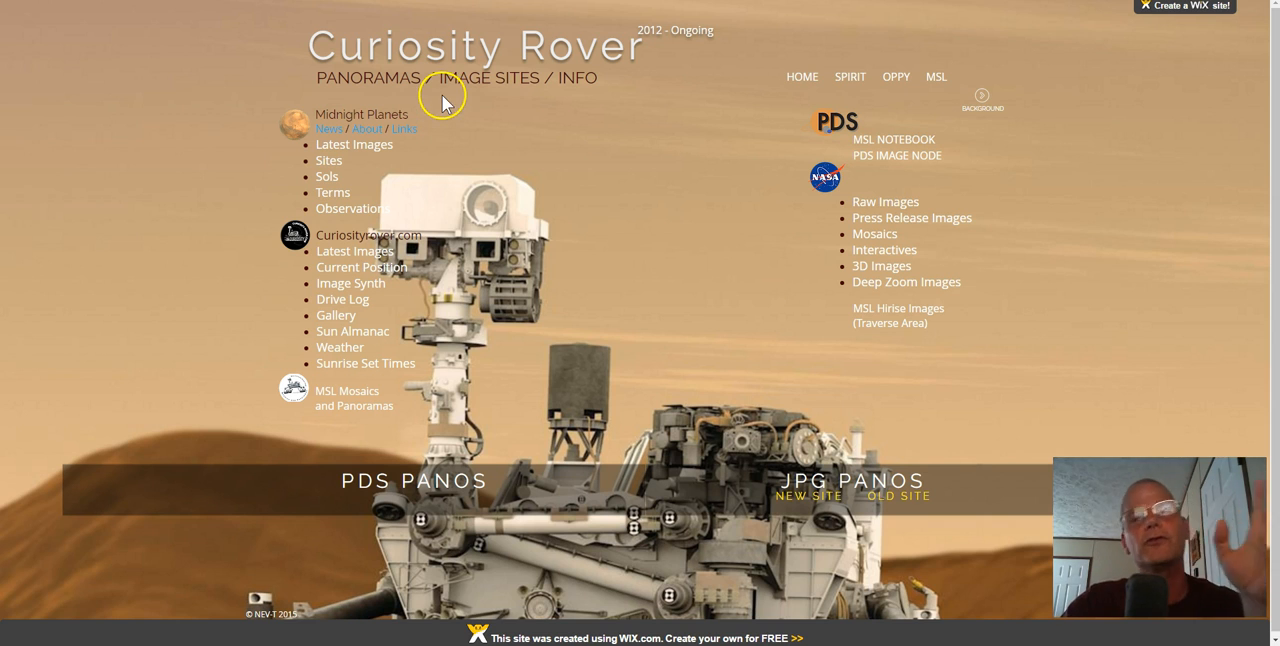
mouse_move(498, 93)
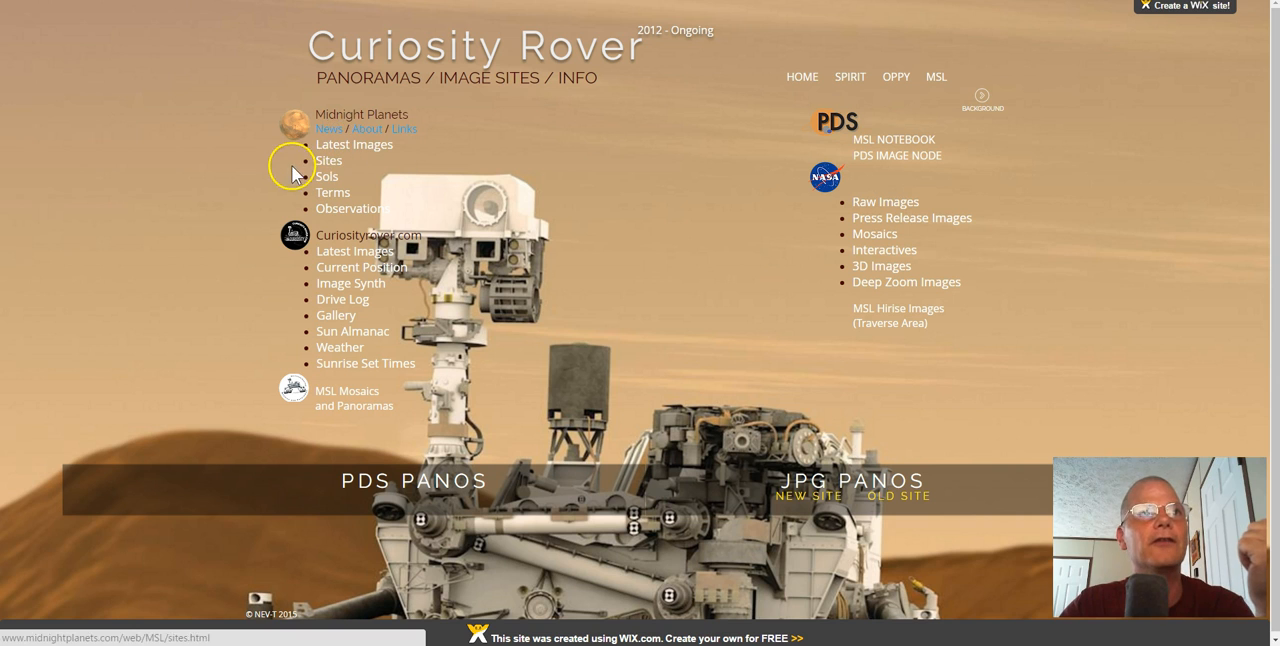
mouse_move(348, 222)
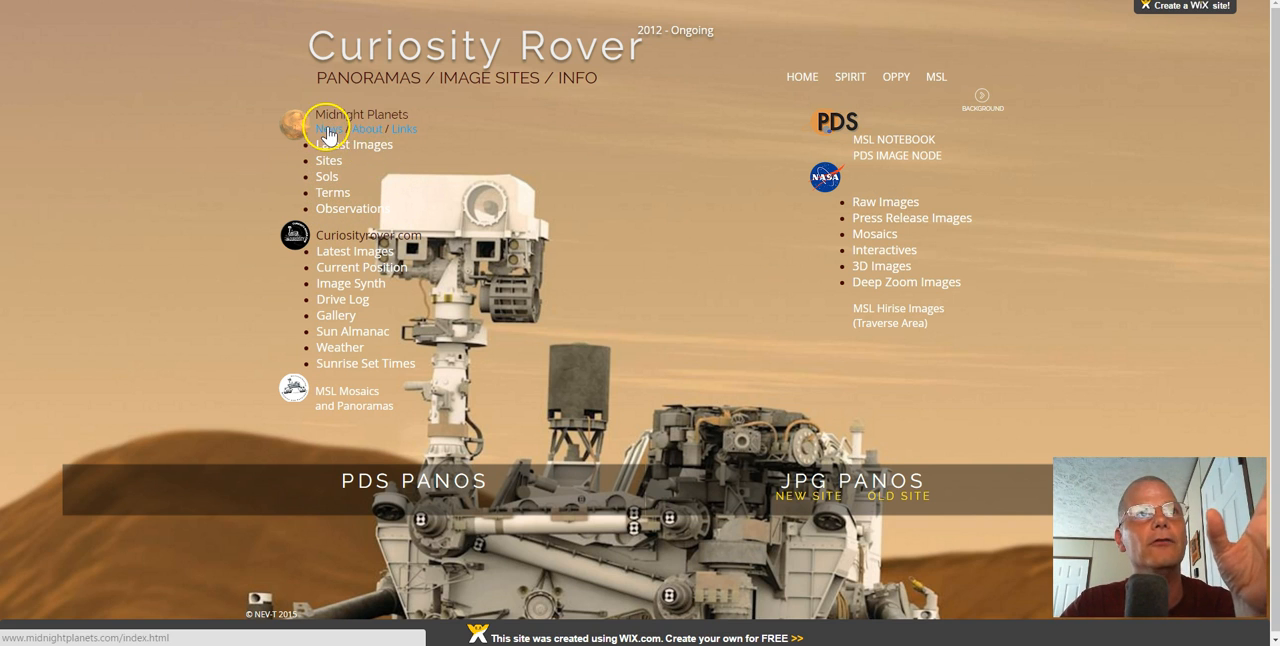
Visit the Midnight Planets News page, then return to the Nev-T Neville Thompson tab.
click(368, 129)
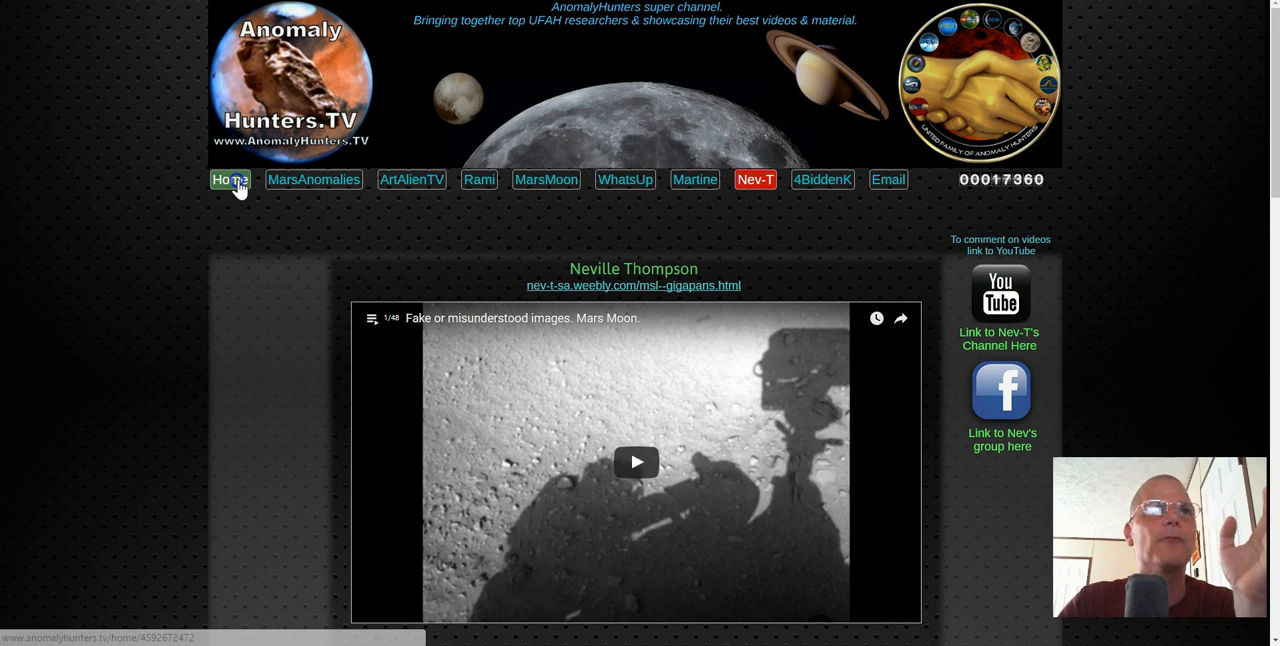
Return to the AnomalyHunters.TV home page and scroll through the member cards and back up.
click(229, 179)
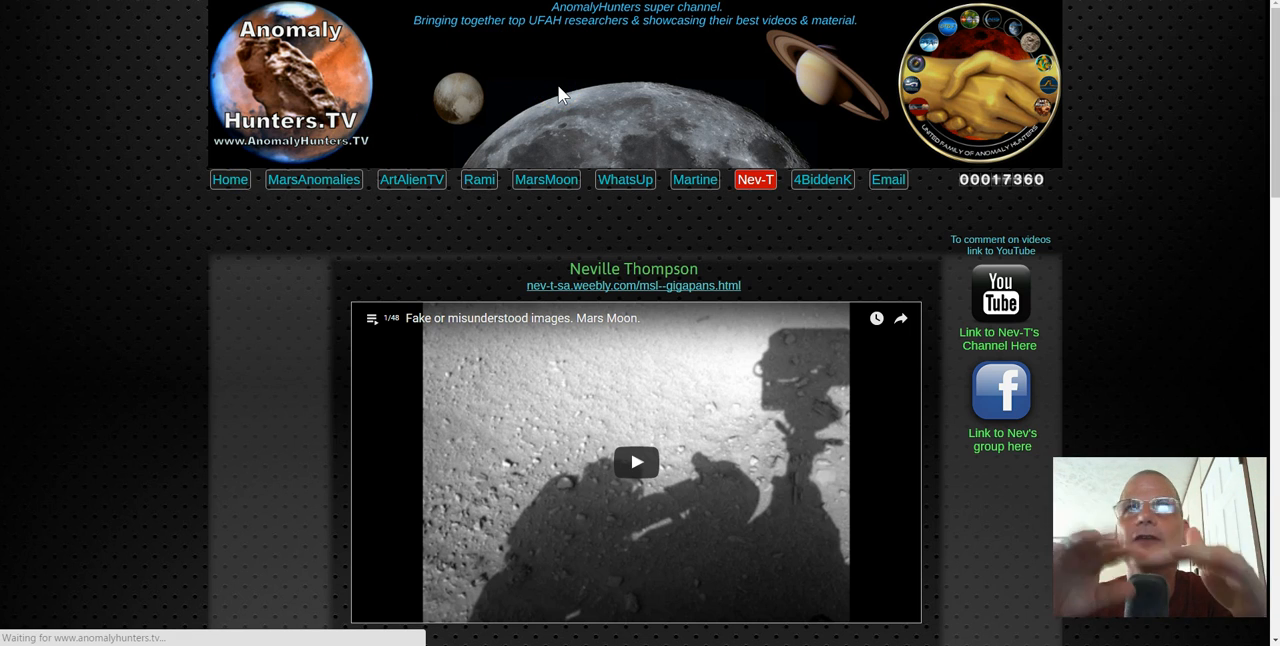
click(230, 179)
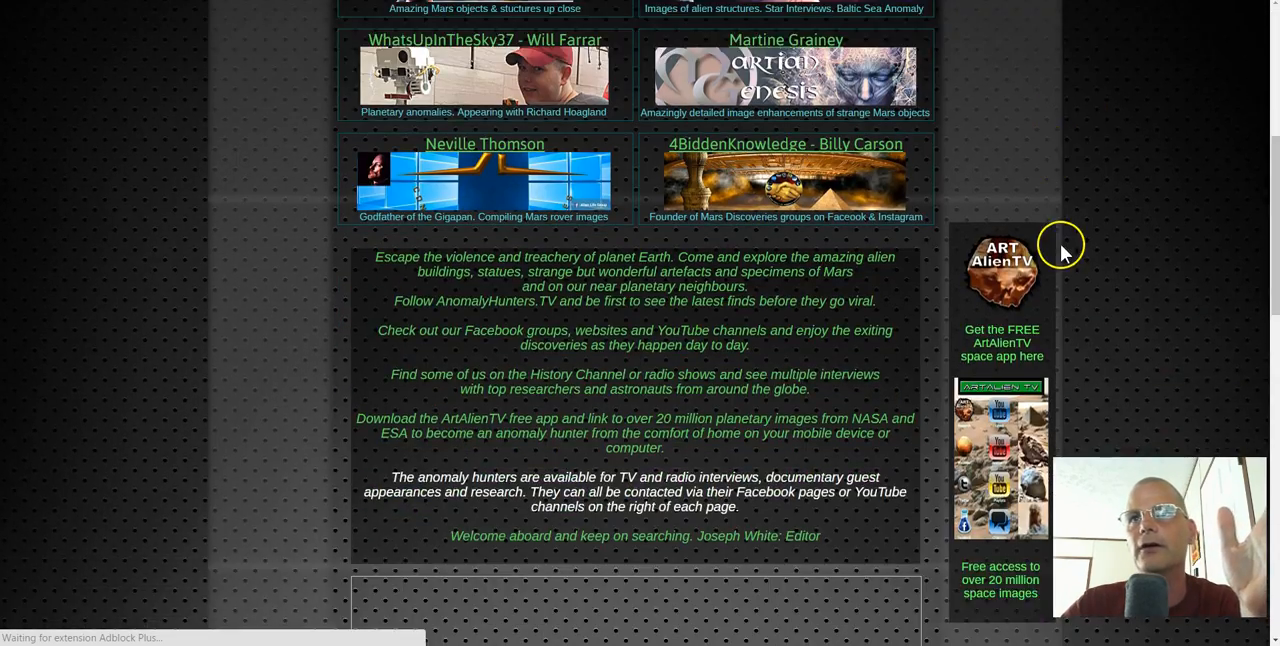
scroll(down, 3)
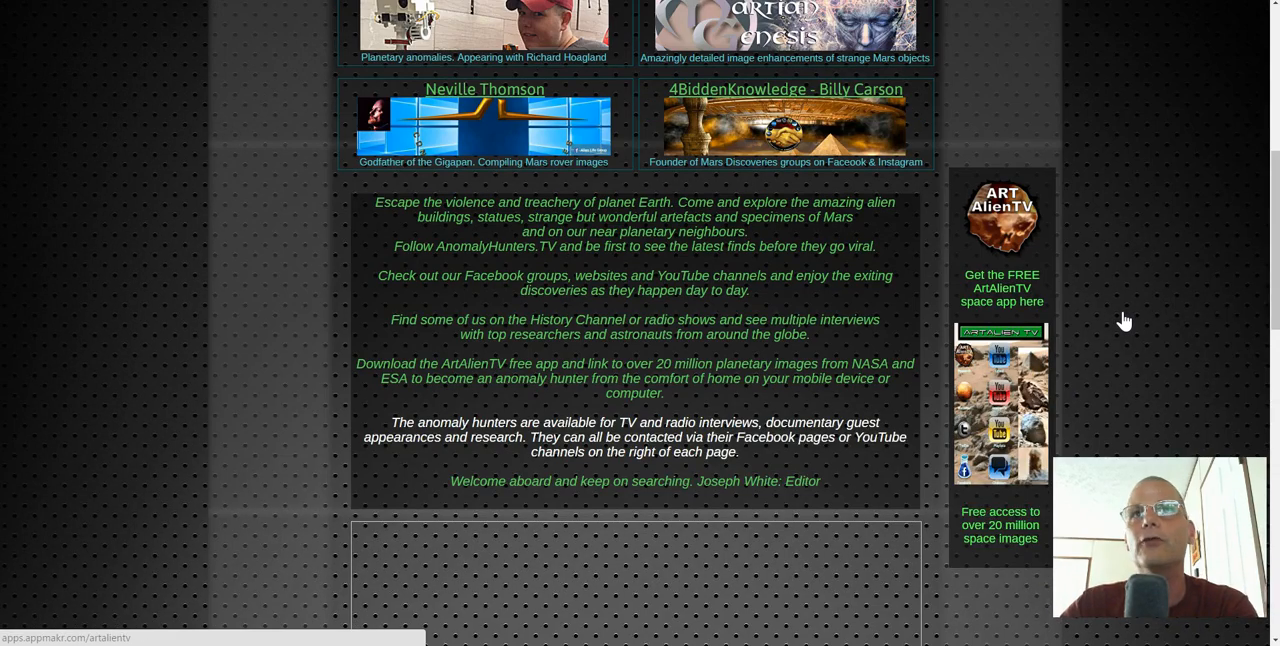
scroll(up, 3)
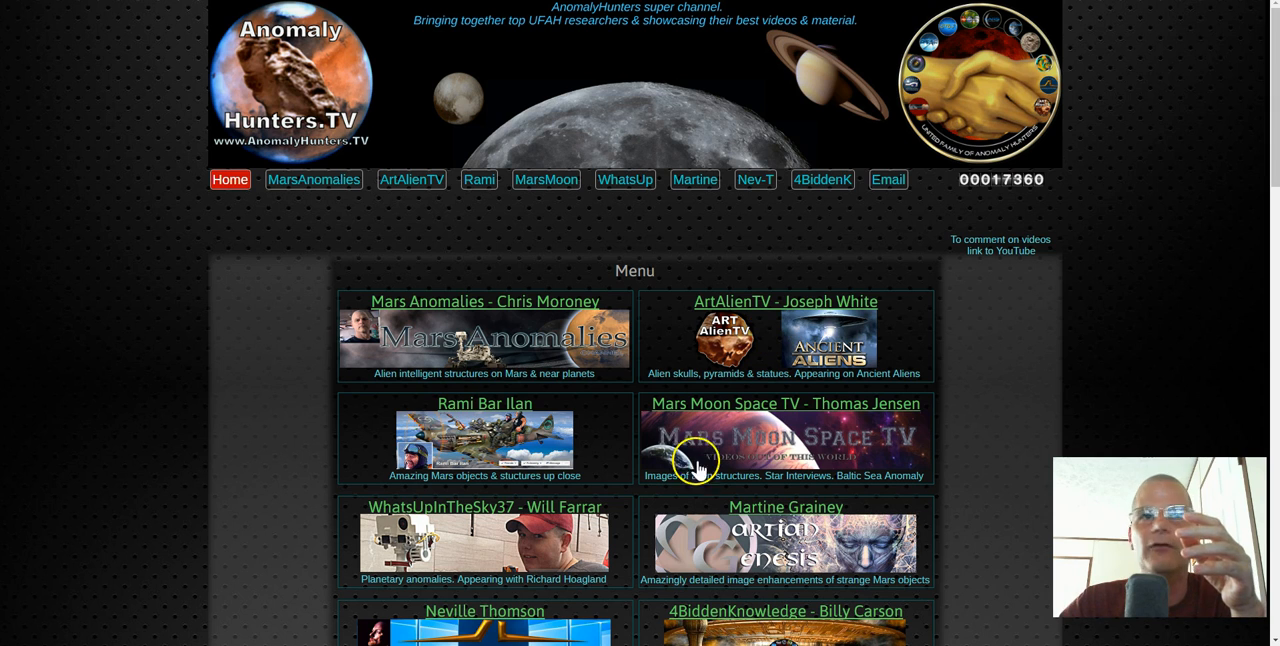
mouse_move(1080, 310)
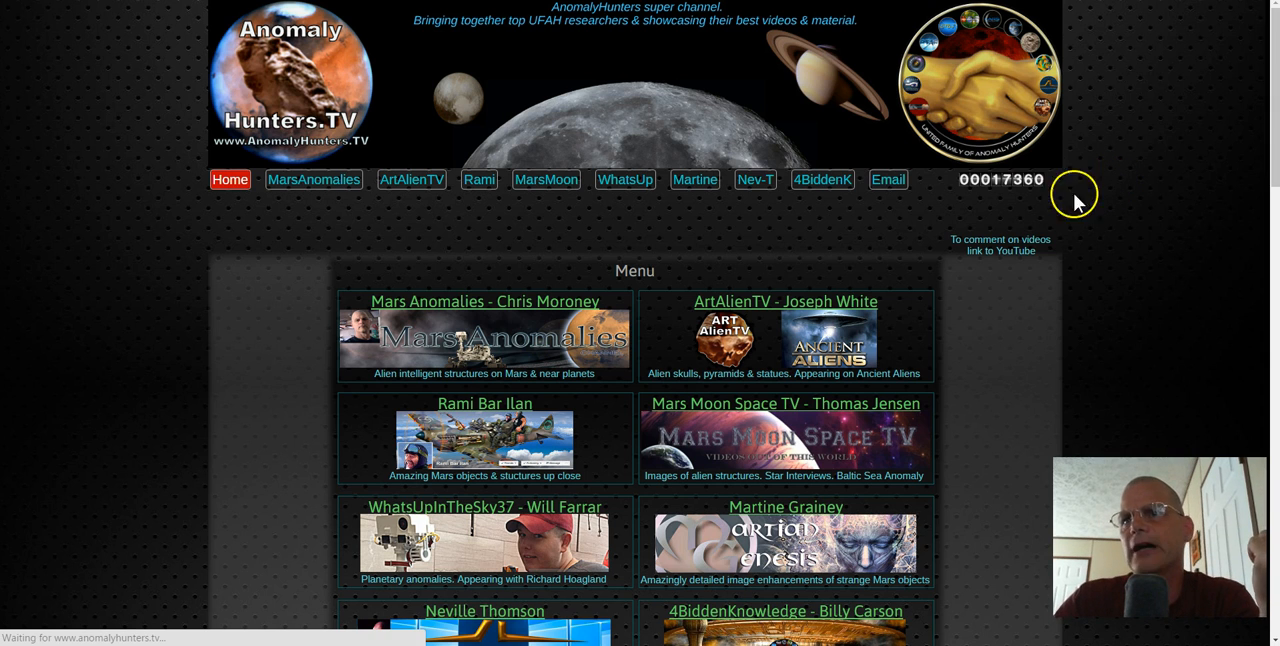
Open Chris Moroney's Mars Anomalies page with its Venus radar video playlist.
click(313, 179)
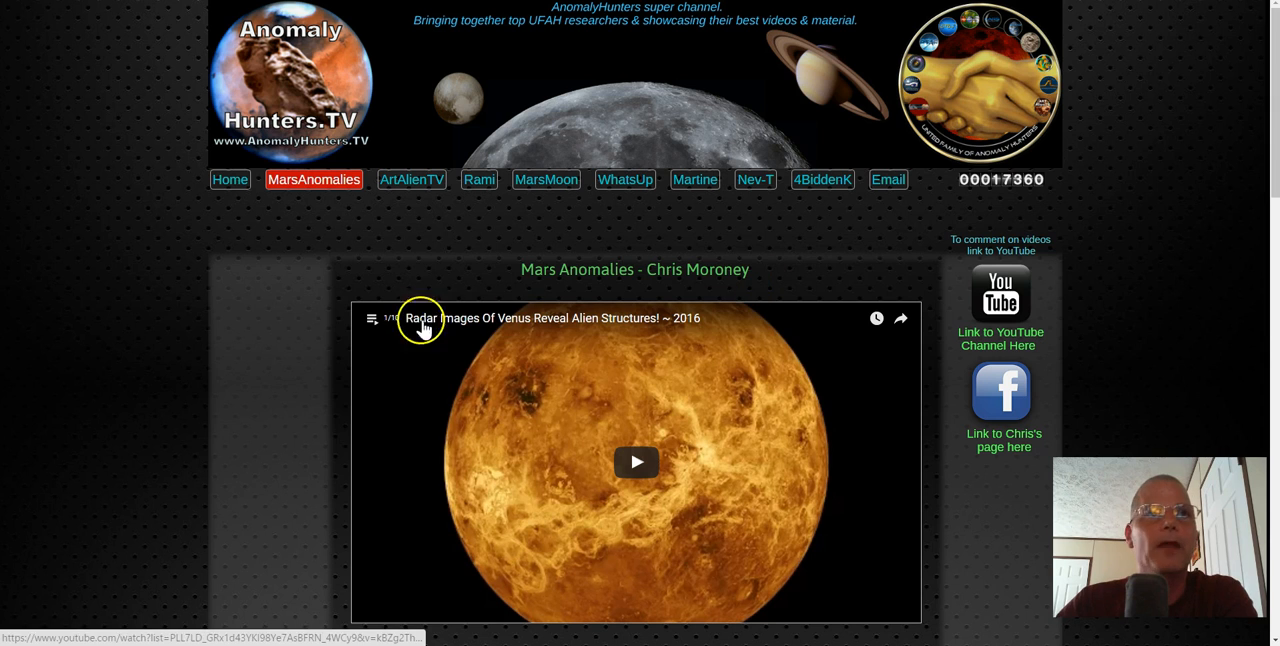
mouse_move(597, 521)
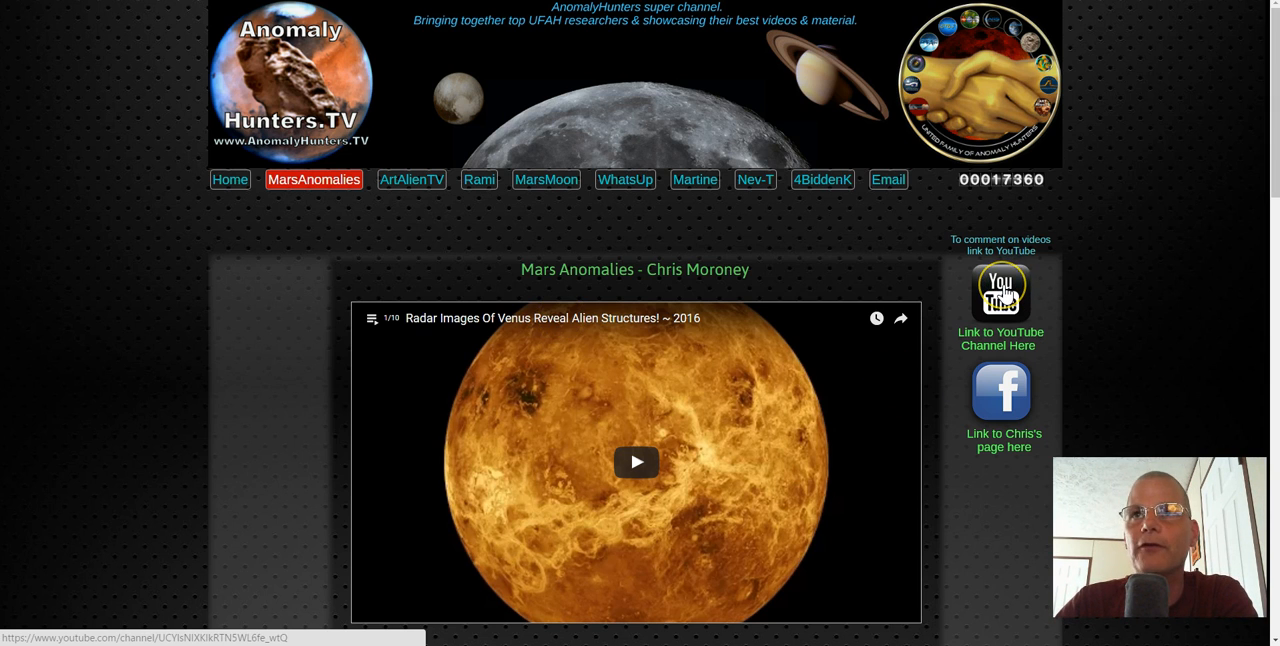
mouse_move(255, 205)
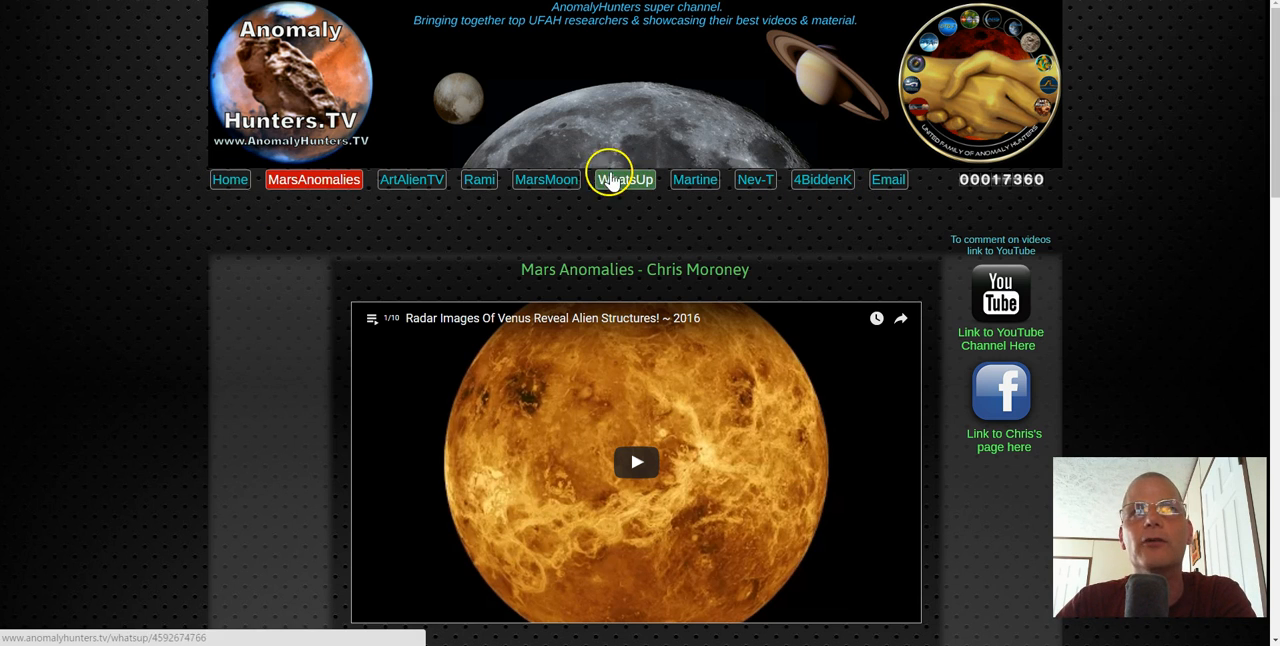
Open the WhatsUp member page, then return to the AnomalyHunters.TV home page.
click(231, 179)
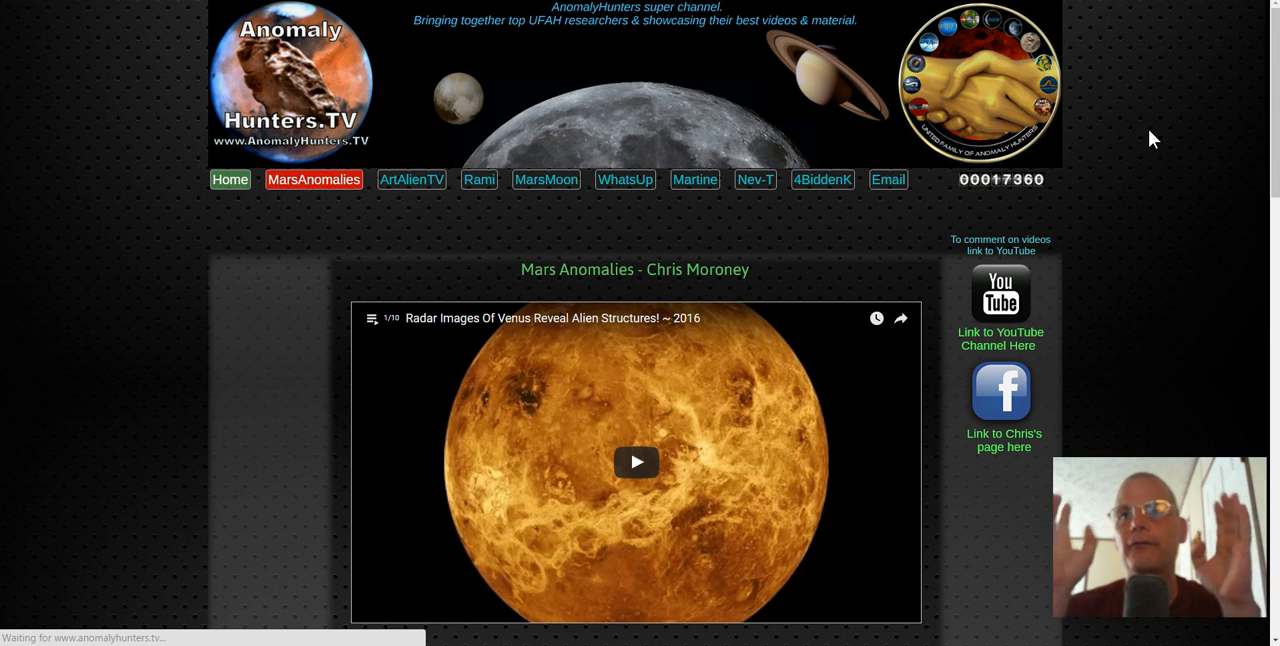
click(230, 180)
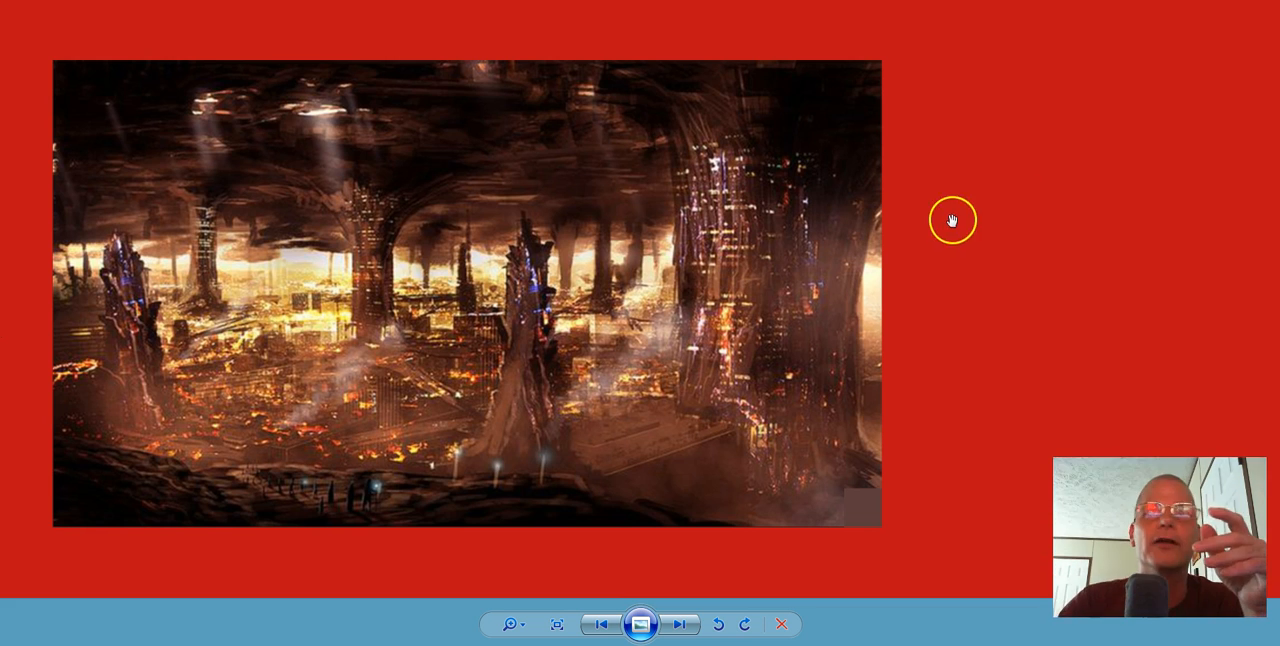
mouse_move(371, 176)
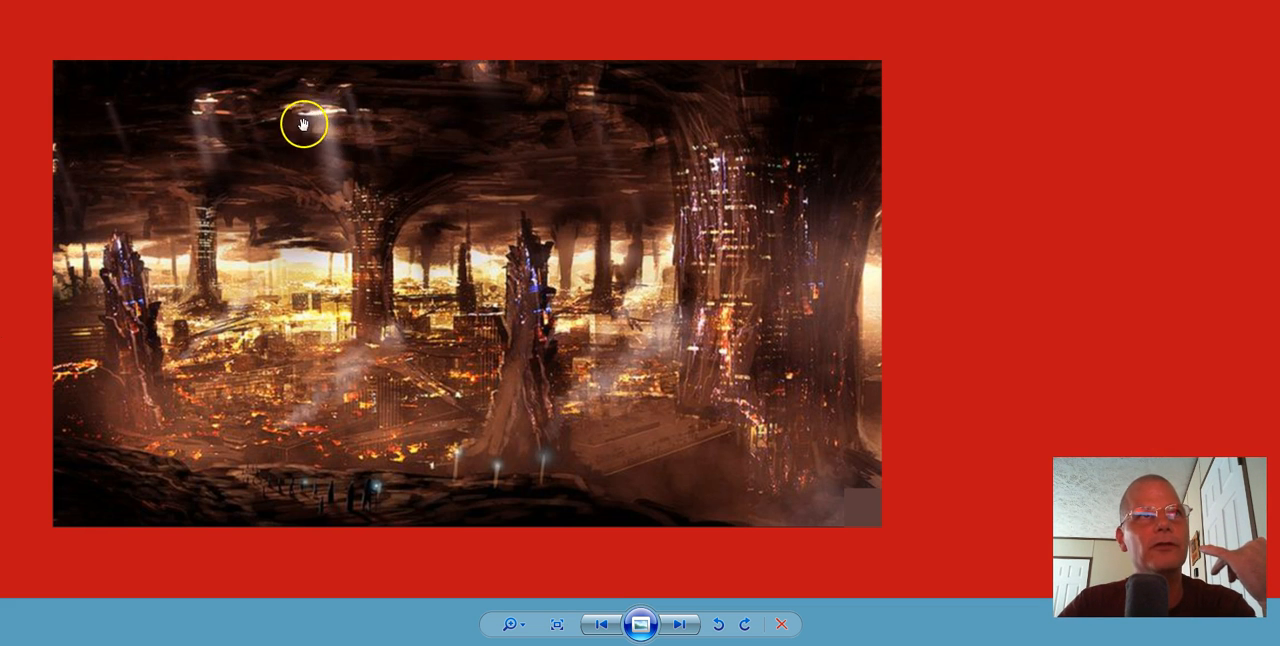
mouse_move(310, 113)
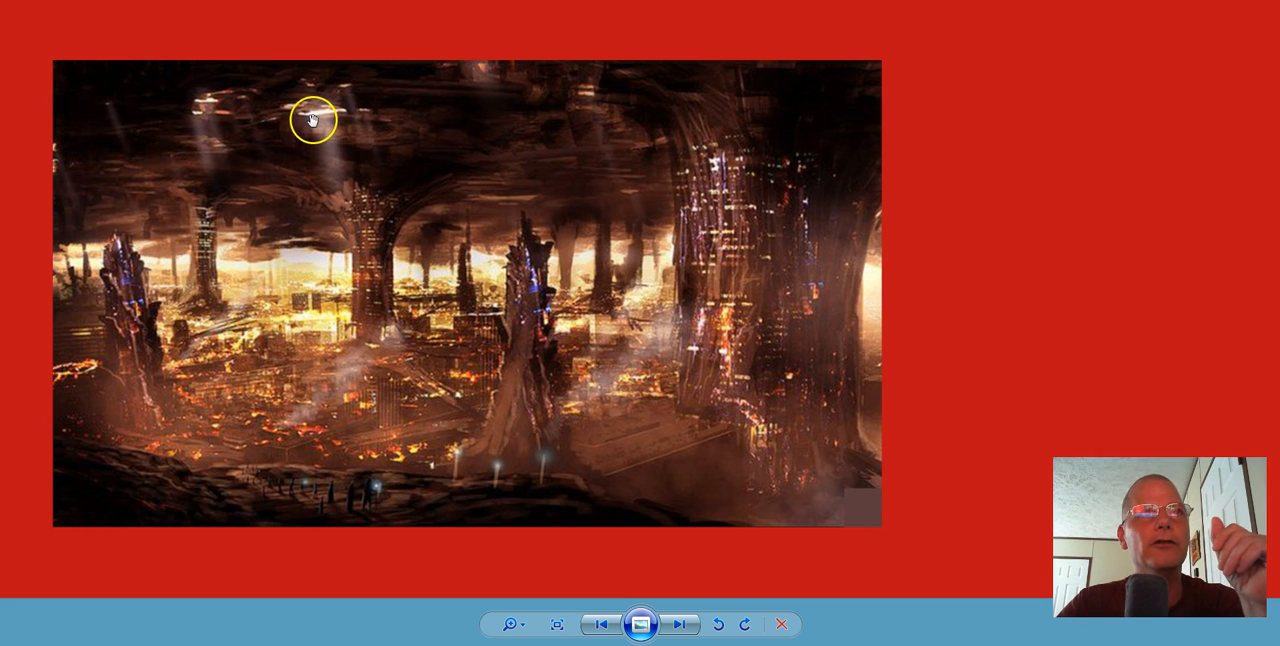
mouse_move(347, 190)
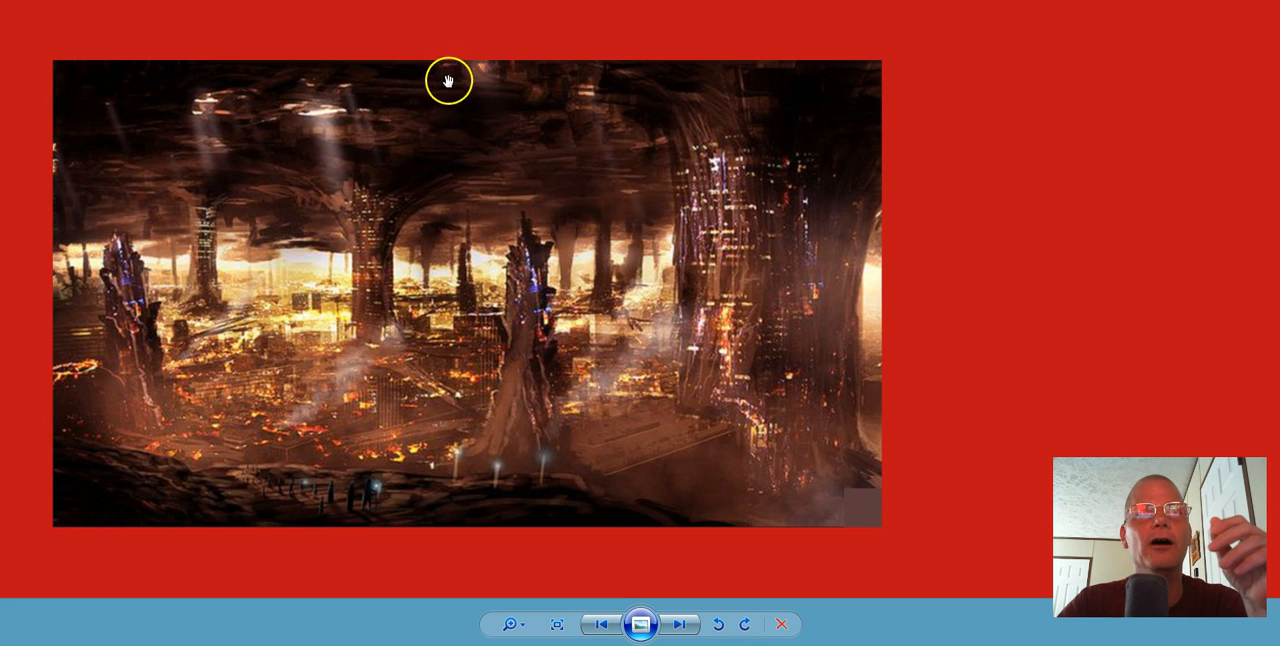
mouse_move(303, 54)
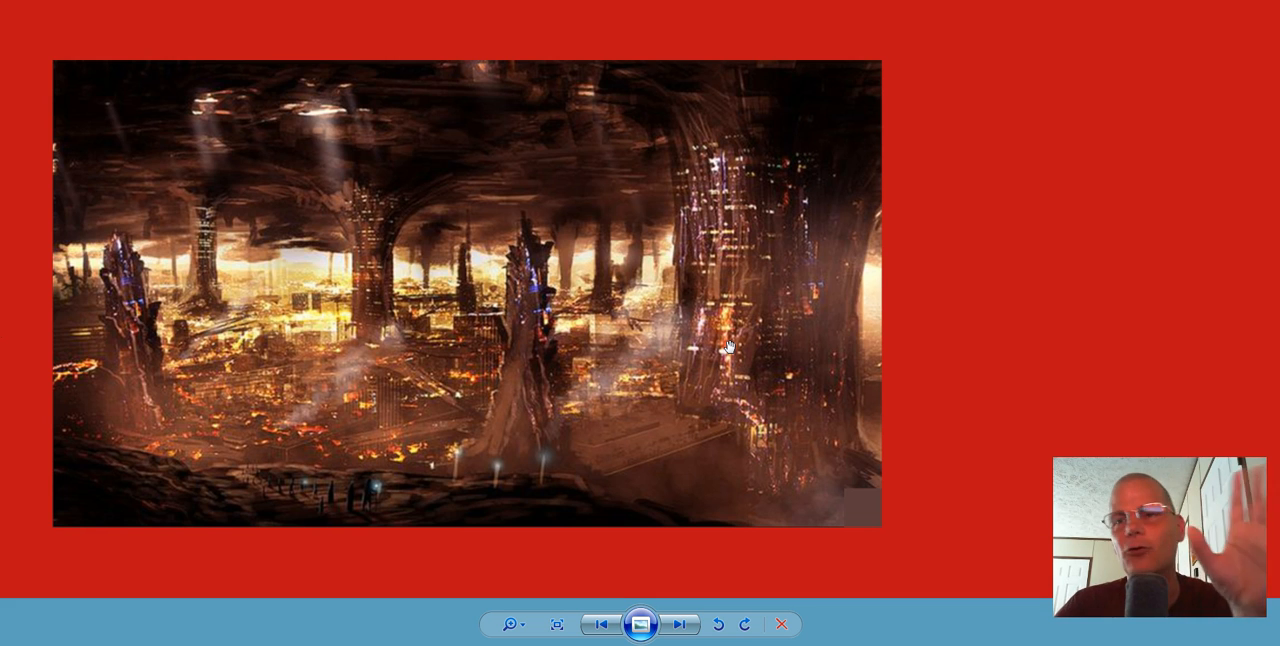
View the fiery underground city artwork in Windows Photo Viewer while discussing it.
click(616, 445)
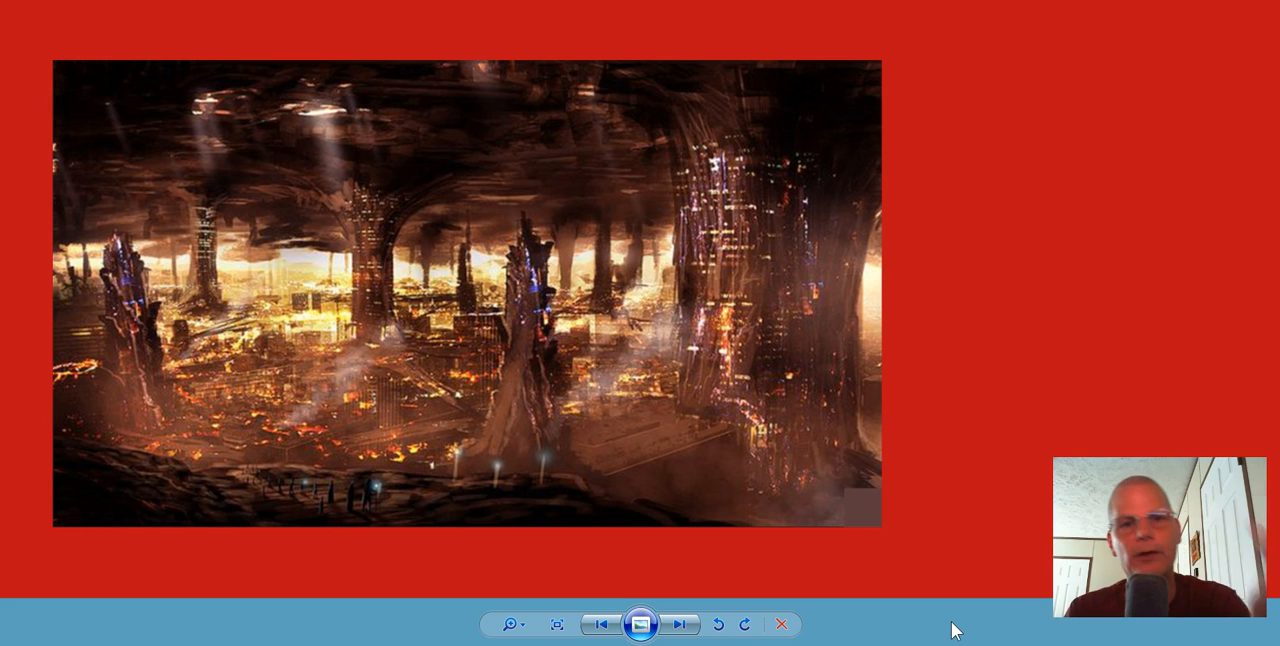
mouse_move(52, 225)
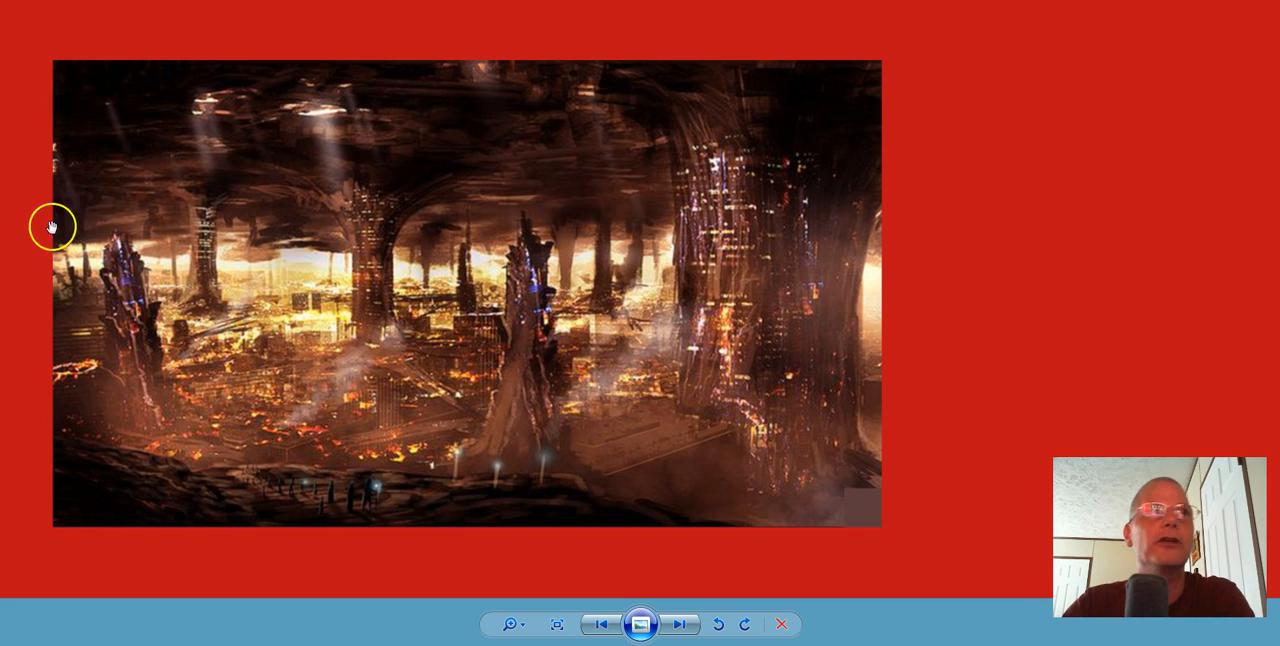